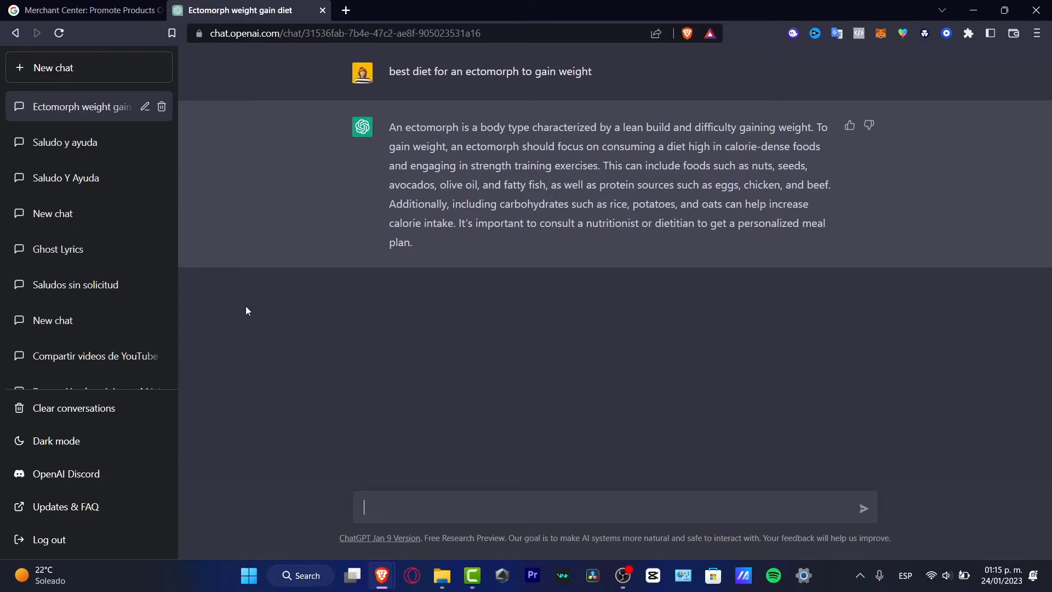
{"action": "mouse_move", "coordinate": [241, 314]}
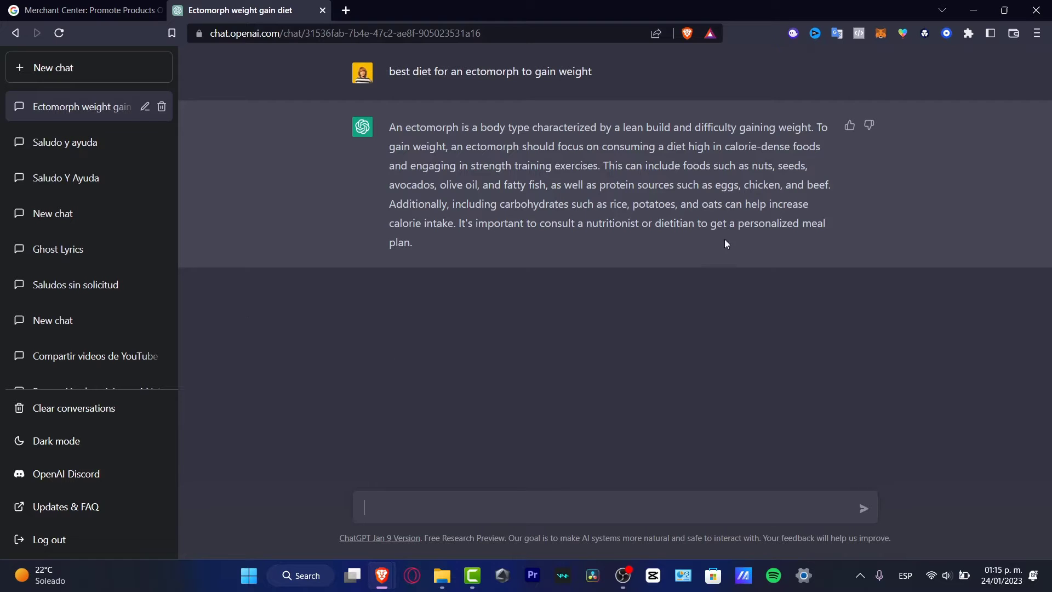
{"action": "mouse_move", "coordinate": [467, 278]}
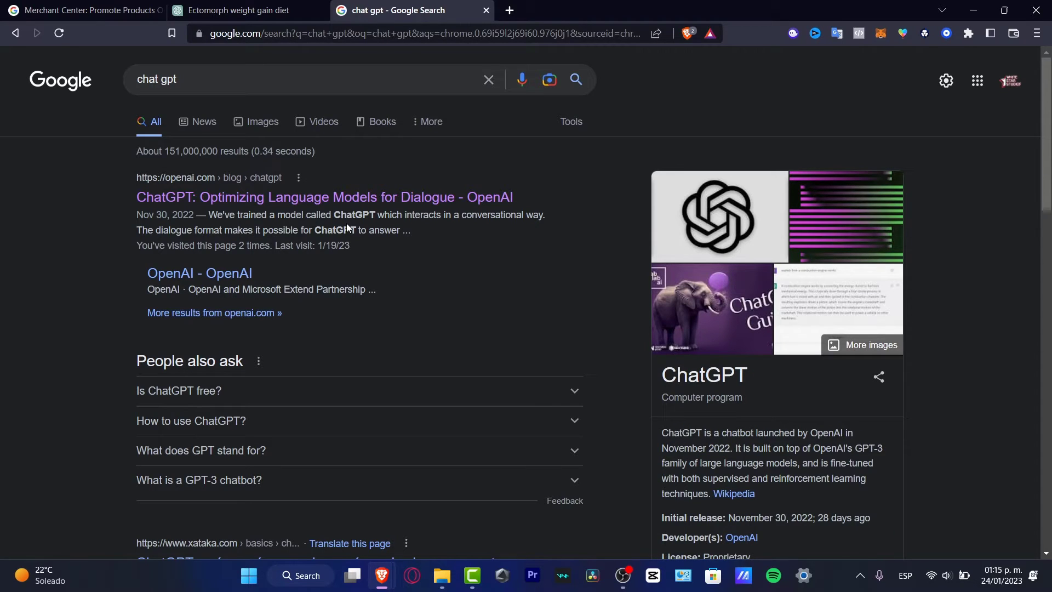
Step: Open OpenAI's ChatGPT blog post, try ChatGPT, close that chat, and return to the diet chat
{"action": "left_click", "coordinate": [324, 197]}
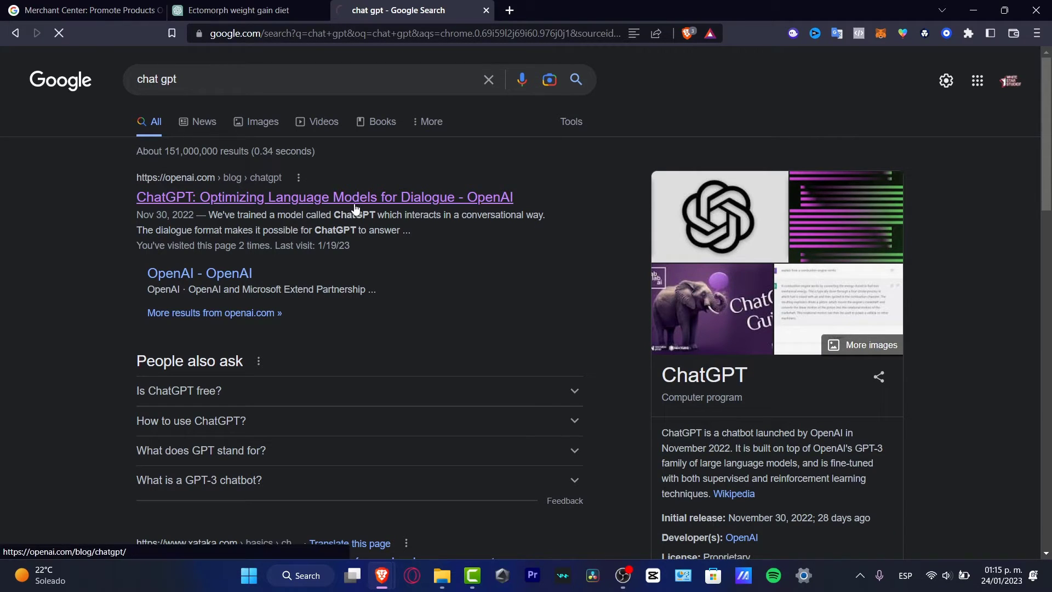
{"action": "left_click", "coordinate": [325, 197]}
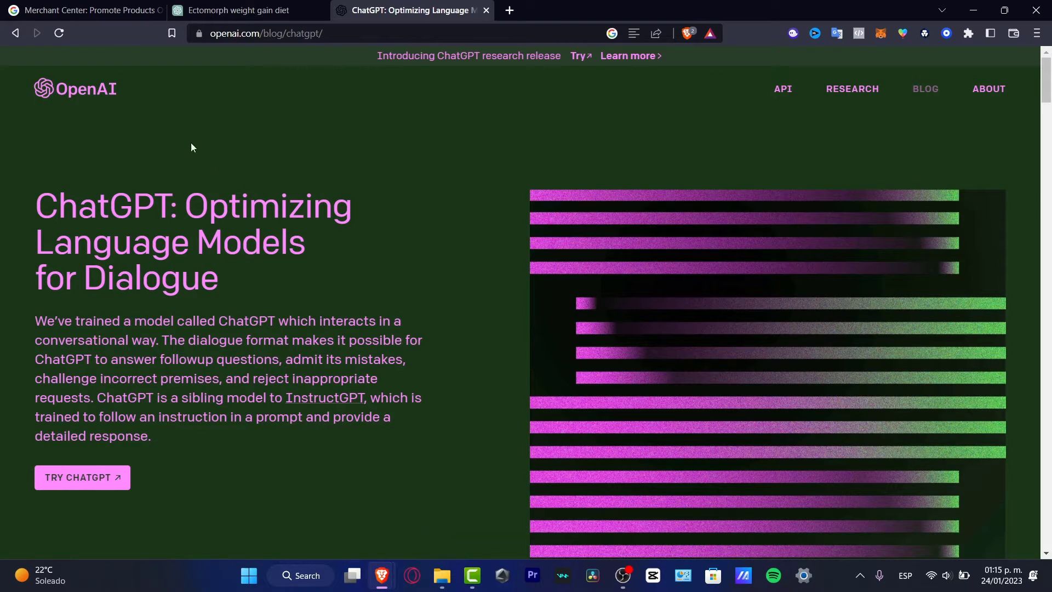
{"action": "mouse_move", "coordinate": [81, 477]}
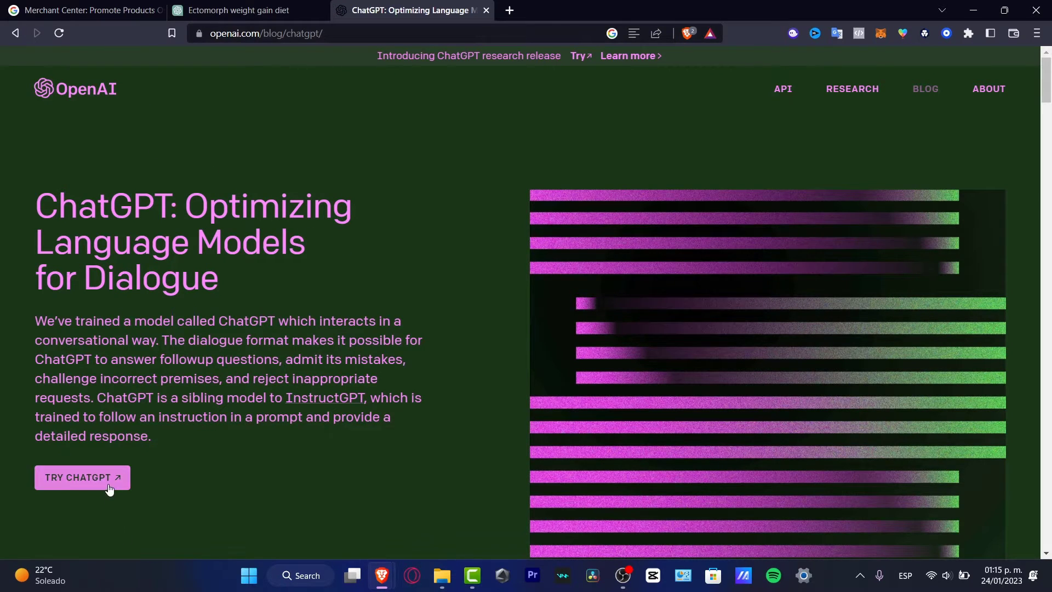
{"action": "left_click", "coordinate": [81, 477]}
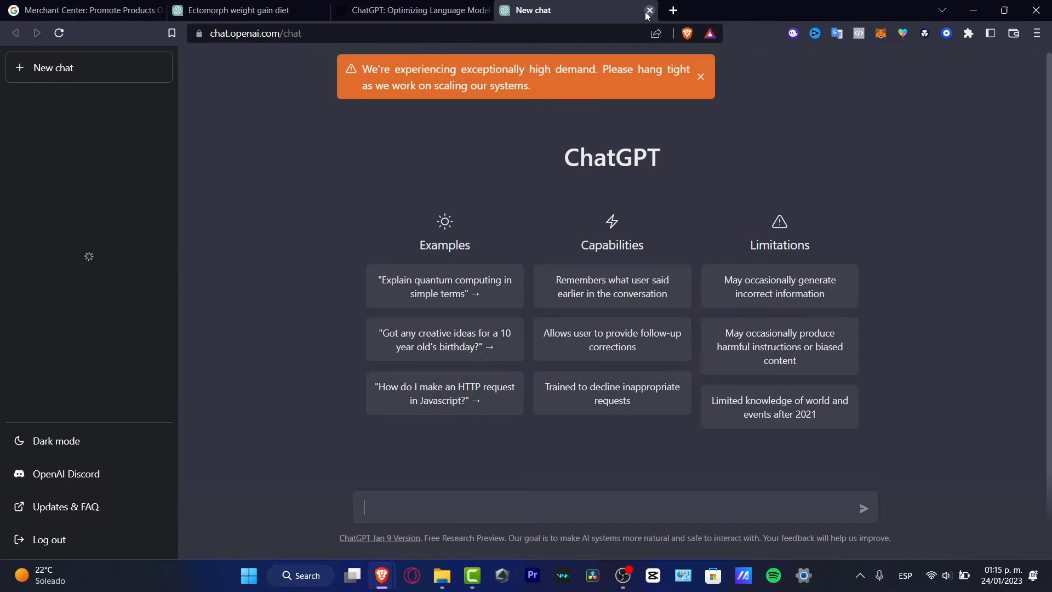
{"action": "left_click", "coordinate": [646, 11]}
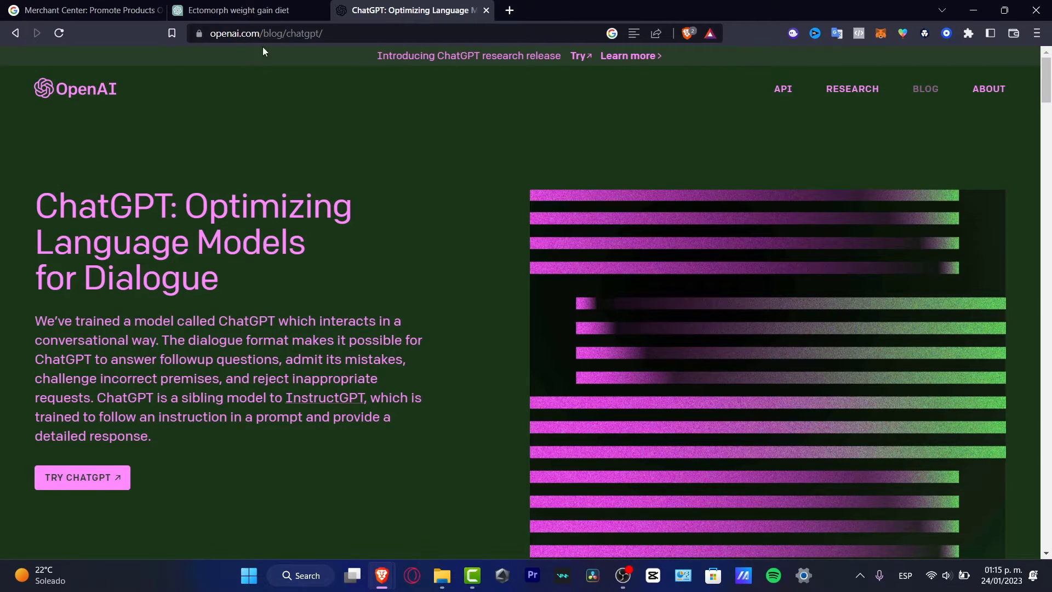
{"action": "left_click", "coordinate": [238, 10]}
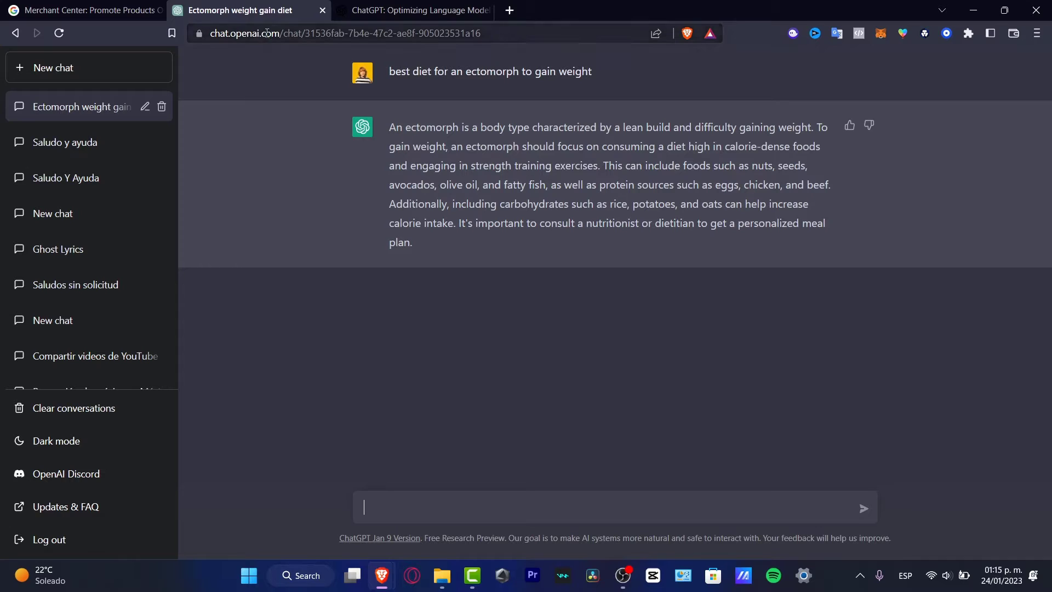
{"action": "mouse_move", "coordinate": [806, 387]}
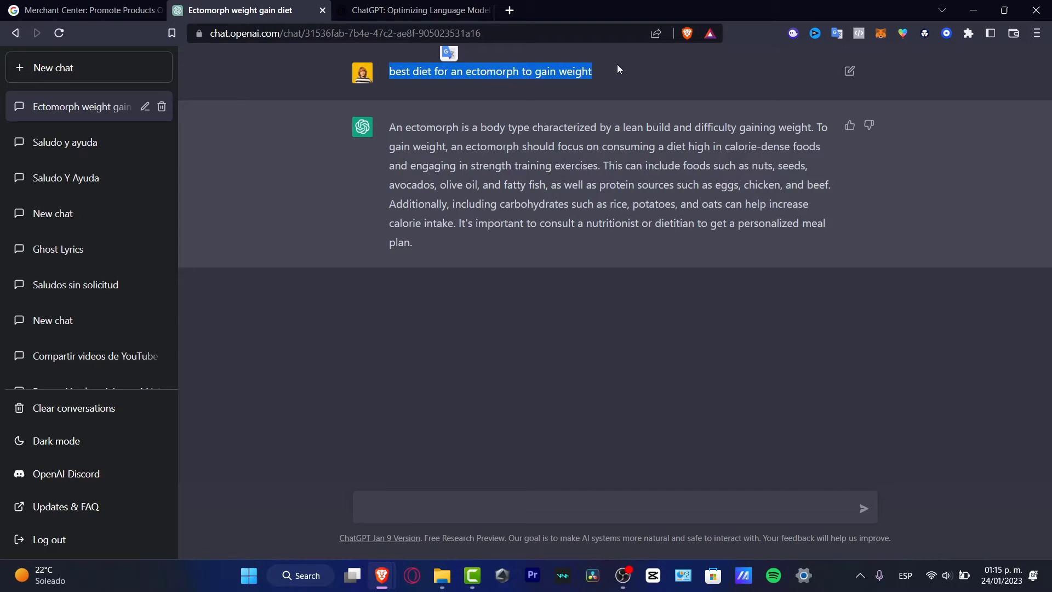
{"action": "mouse_move", "coordinate": [733, 179]}
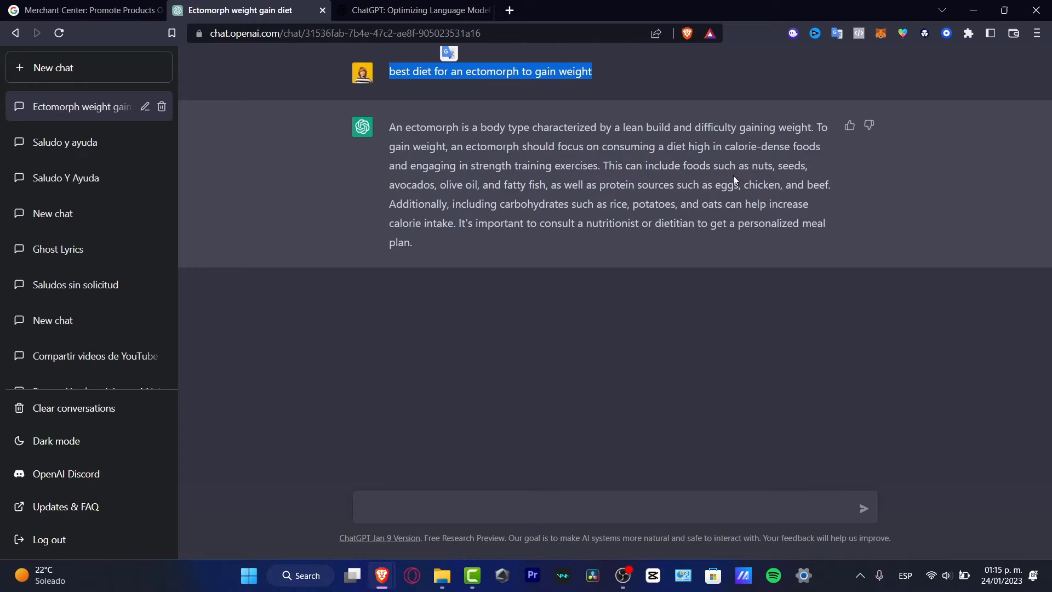
Step: Open a new Google homepage tab beside the ChatGPT diet conversation
{"action": "left_click", "coordinate": [671, 10]}
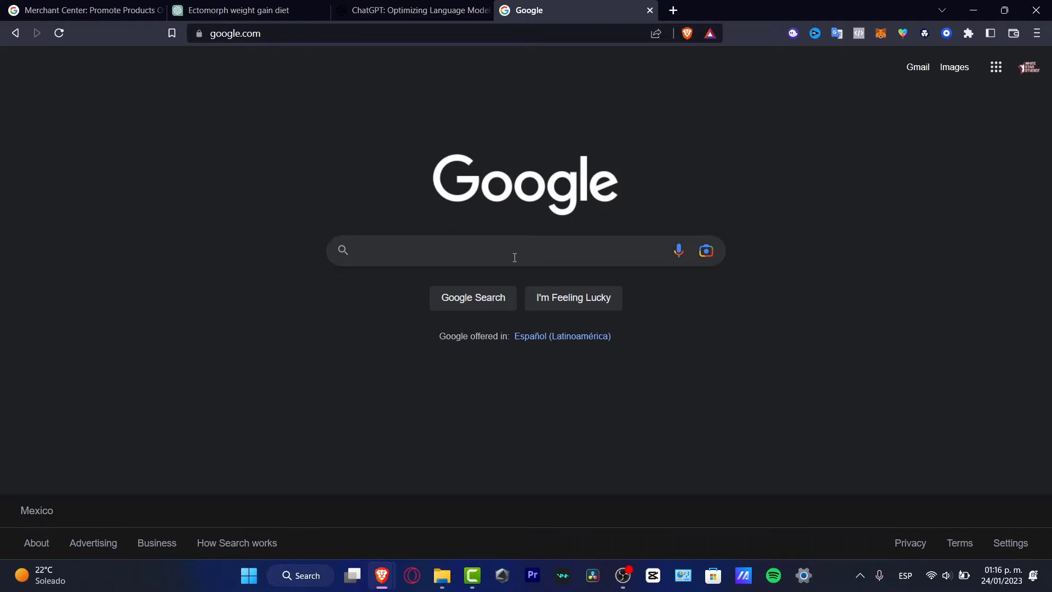
Step: Search Google for 'best diet for an ectomorph to gain weight', skim results, return to ChatGPT
{"action": "type", "text": "best diet for an ectomorph to gain weight"}
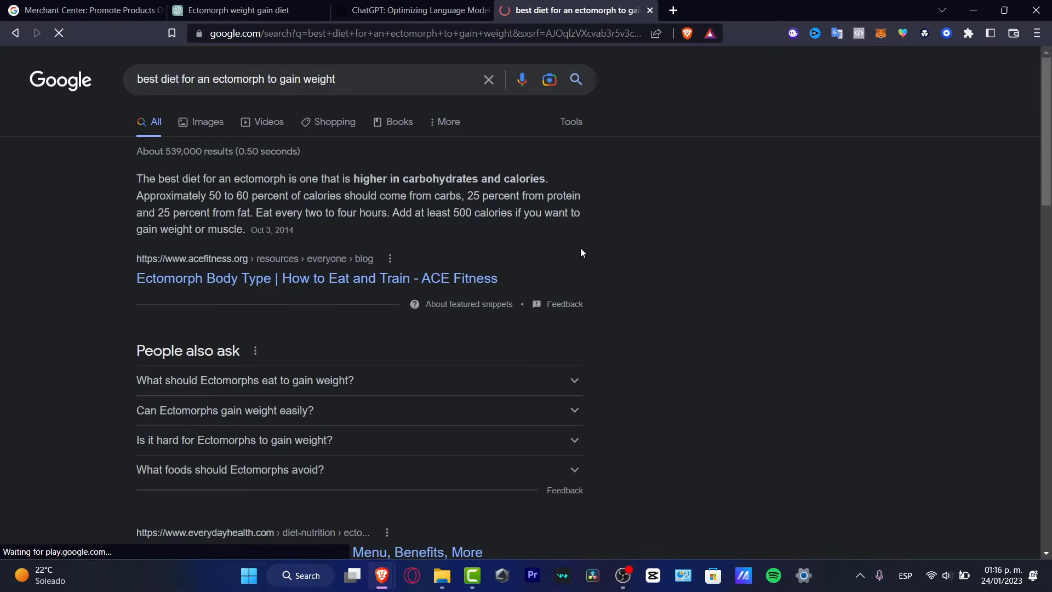
{"action": "left_click_drag", "start_coordinate": [137, 178], "coordinate": [293, 229]}
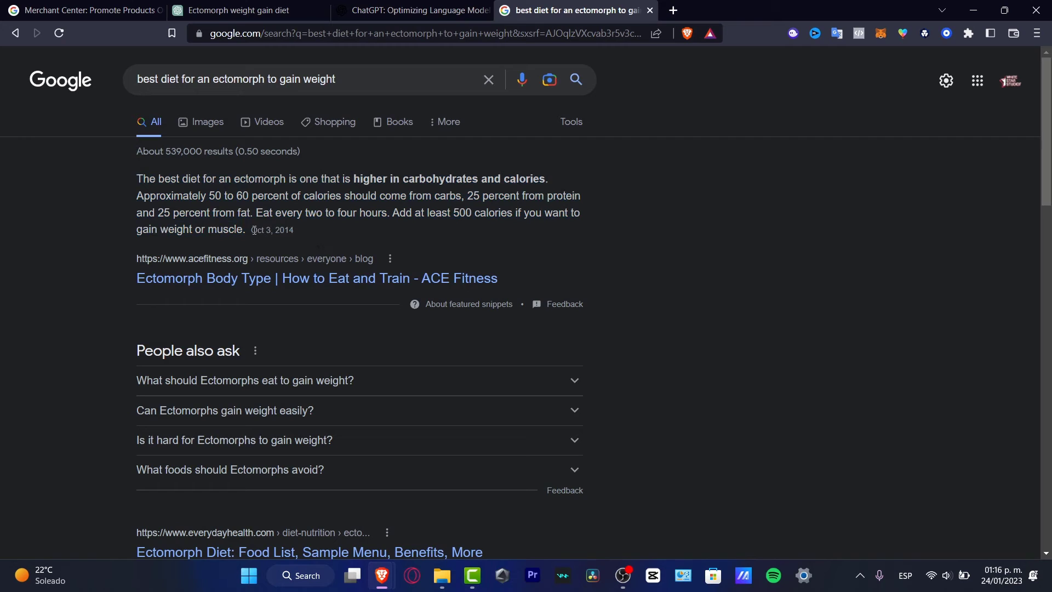
{"action": "mouse_move", "coordinate": [309, 231]}
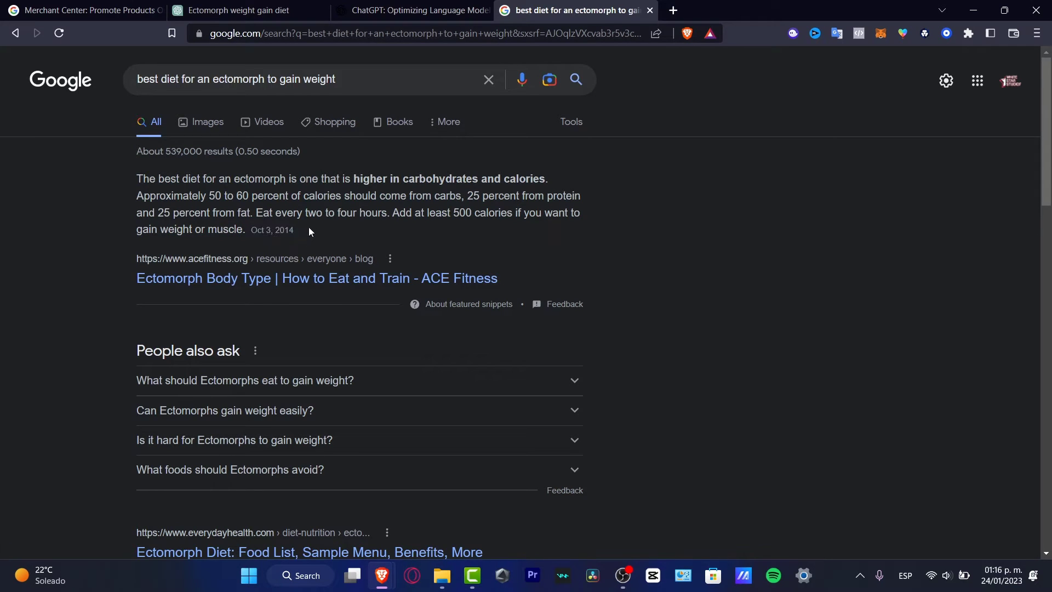
{"action": "scroll", "scroll_direction": "down", "scroll_amount": 3}
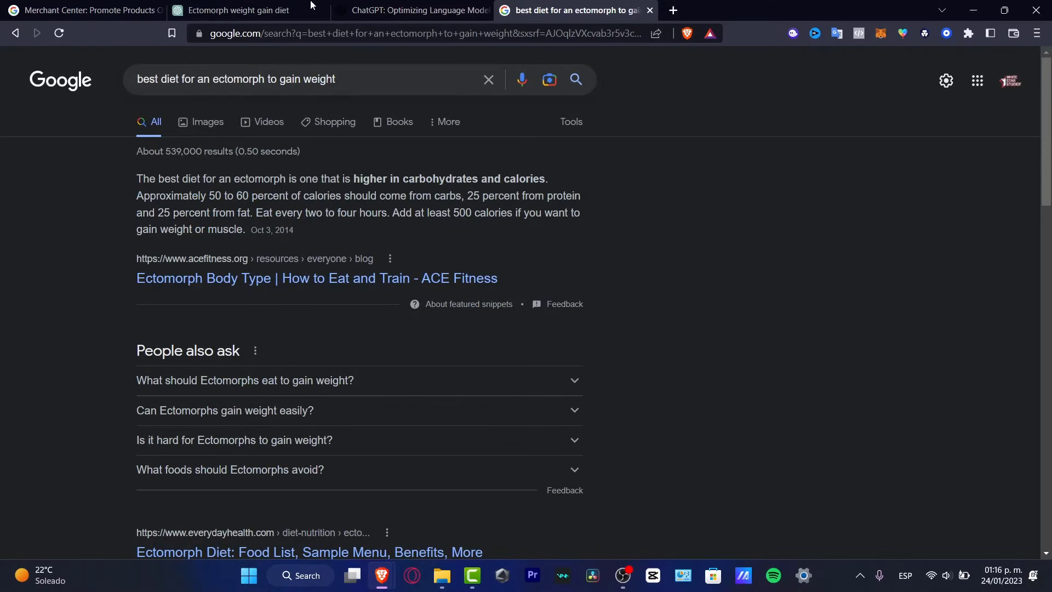
{"action": "left_click", "coordinate": [412, 10]}
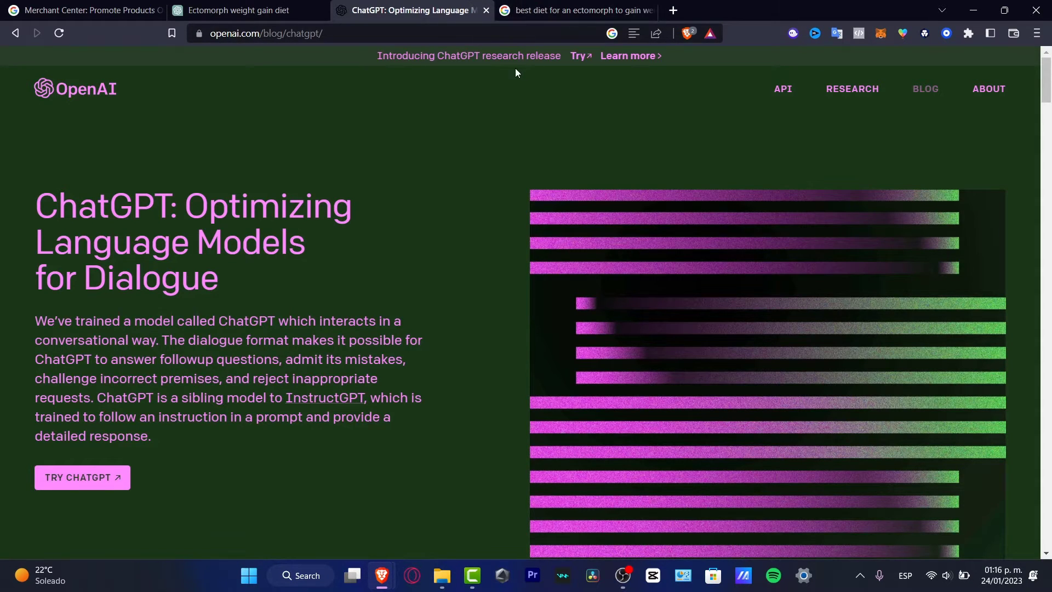
{"action": "left_click", "coordinate": [238, 10]}
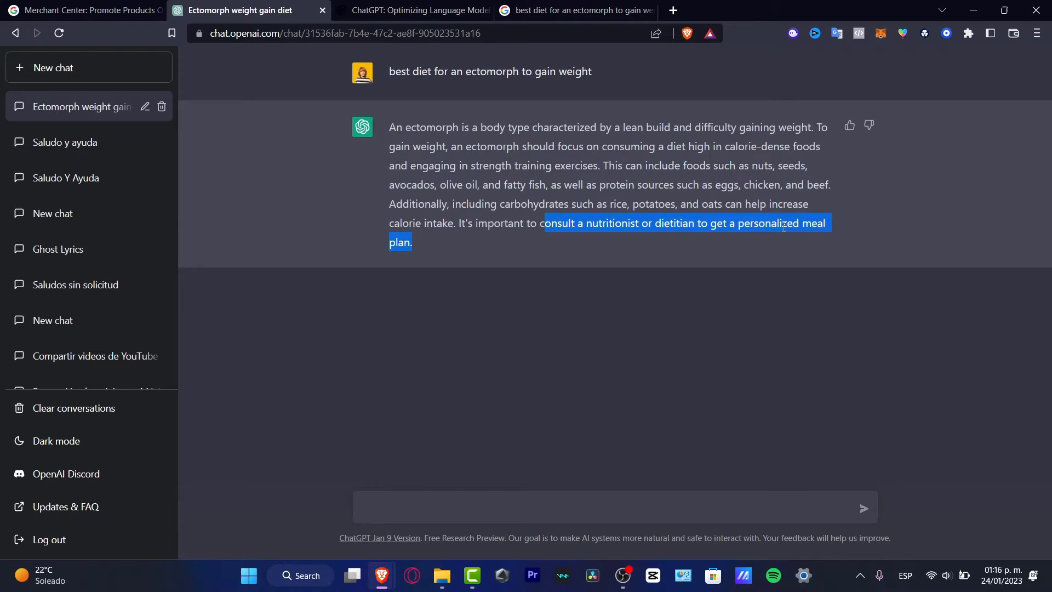
Step: Highlight the snippet's carb, protein and eat-every-two-to-four-hours advice, then close the OpenAI blog
{"action": "left_click", "coordinate": [575, 10]}
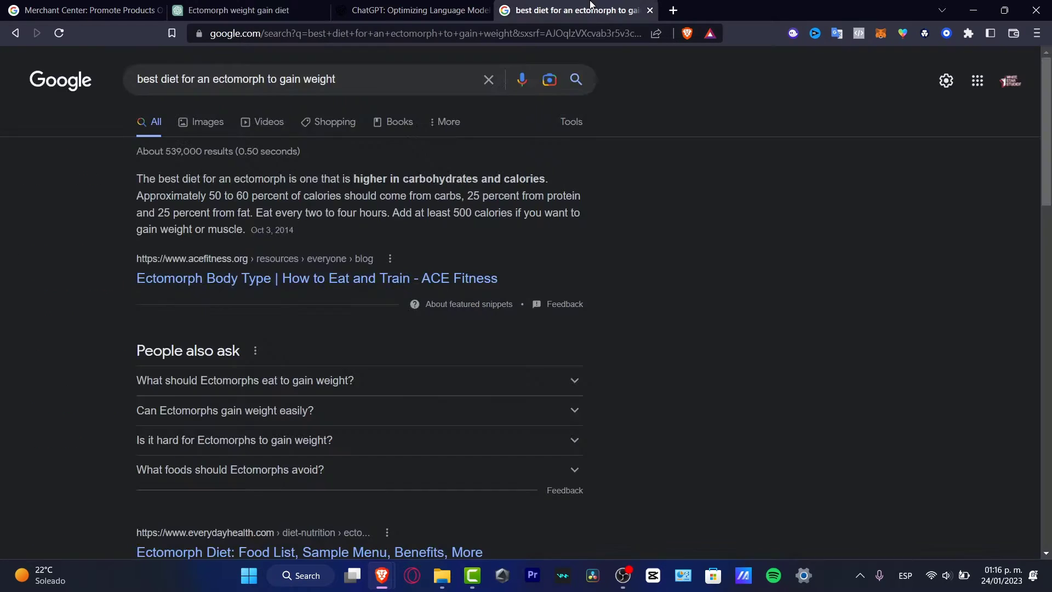
{"action": "left_click_drag", "start_coordinate": [306, 179], "coordinate": [340, 178]}
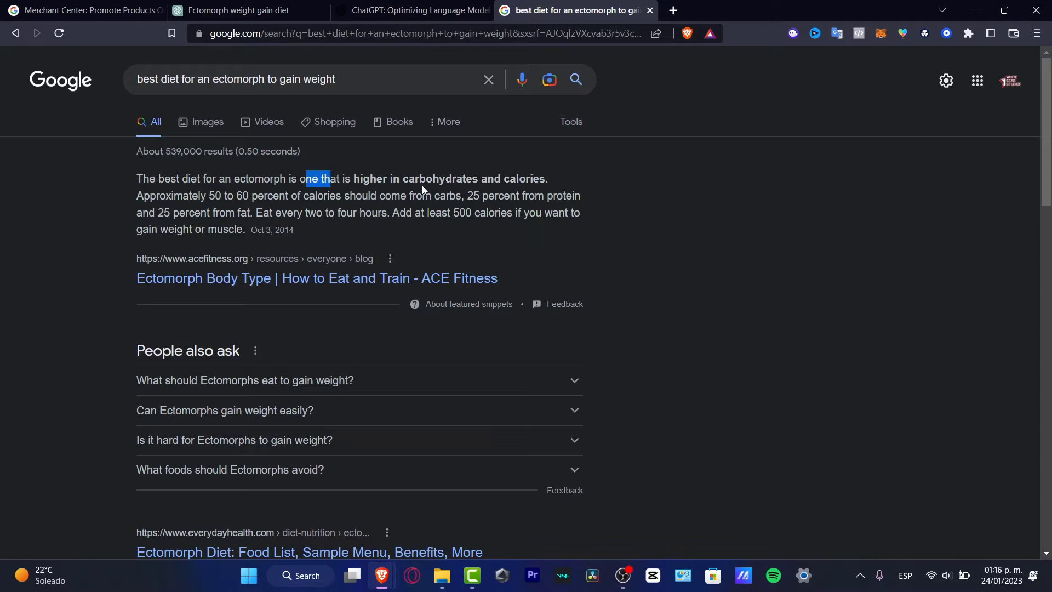
{"action": "left_click_drag", "start_coordinate": [307, 178], "coordinate": [386, 195]}
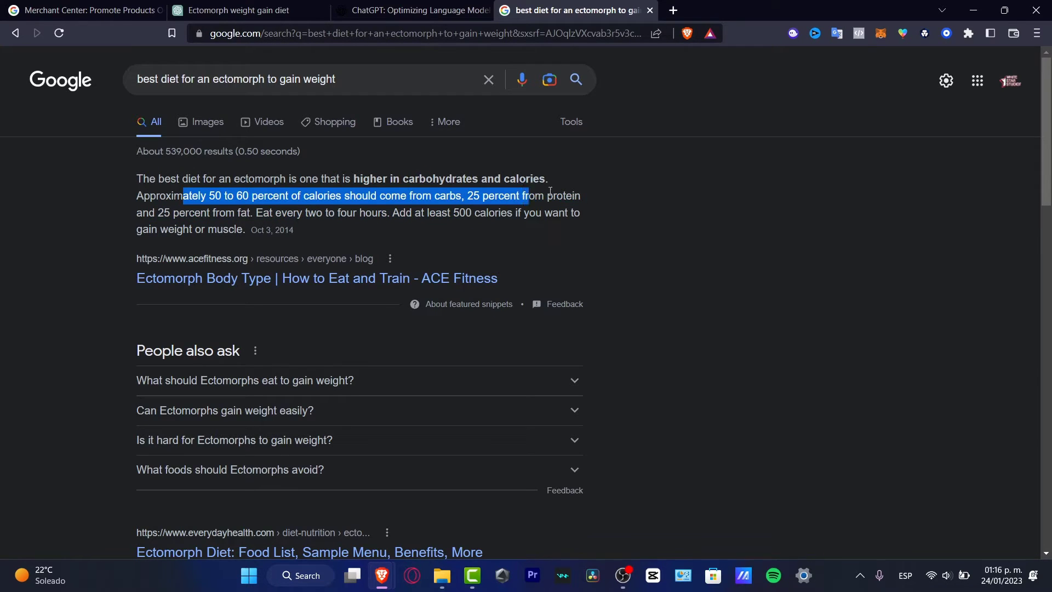
{"action": "left_click_drag", "start_coordinate": [527, 195], "coordinate": [251, 212]}
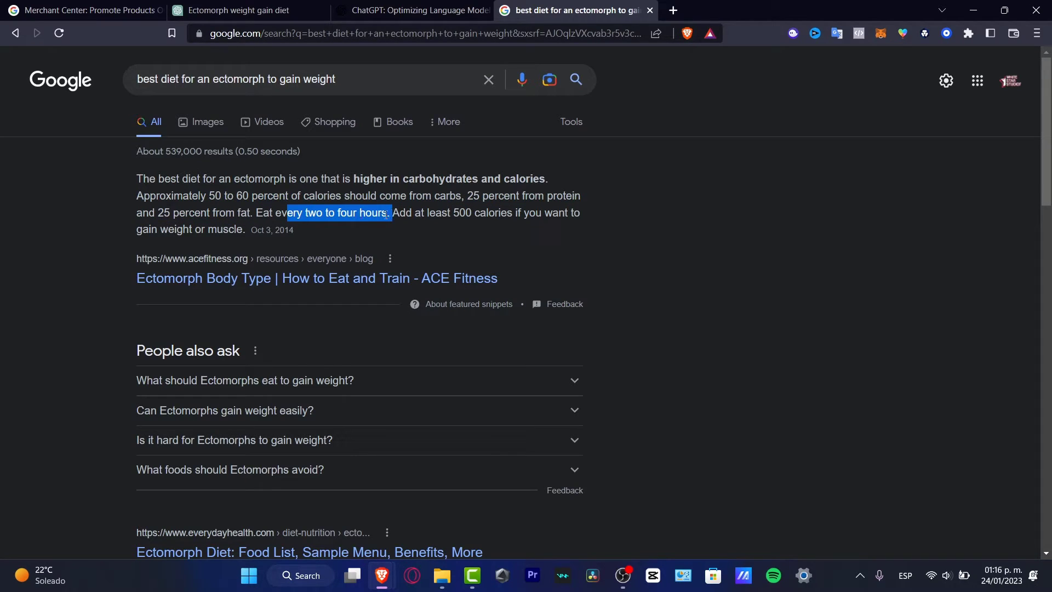
{"action": "left_click_drag", "start_coordinate": [287, 213], "coordinate": [530, 213]}
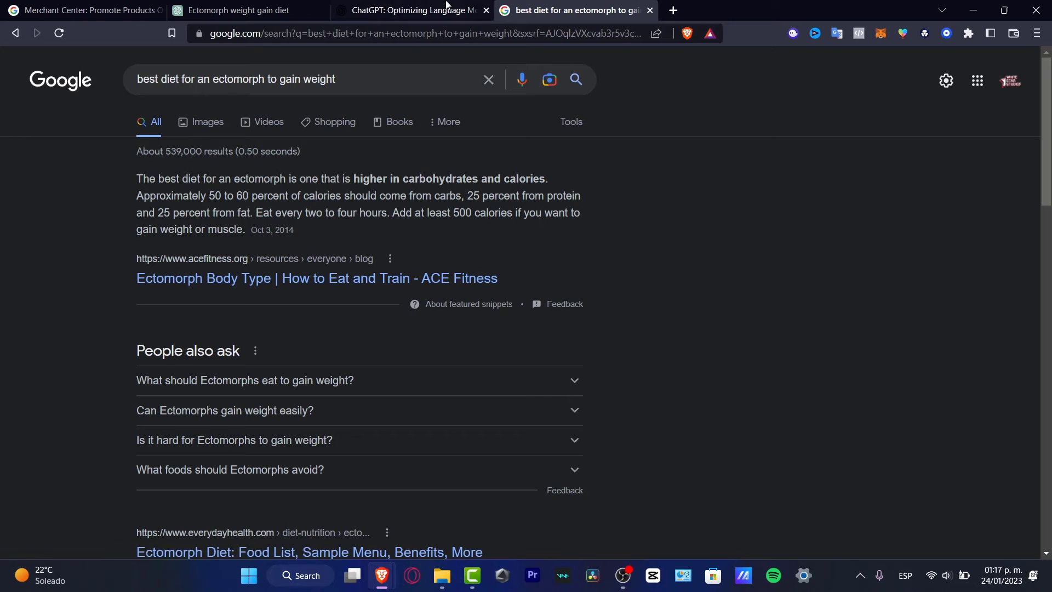
{"action": "mouse_move", "coordinate": [413, 10]}
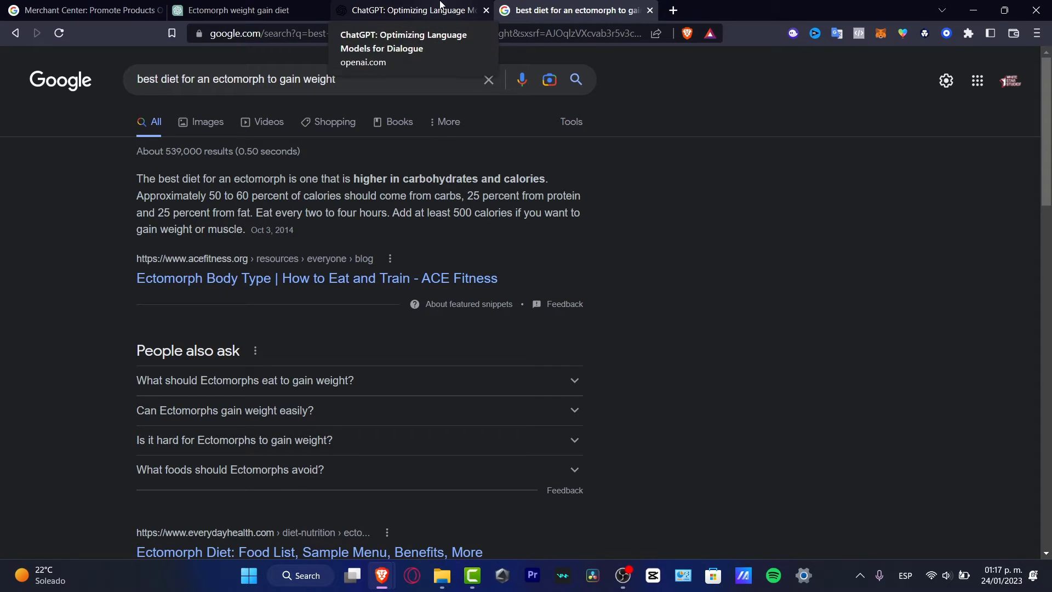
{"action": "left_click", "coordinate": [403, 10]}
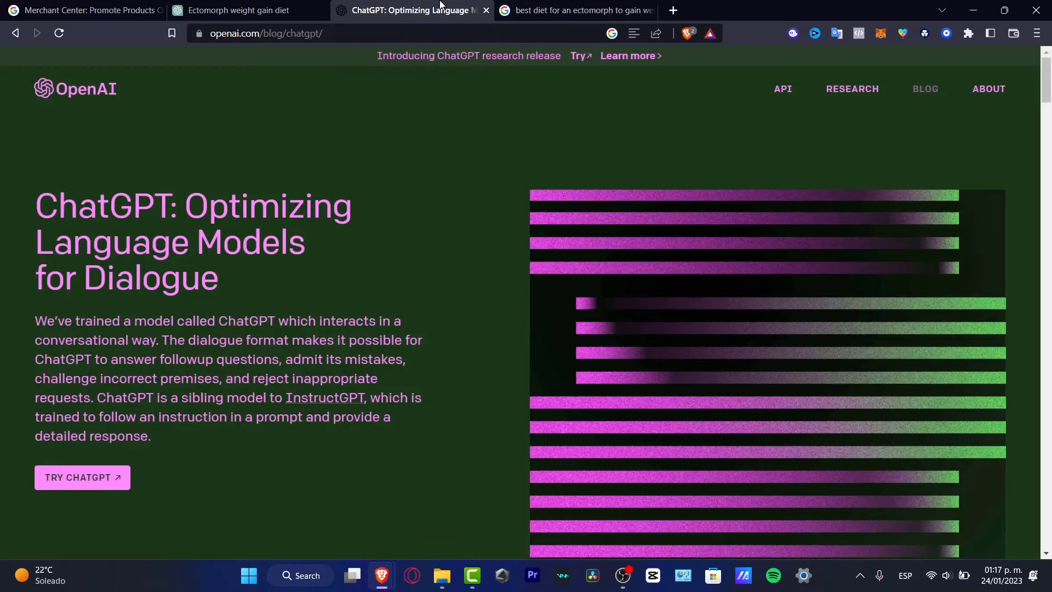
{"action": "left_click", "coordinate": [238, 10]}
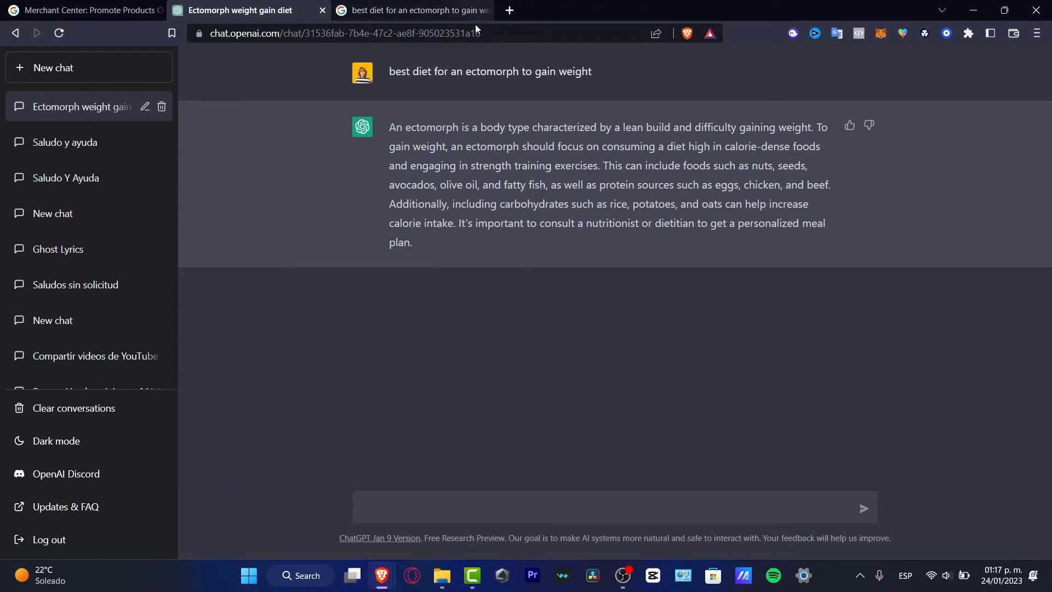
{"action": "mouse_move", "coordinate": [617, 237]}
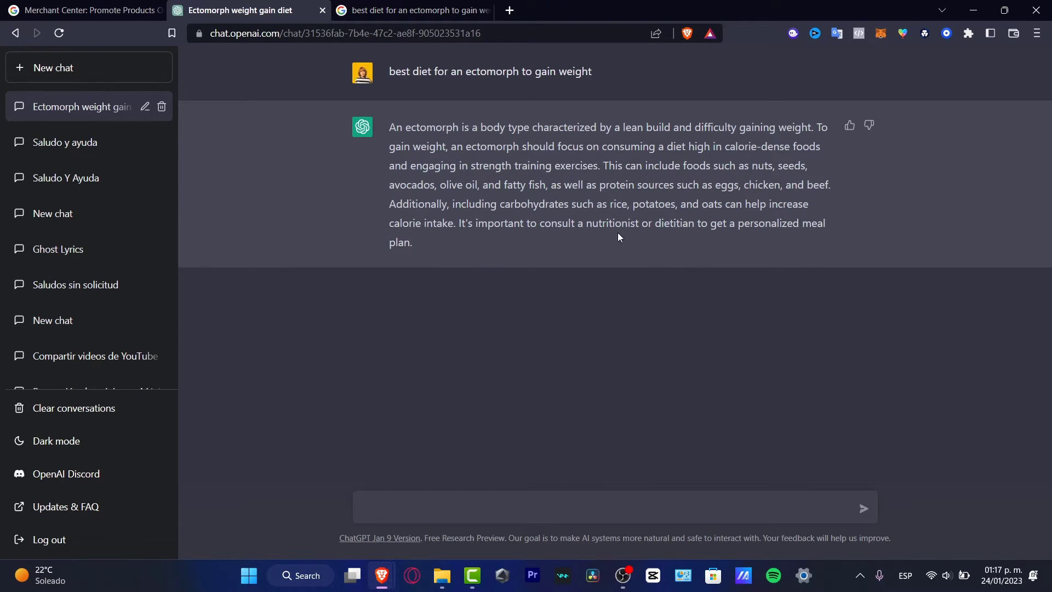
{"action": "mouse_move", "coordinate": [775, 141]}
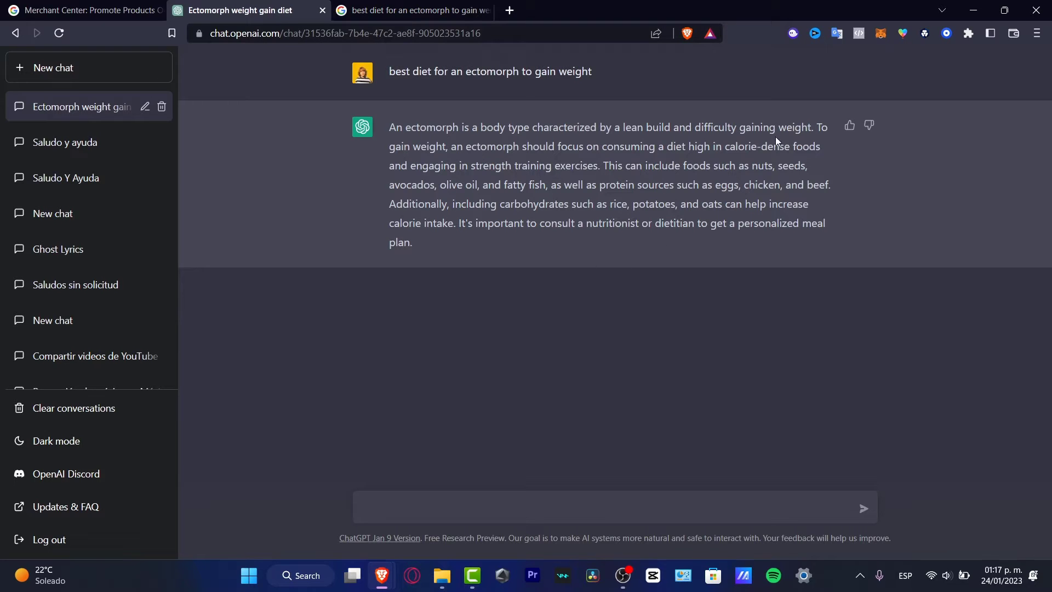
{"action": "mouse_move", "coordinate": [447, 177]}
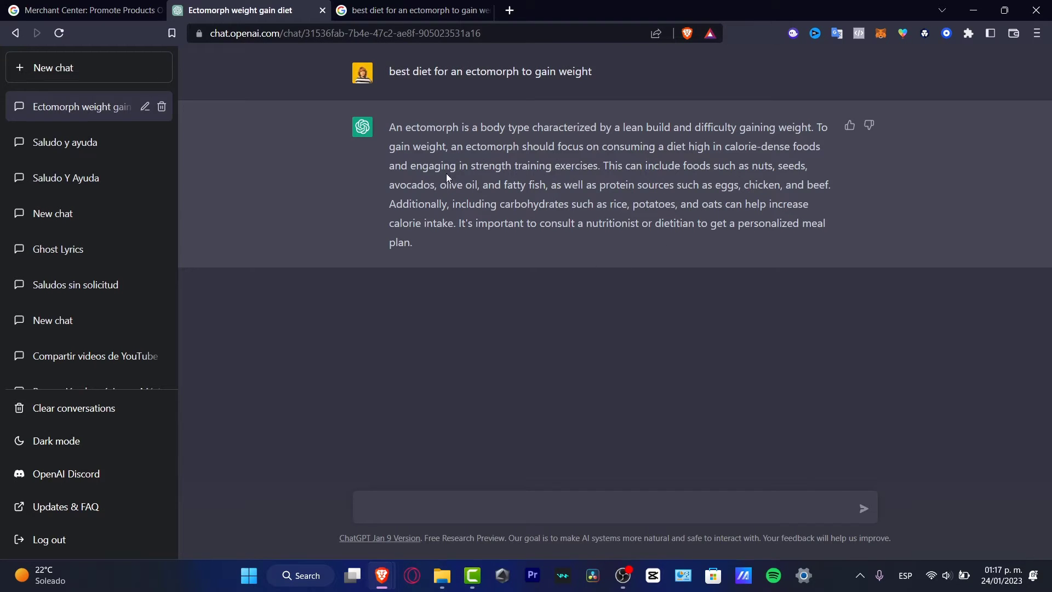
{"action": "mouse_move", "coordinate": [327, 251]}
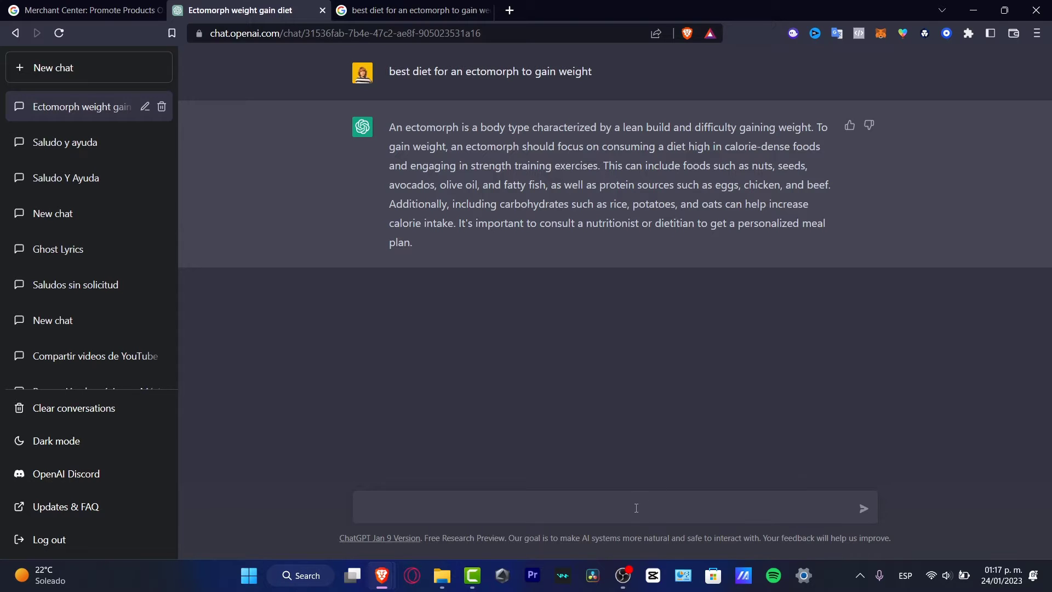
Step: Type the follow-up 'can you give me an example of a monthly diet' in ChatGPT
{"action": "type", "text": "can you give me an ex"}
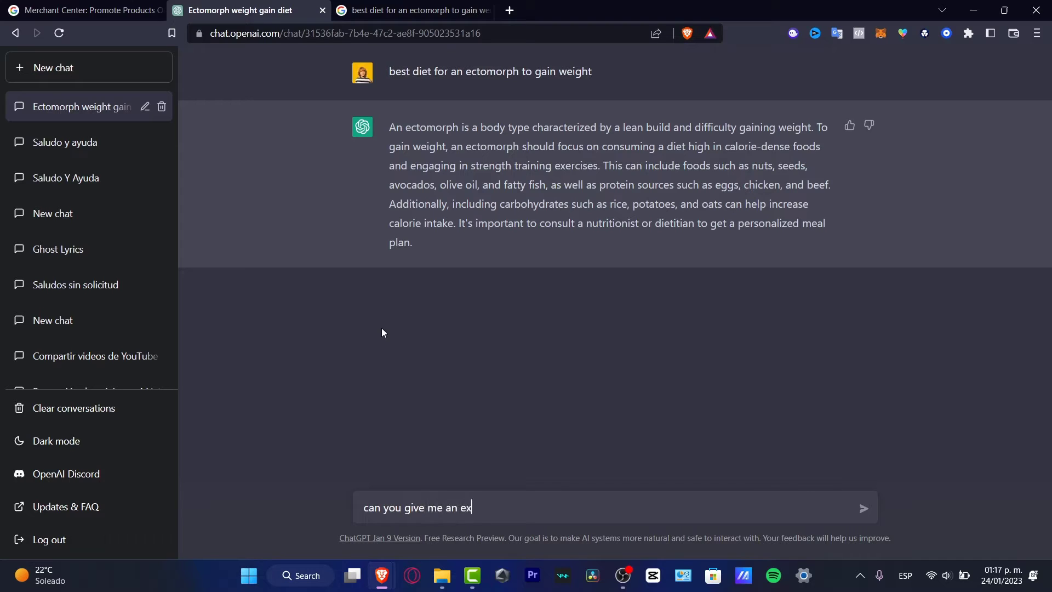
{"action": "type", "text": "ample of"}
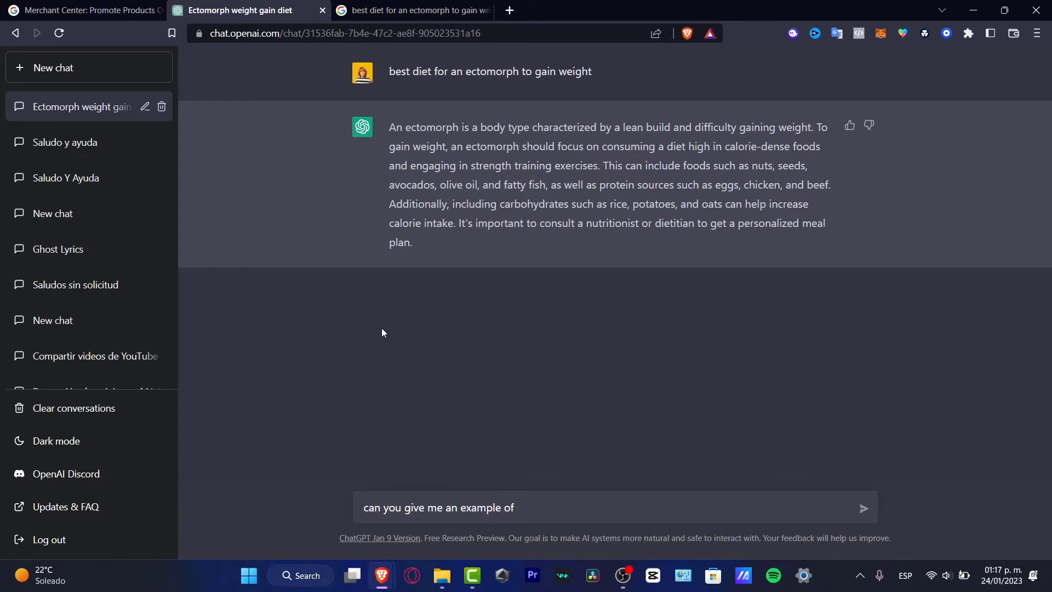
{"action": "type", "text": "a month"}
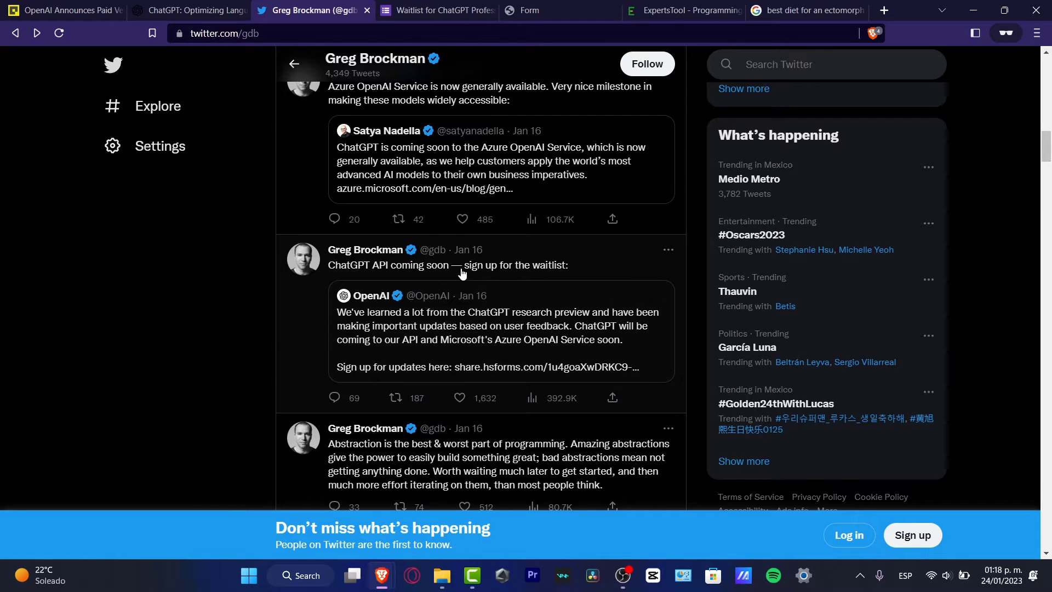
Step: Scroll to the Jan 10 tweet and highlight 'a professional version of ChatGPT'
{"action": "scroll", "scroll_direction": "down", "scroll_amount": 3}
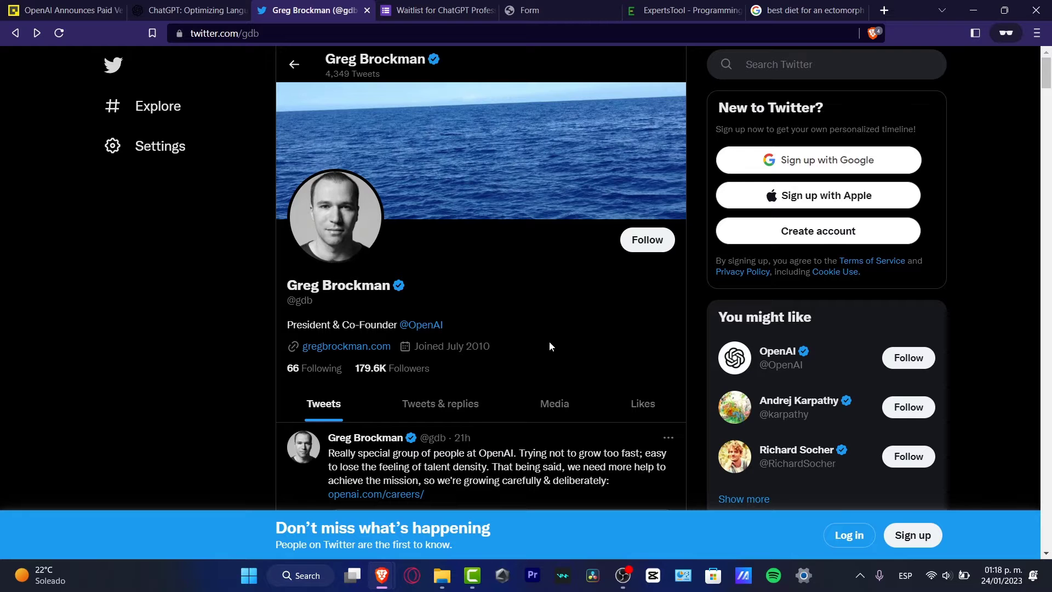
{"action": "scroll", "scroll_direction": "down", "scroll_amount": 3}
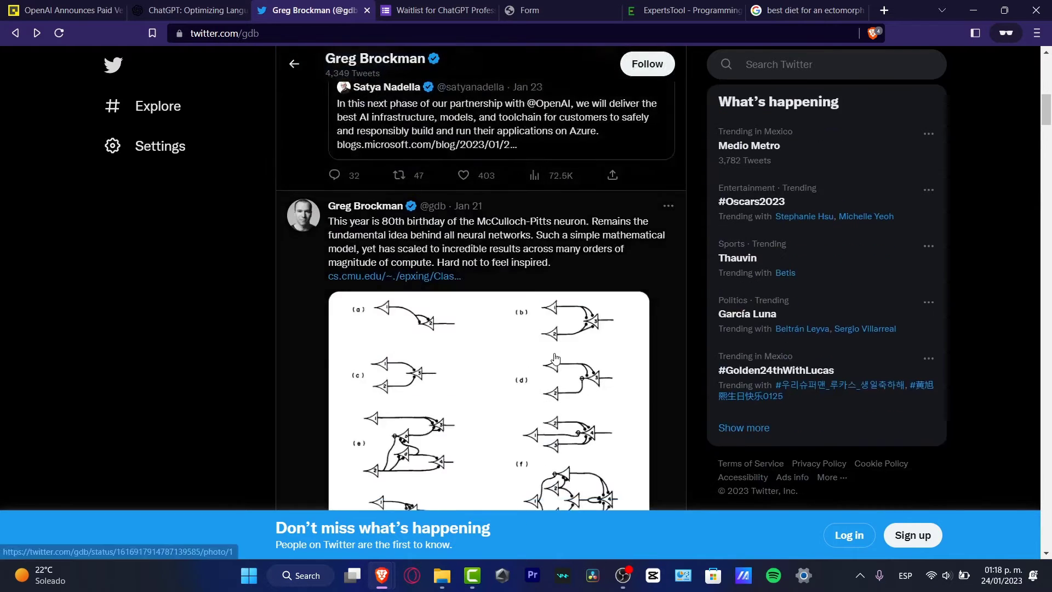
{"action": "scroll", "scroll_direction": "down", "scroll_amount": 3}
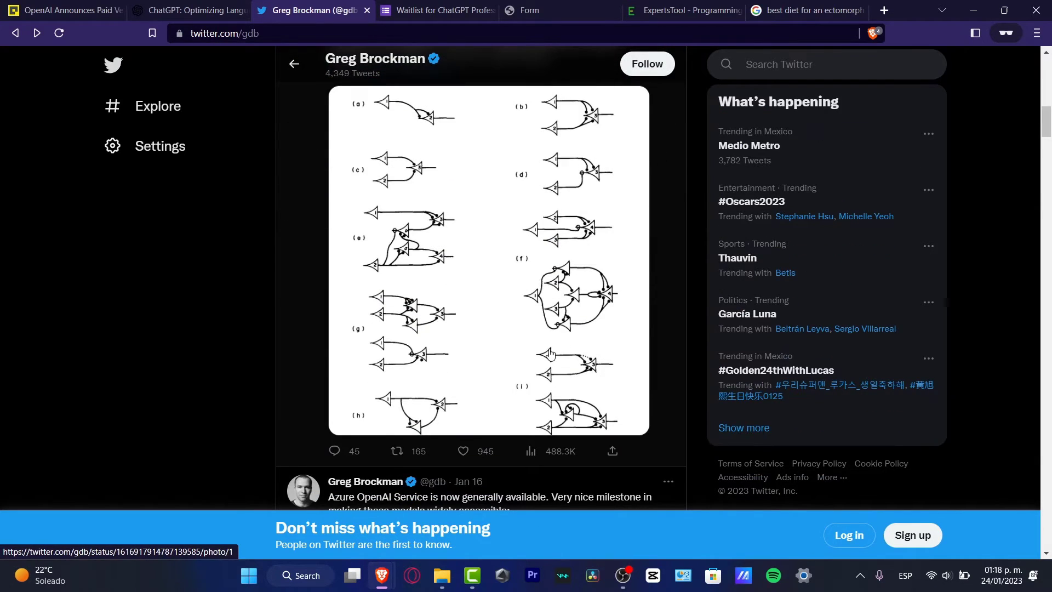
{"action": "scroll", "scroll_direction": "down", "scroll_amount": 3}
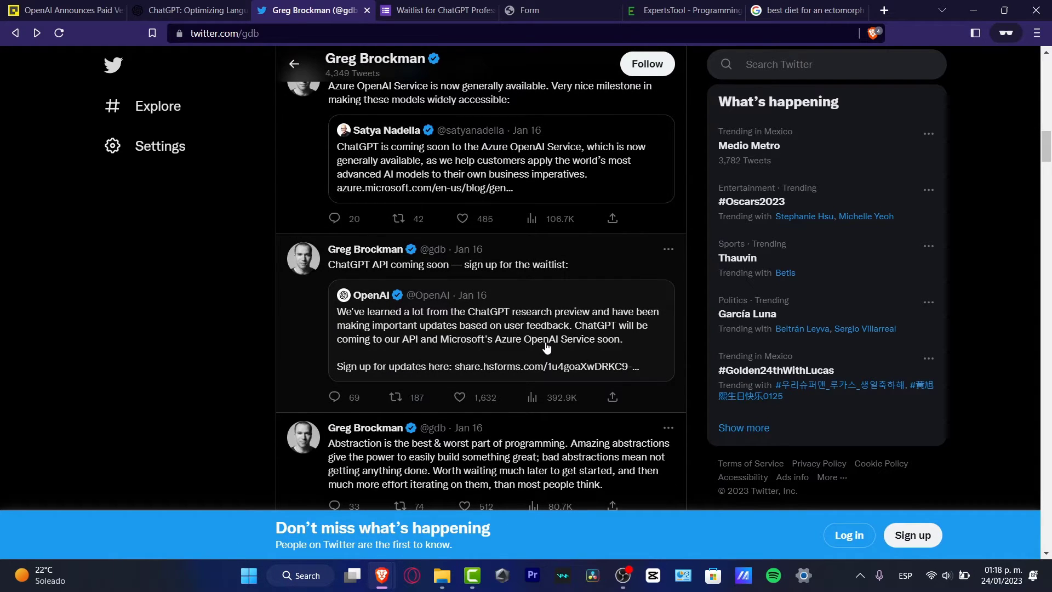
{"action": "mouse_move", "coordinate": [512, 328]}
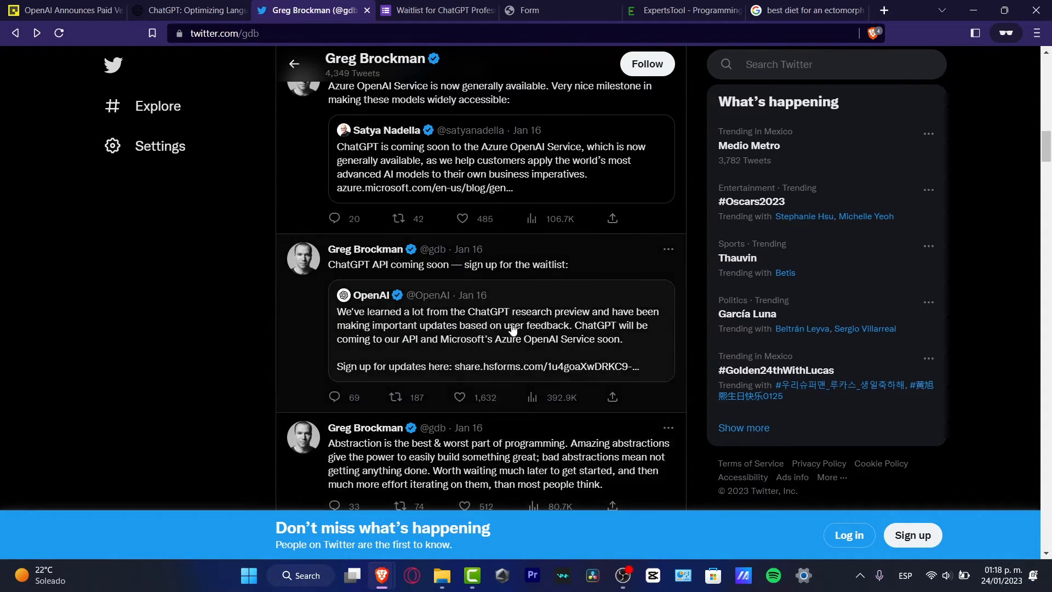
{"action": "scroll", "scroll_direction": "down", "scroll_amount": 3}
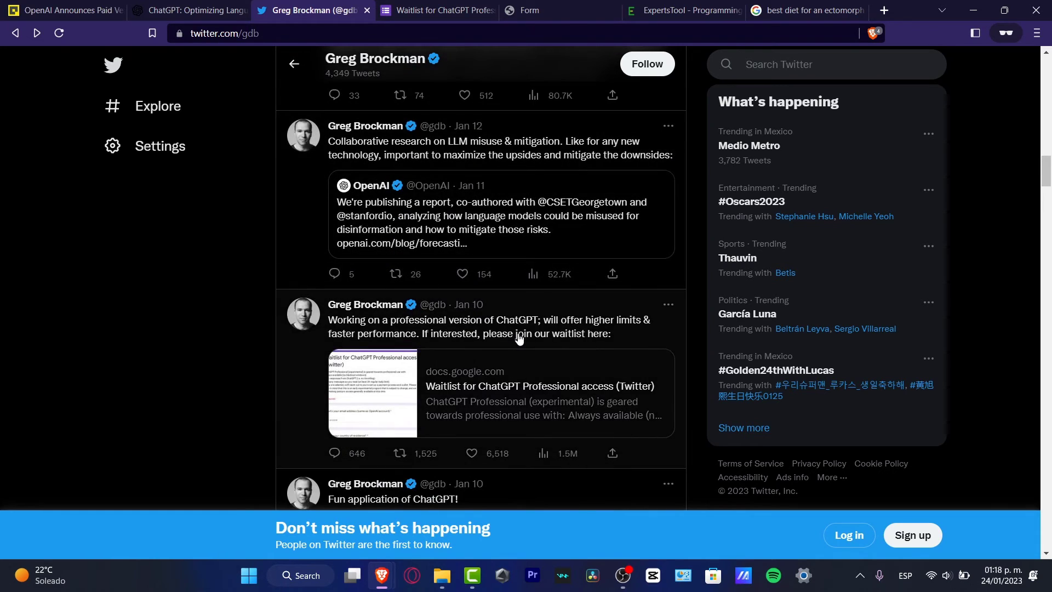
{"action": "scroll", "scroll_direction": "down", "scroll_amount": 3}
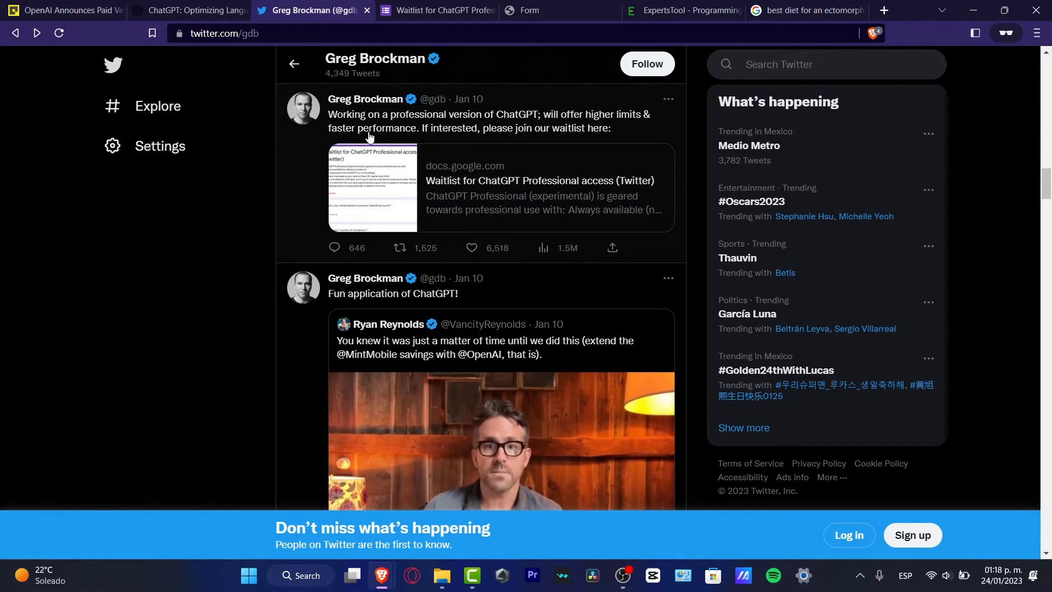
{"action": "left_click_drag", "start_coordinate": [379, 114], "coordinate": [541, 114]}
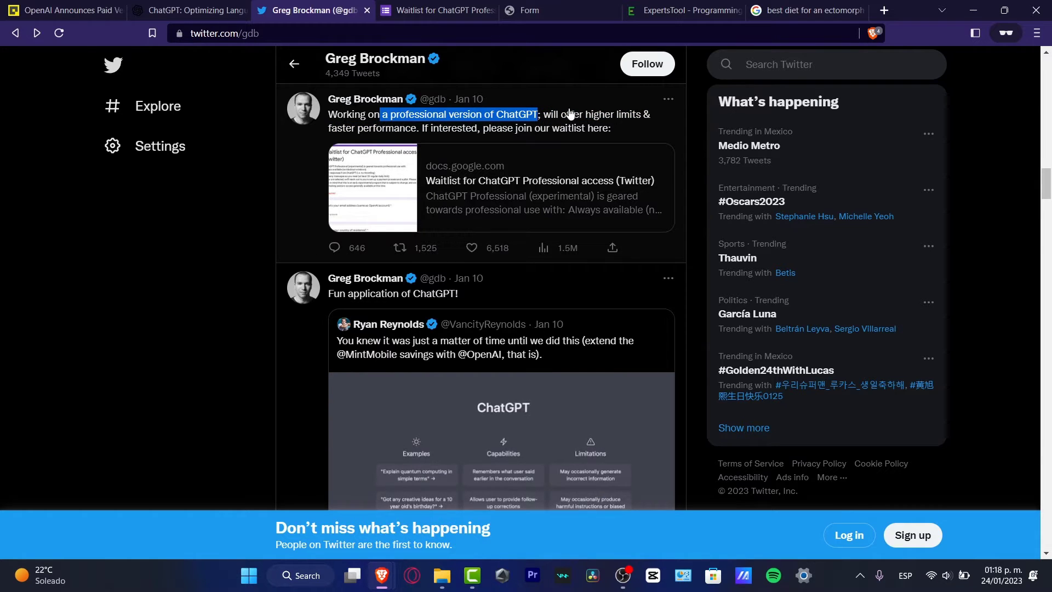
{"action": "left_click_drag", "start_coordinate": [540, 114], "coordinate": [368, 129]}
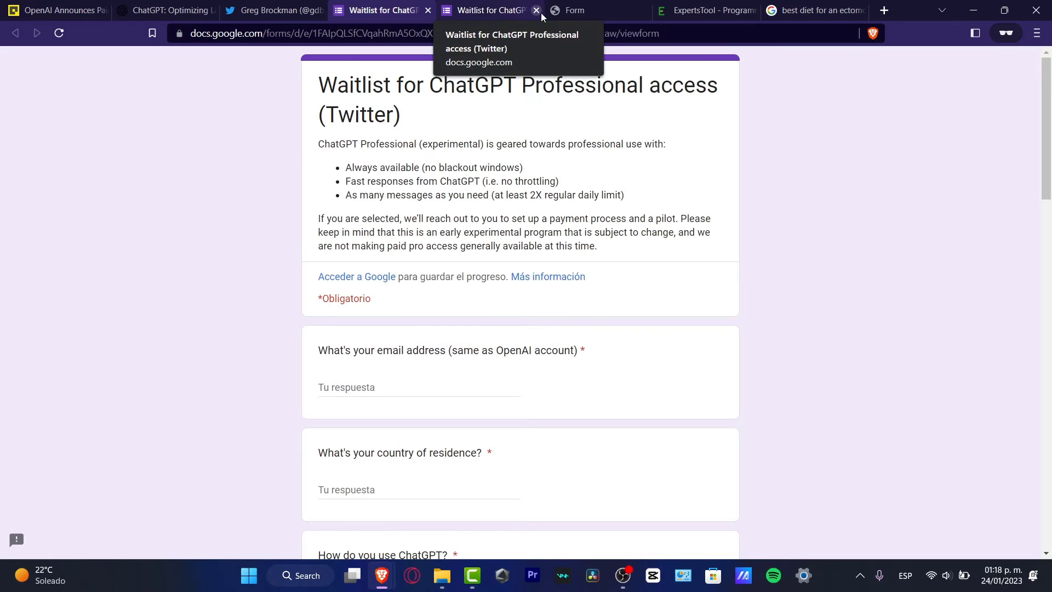
Step: Close the duplicate 'Waitlist for ChatGPT' tab, highlight the always-available benefit, return to ChatGPT
{"action": "left_click", "coordinate": [536, 10]}
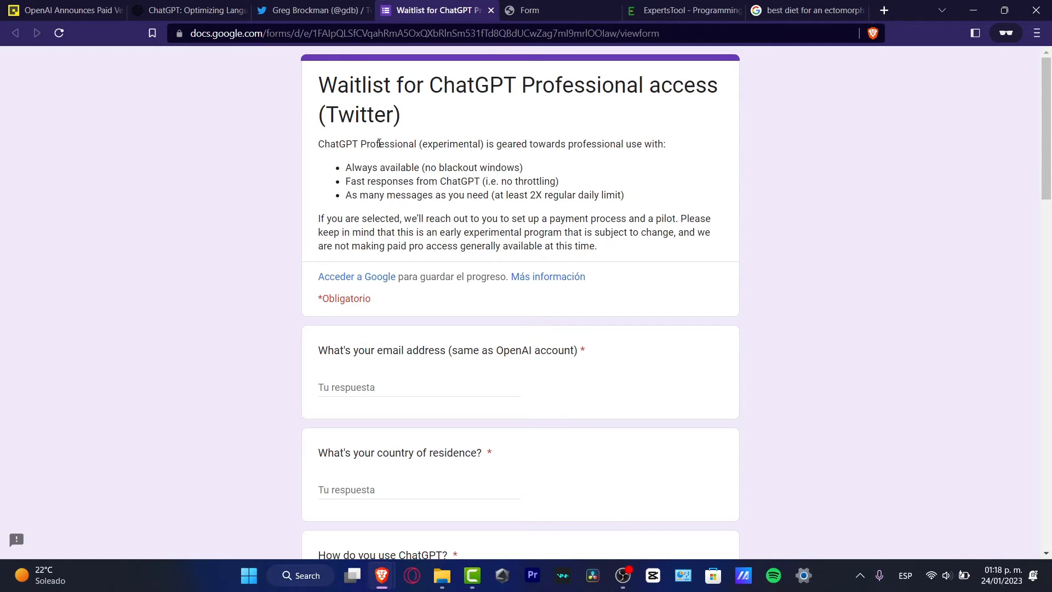
{"action": "left_click_drag", "start_coordinate": [380, 144], "coordinate": [642, 143]}
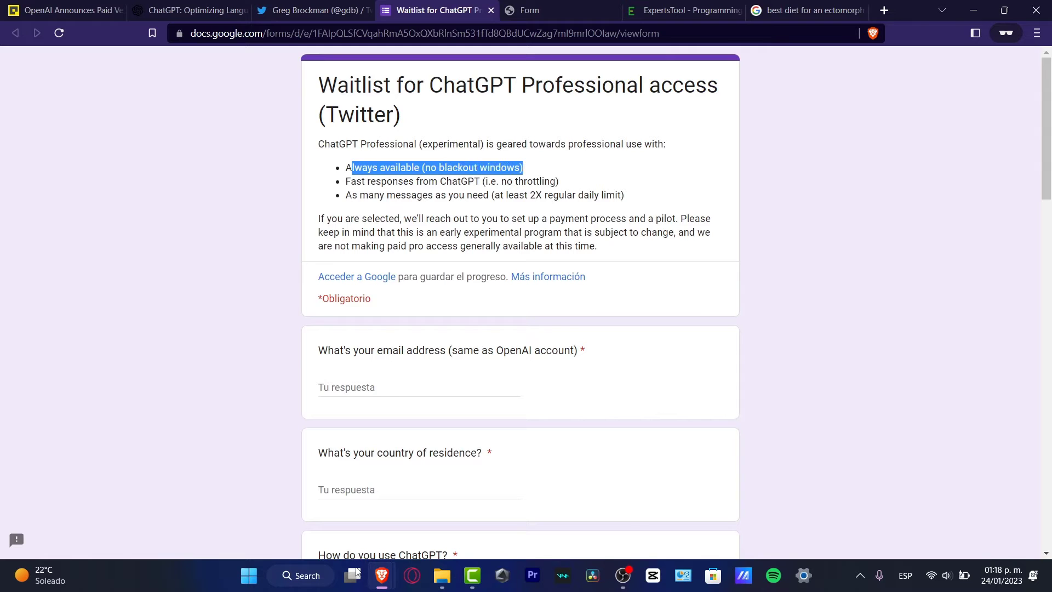
{"action": "left_click", "coordinate": [238, 10]}
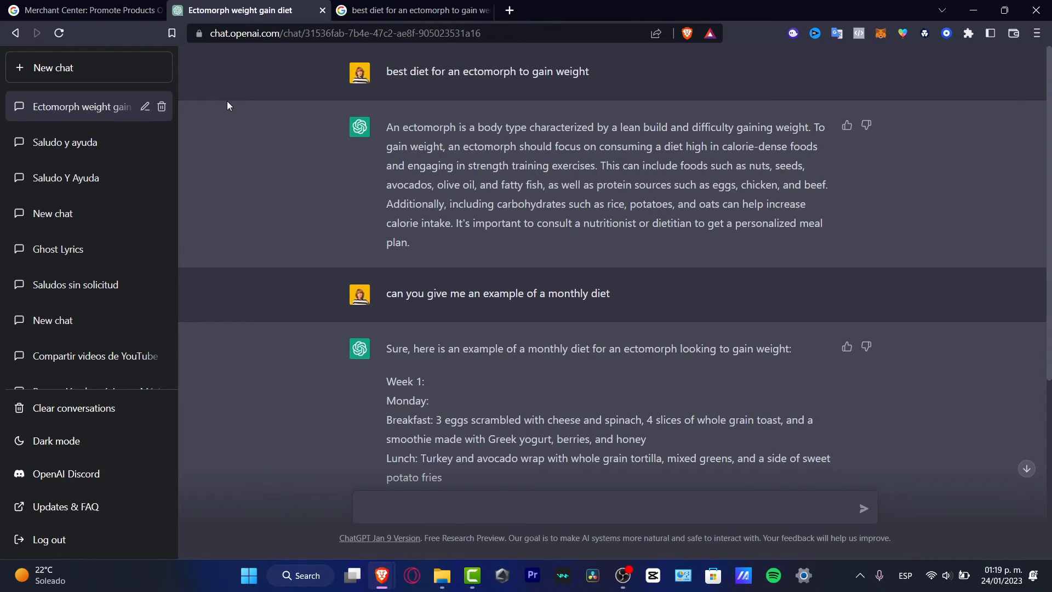
{"action": "mouse_move", "coordinate": [191, 171]}
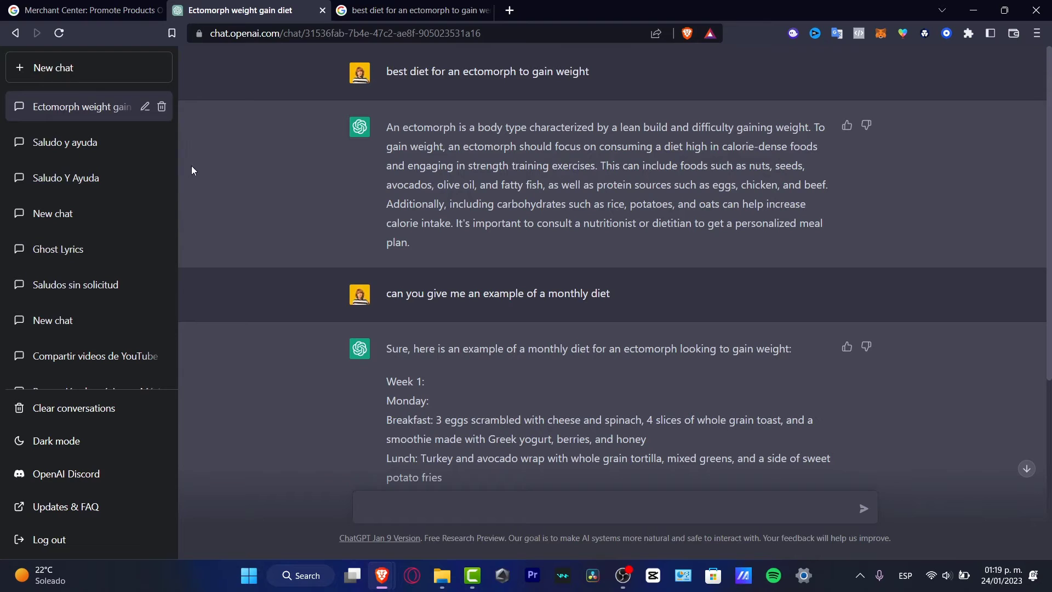
{"action": "scroll", "scroll_direction": "down", "scroll_amount": 3}
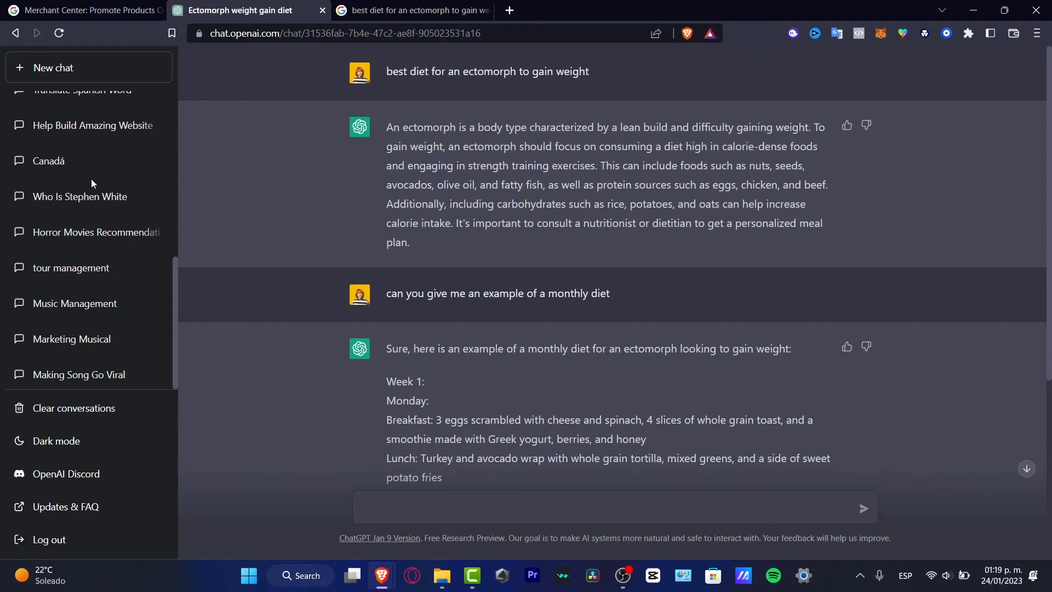
{"action": "left_click", "coordinate": [48, 161]}
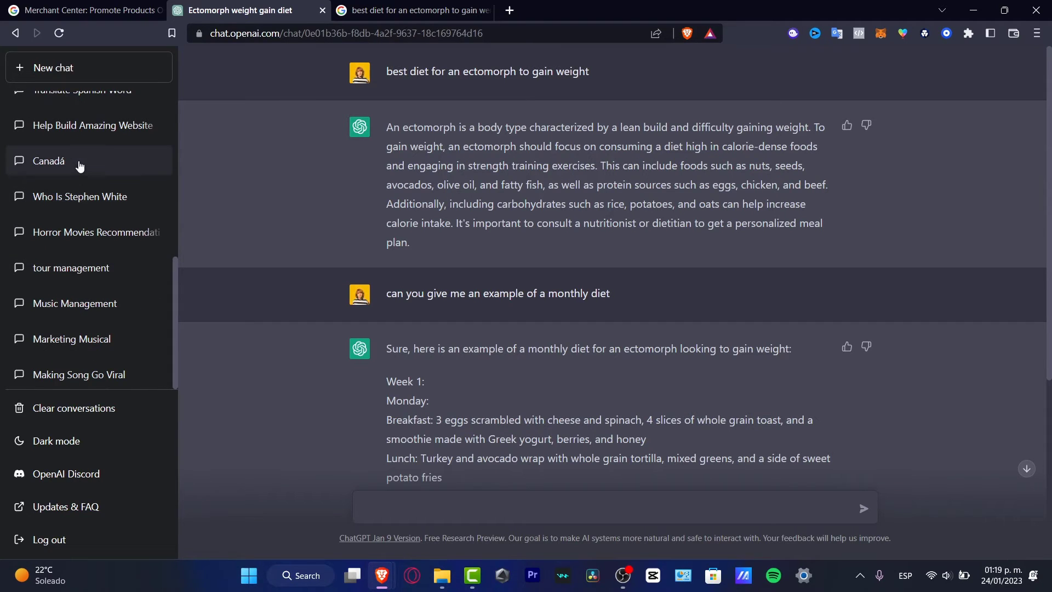
{"action": "left_click", "coordinate": [48, 161]}
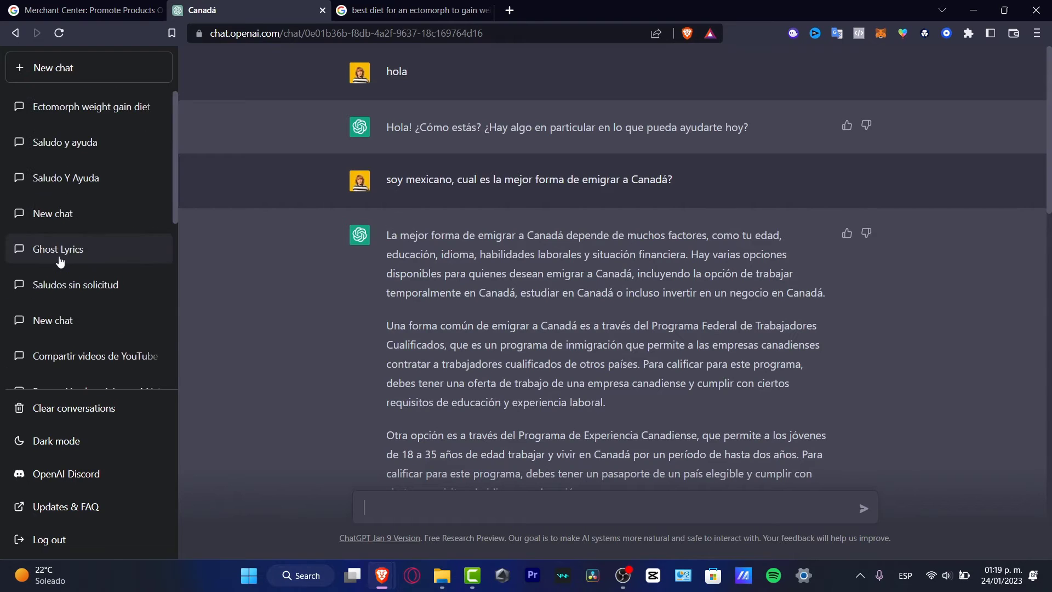
{"action": "left_click", "coordinate": [83, 107]}
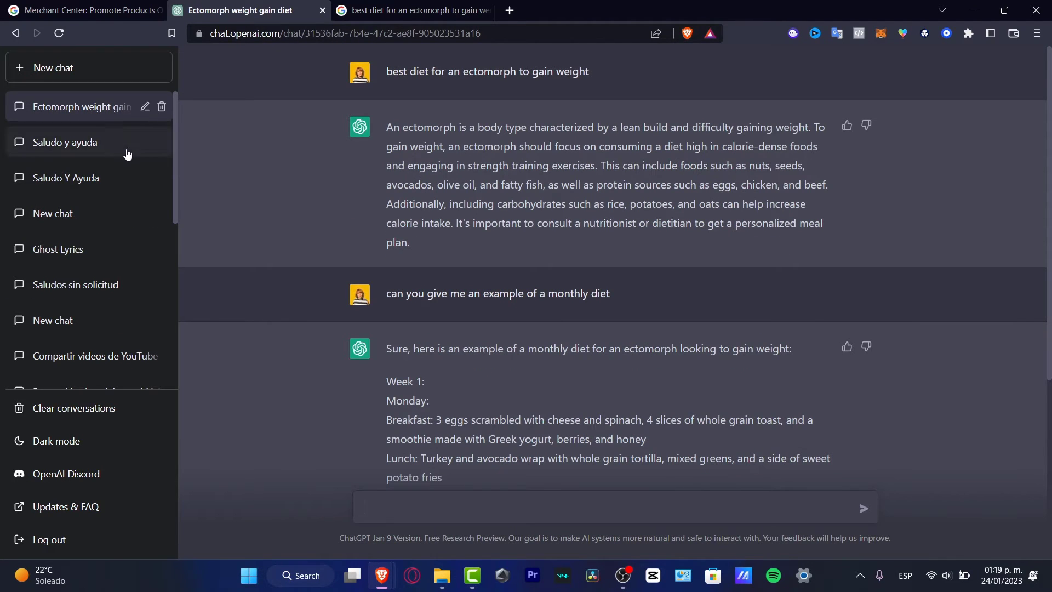
{"action": "mouse_move", "coordinate": [350, 177]}
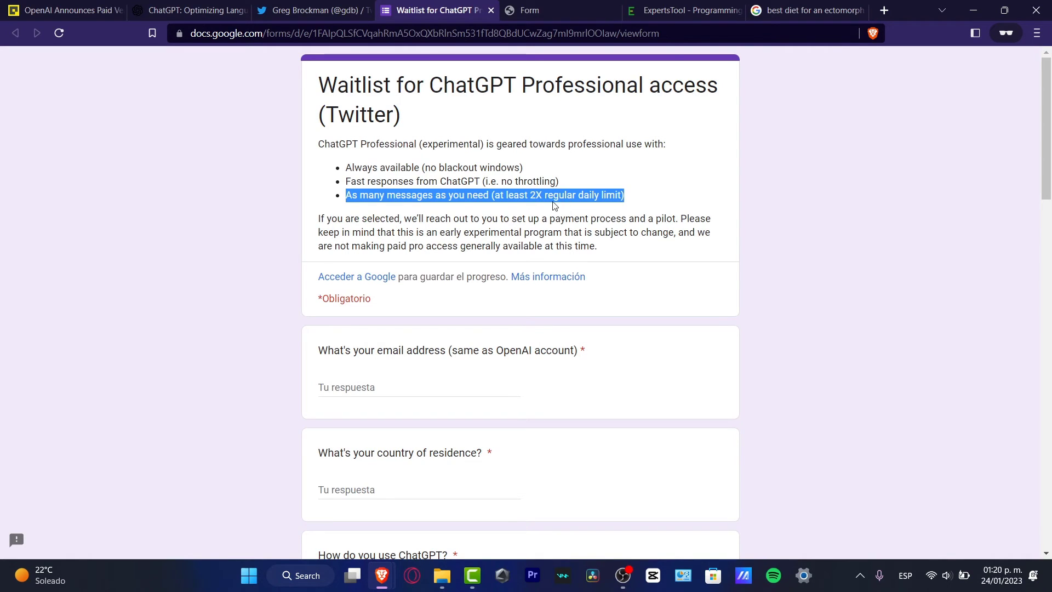
{"action": "left_click", "coordinate": [463, 195]}
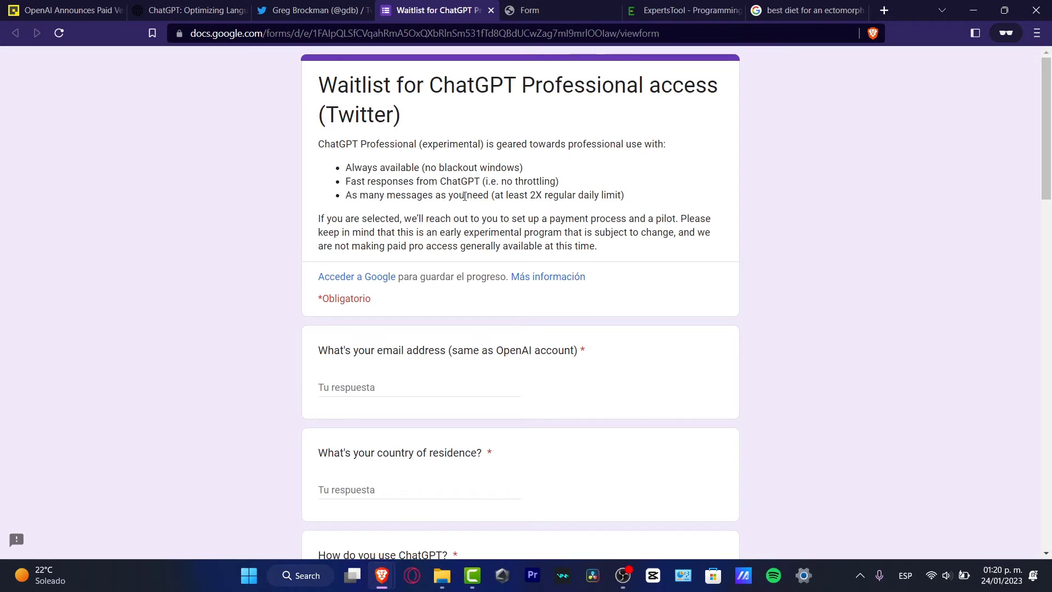
{"action": "left_click_drag", "start_coordinate": [375, 218], "coordinate": [579, 218]}
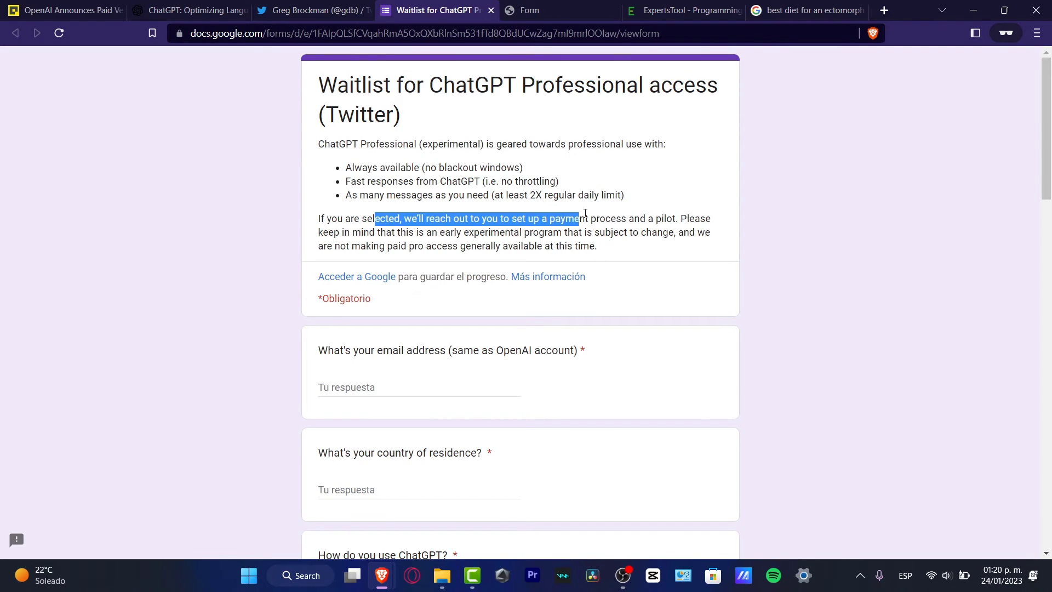
{"action": "left_click_drag", "start_coordinate": [579, 218], "coordinate": [678, 219]}
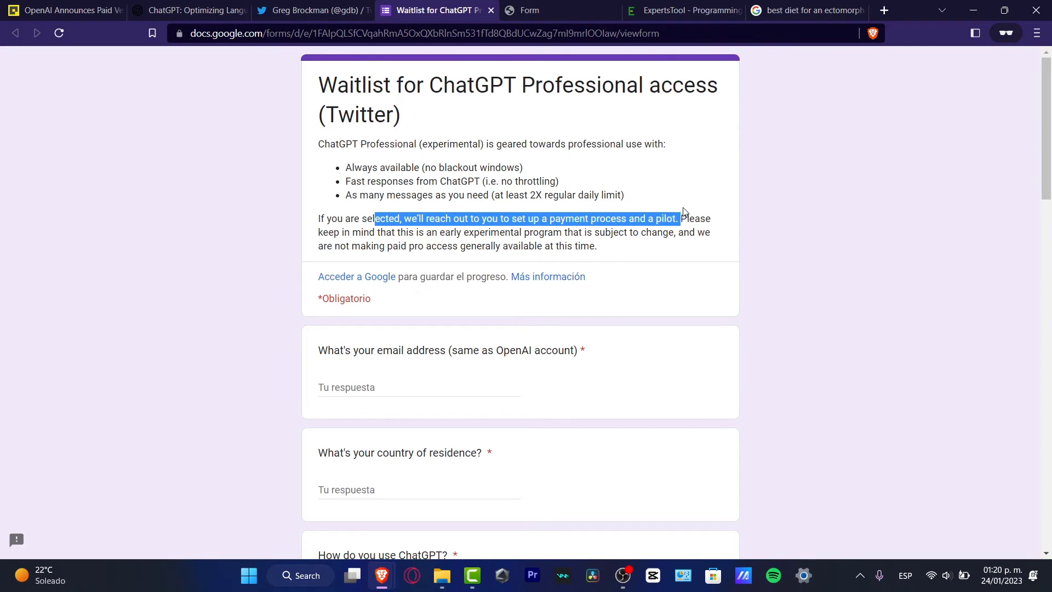
{"action": "left_click_drag", "start_coordinate": [677, 218], "coordinate": [466, 233]}
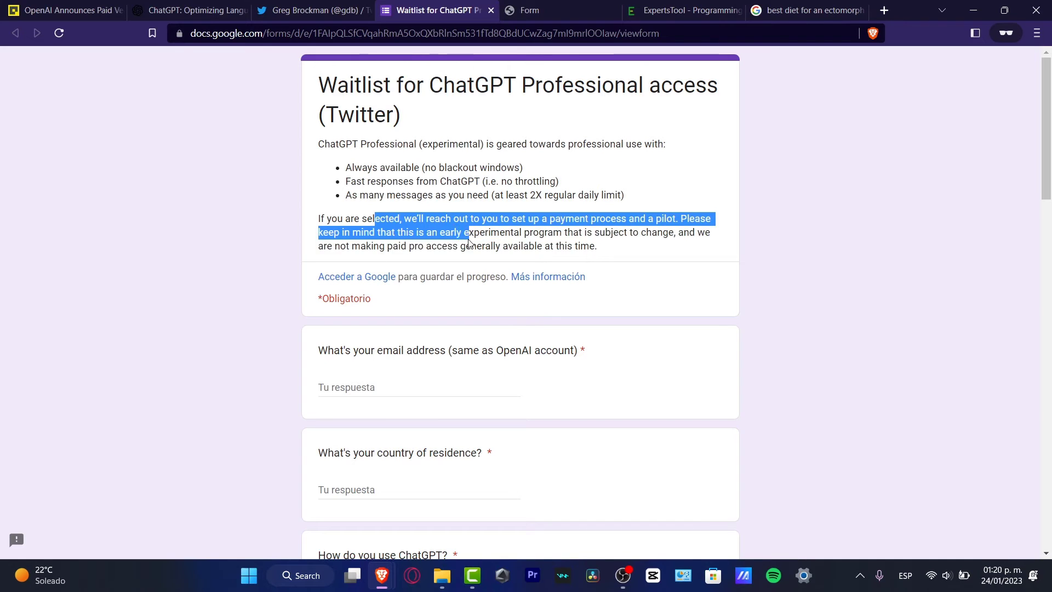
{"action": "left_click_drag", "start_coordinate": [465, 232], "coordinate": [670, 232]}
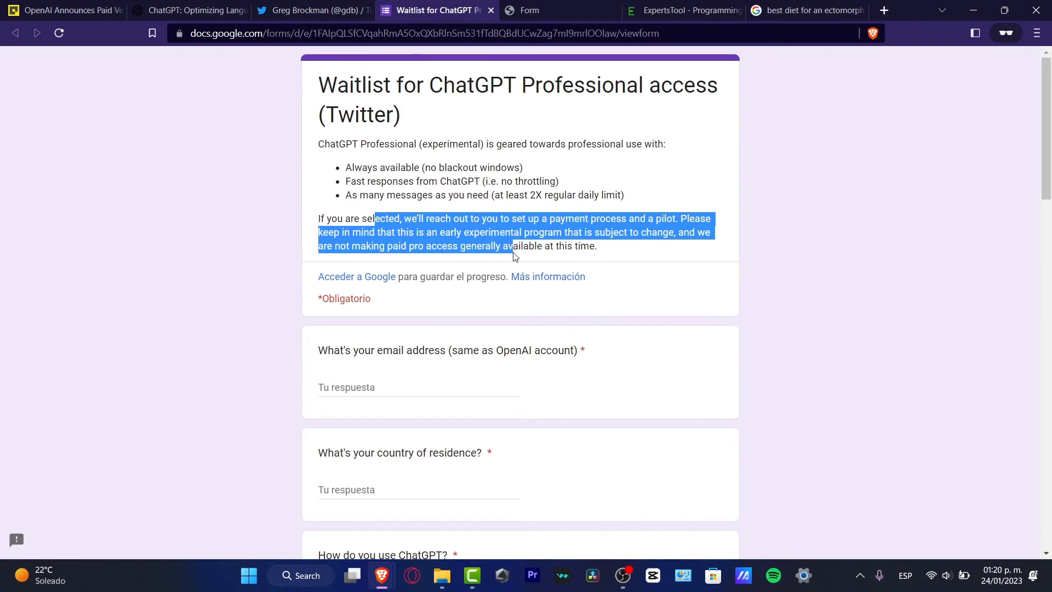
{"action": "left_click_drag", "start_coordinate": [510, 246], "coordinate": [596, 246]}
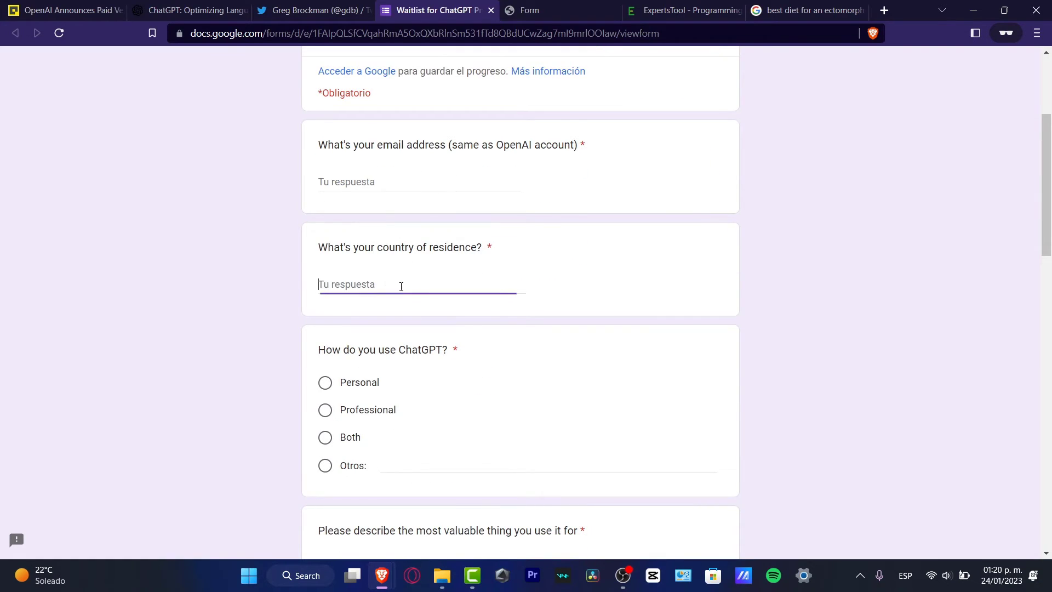
Step: Answer the most-valuable-use question with Professional
{"action": "scroll", "scroll_direction": "down", "scroll_amount": 3}
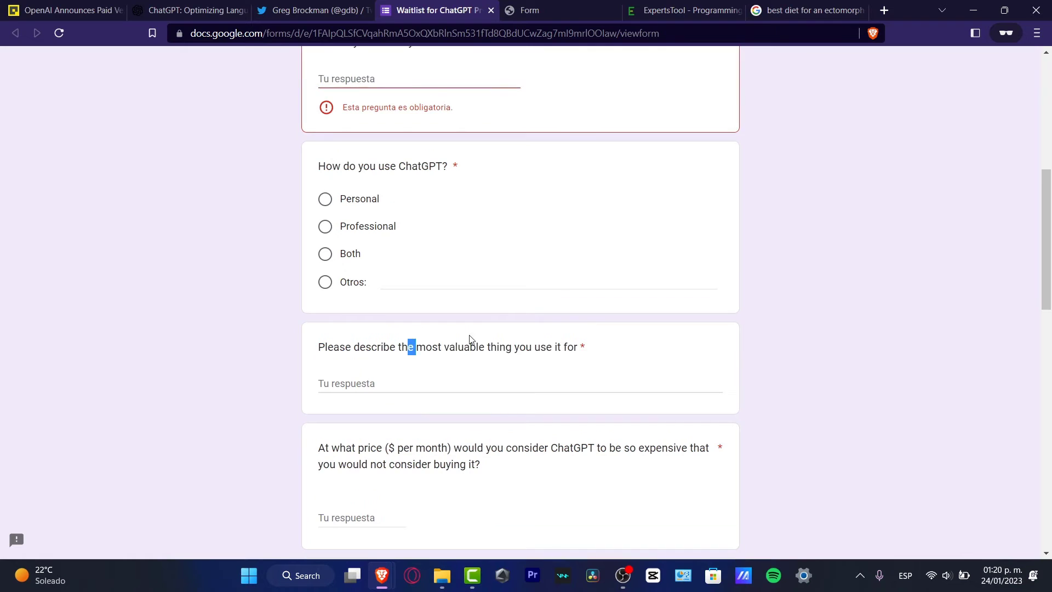
{"action": "left_click_drag", "start_coordinate": [411, 346], "coordinate": [585, 347]}
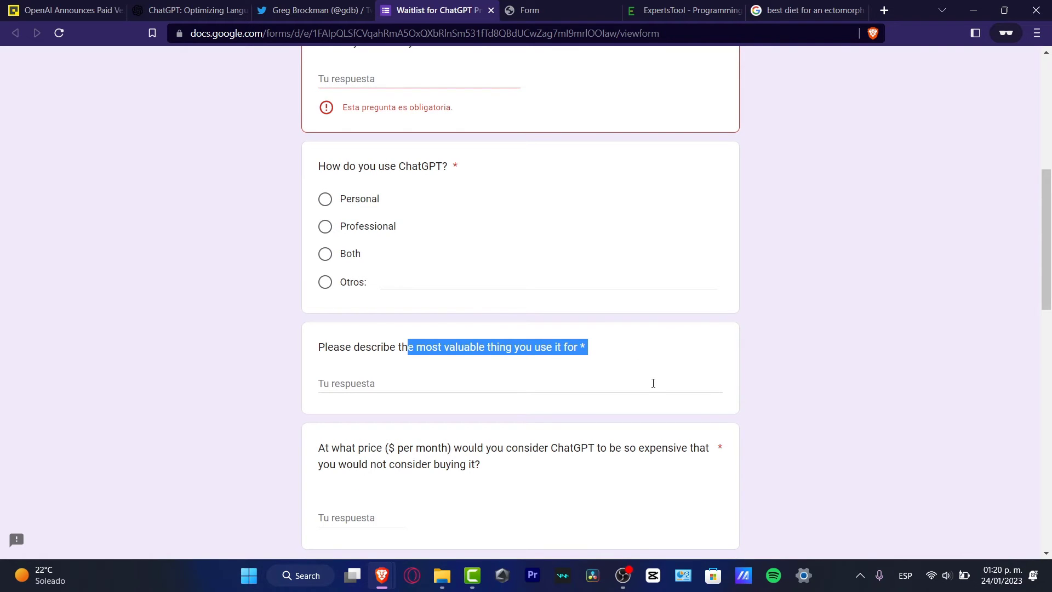
{"action": "left_click", "coordinate": [520, 383]}
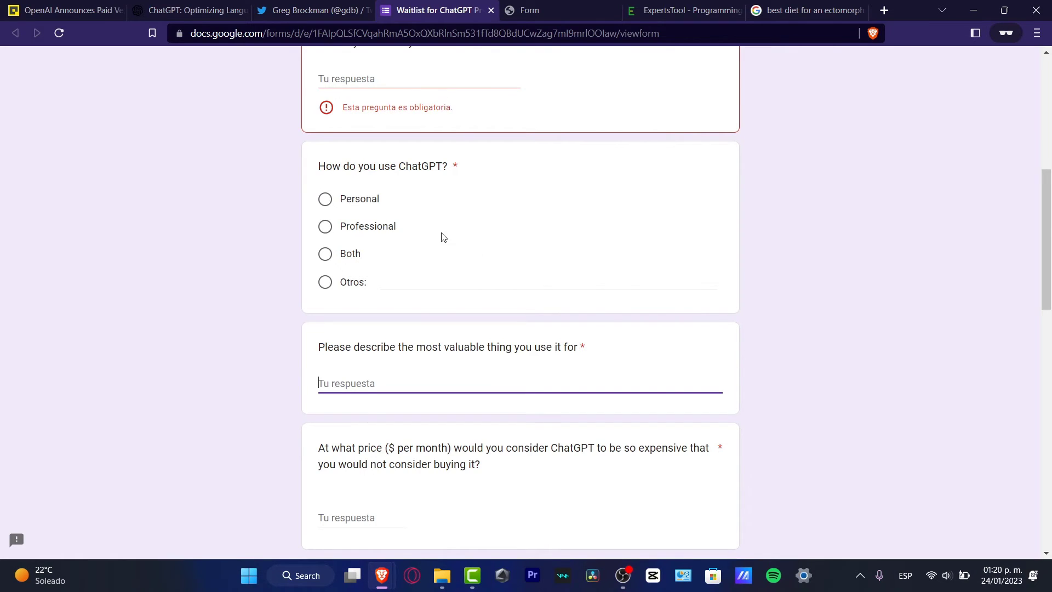
{"action": "mouse_move", "coordinate": [356, 215]}
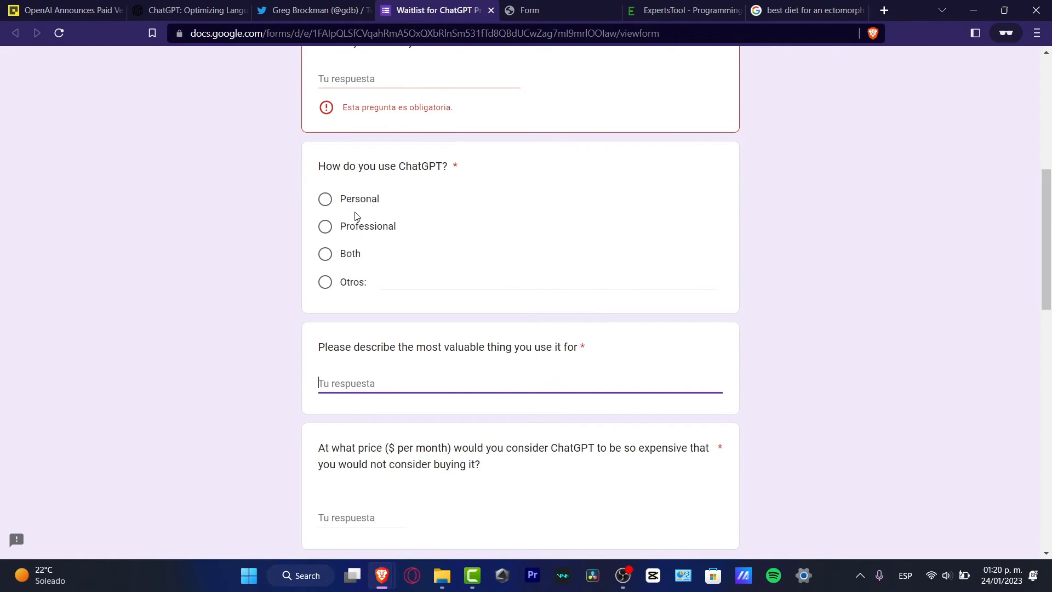
{"action": "left_click", "coordinate": [325, 226]}
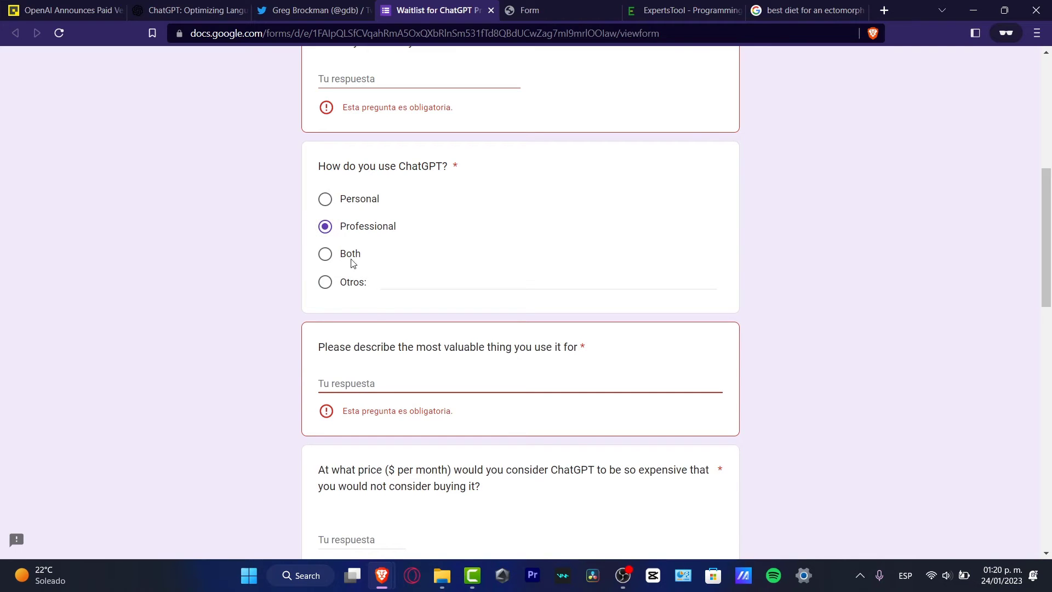
{"action": "left_click_drag", "start_coordinate": [389, 346], "coordinate": [499, 347]}
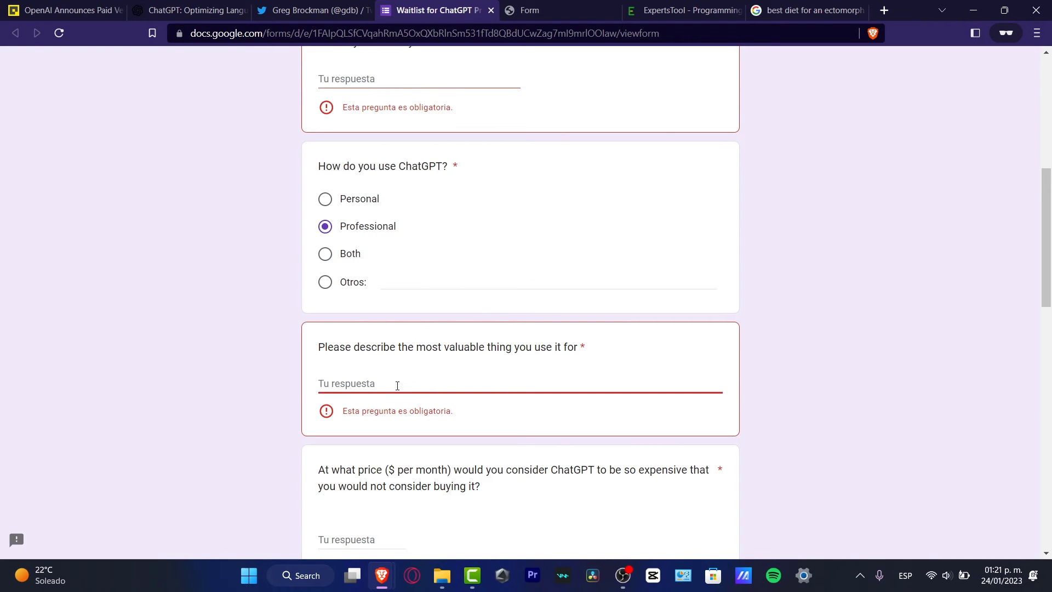
Step: Describe using ChatGPT for product marketing research and optimizing a comedy YouTube channel
{"action": "type", "text": "mar"}
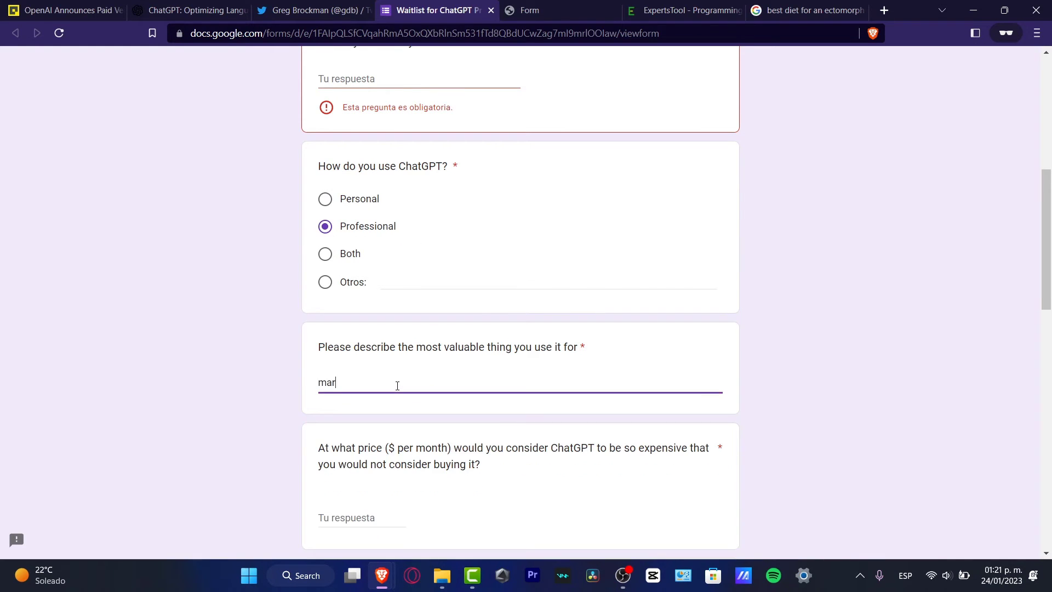
{"action": "type", "text": "keting research of"}
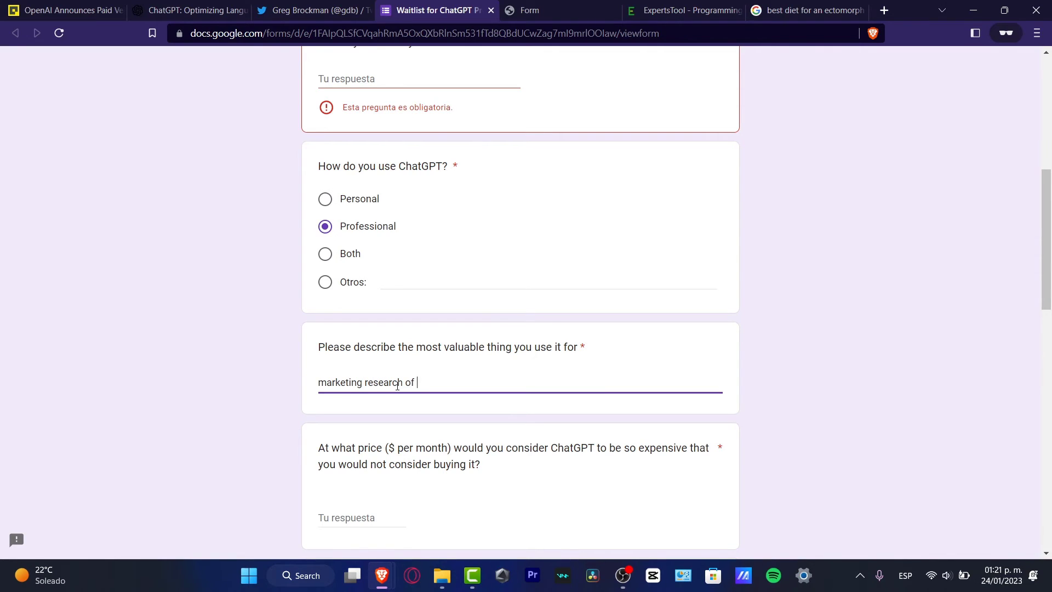
{"action": "type", "text": "products, optimiz"}
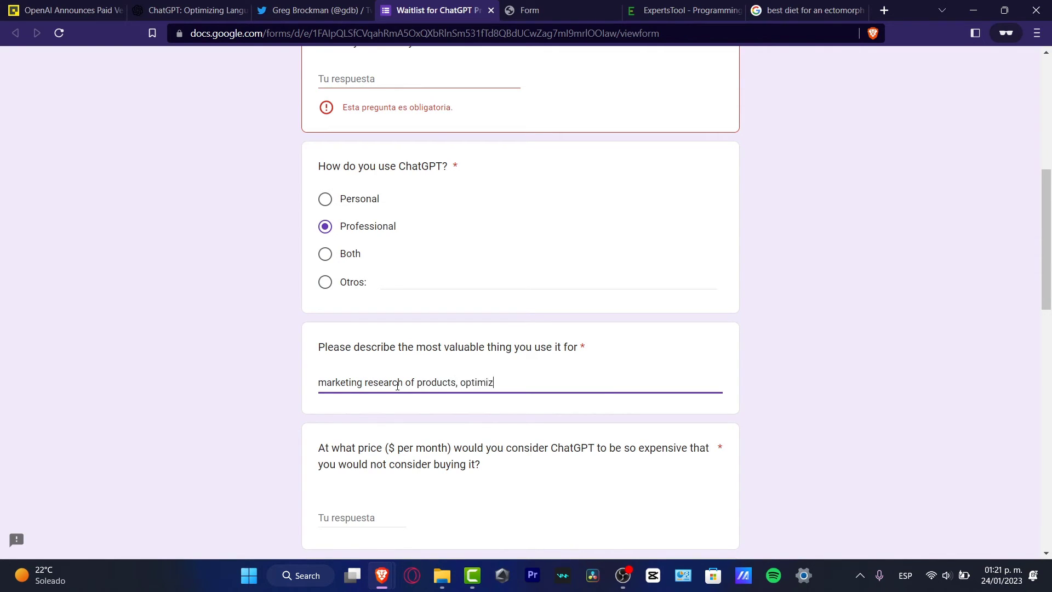
{"action": "type", "text": "e my"}
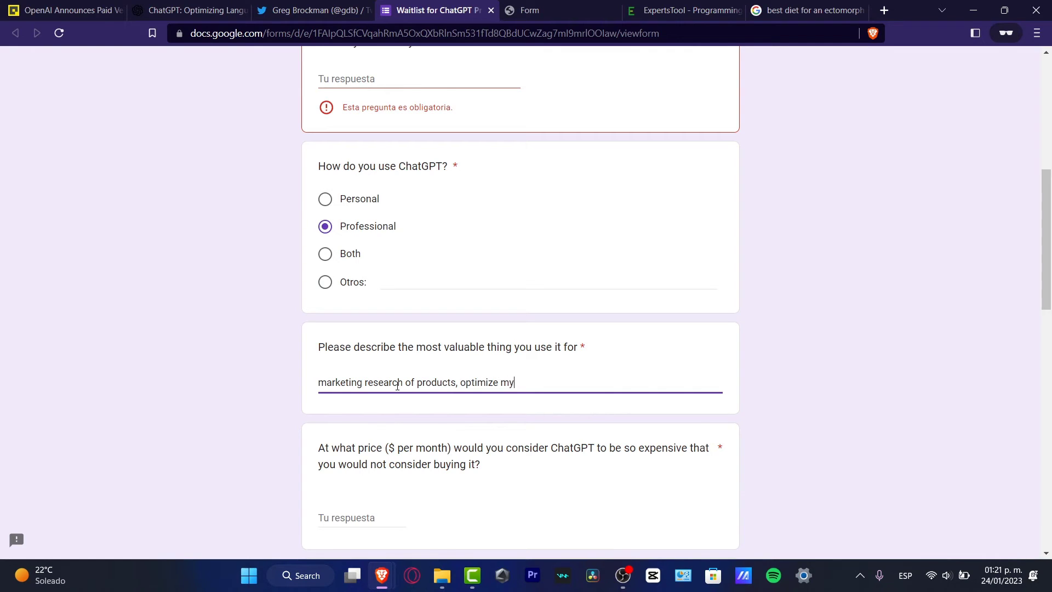
{"action": "type", "text": "youtube"}
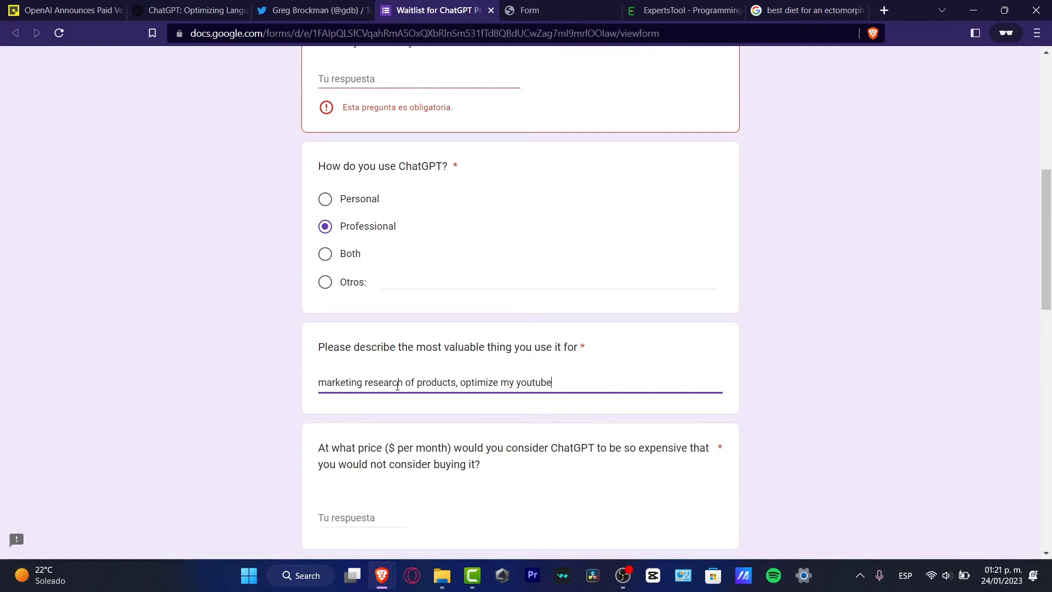
{"action": "type", "text": "channel t"}
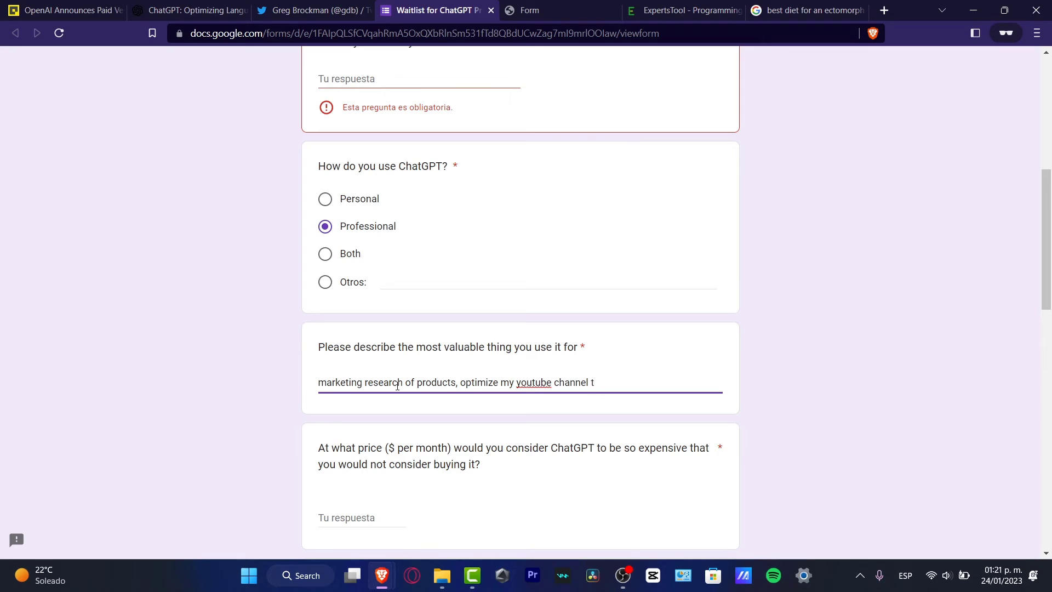
{"action": "type", "text": "of"}
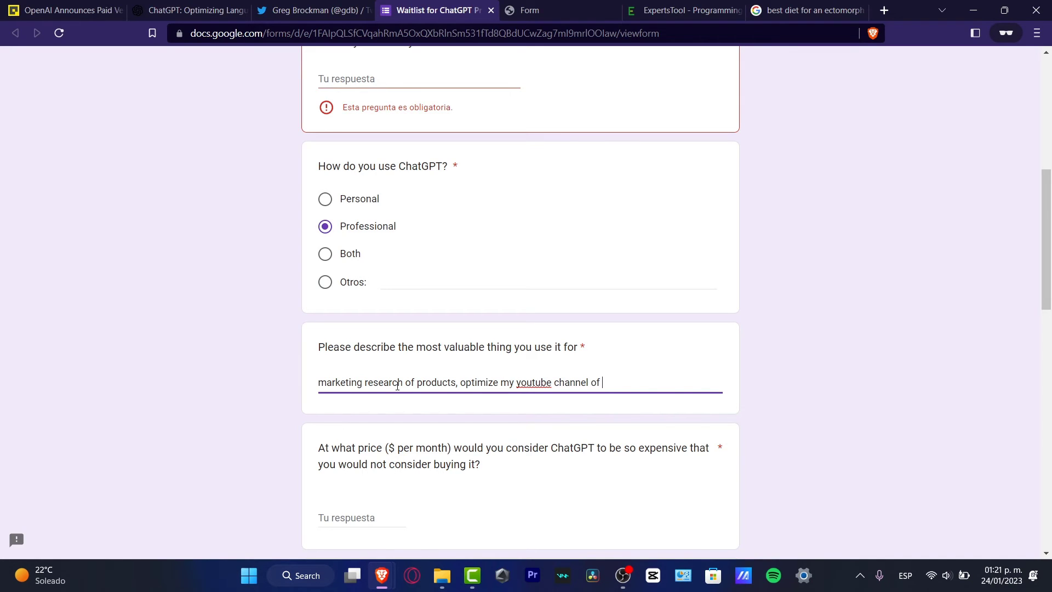
{"action": "type", "text": "comedy"}
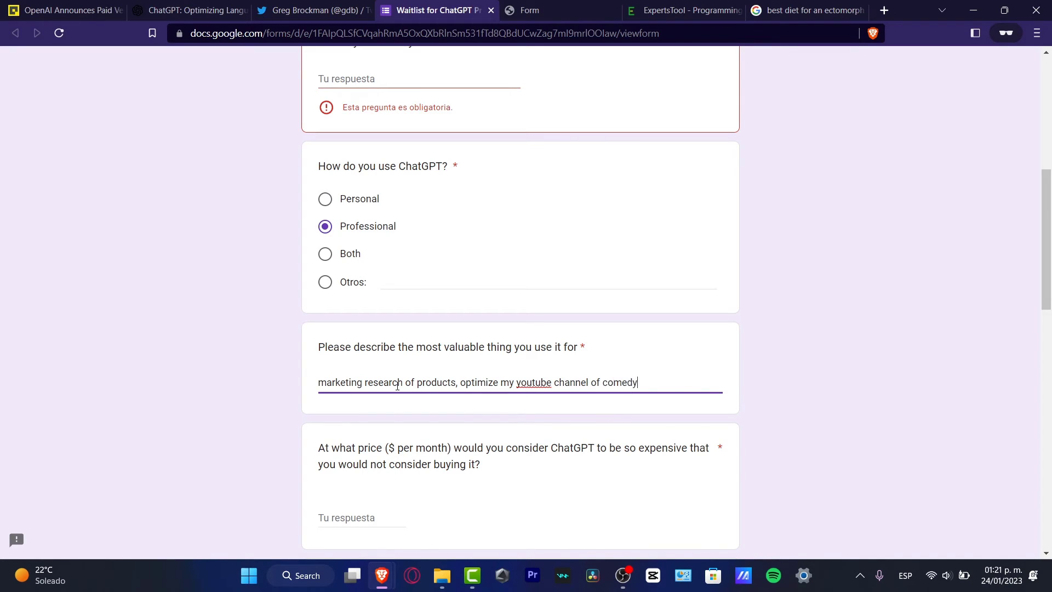
Step: Enter prices: too expensive 40, too cheap 5, getting expensive 30, bargain 15
{"action": "scroll", "scroll_direction": "down", "scroll_amount": 3}
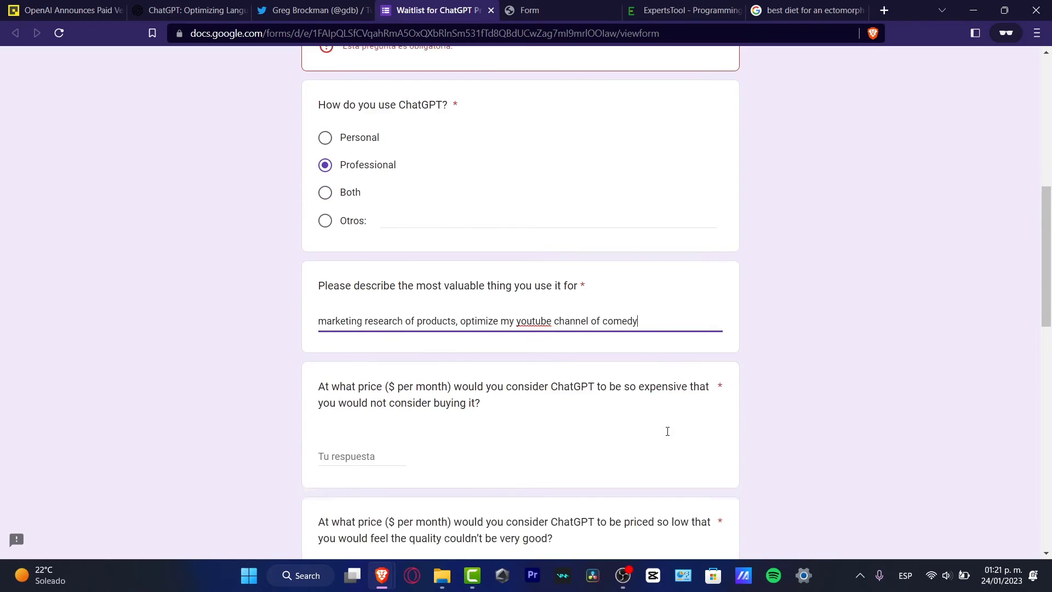
{"action": "scroll", "scroll_direction": "down", "scroll_amount": 3}
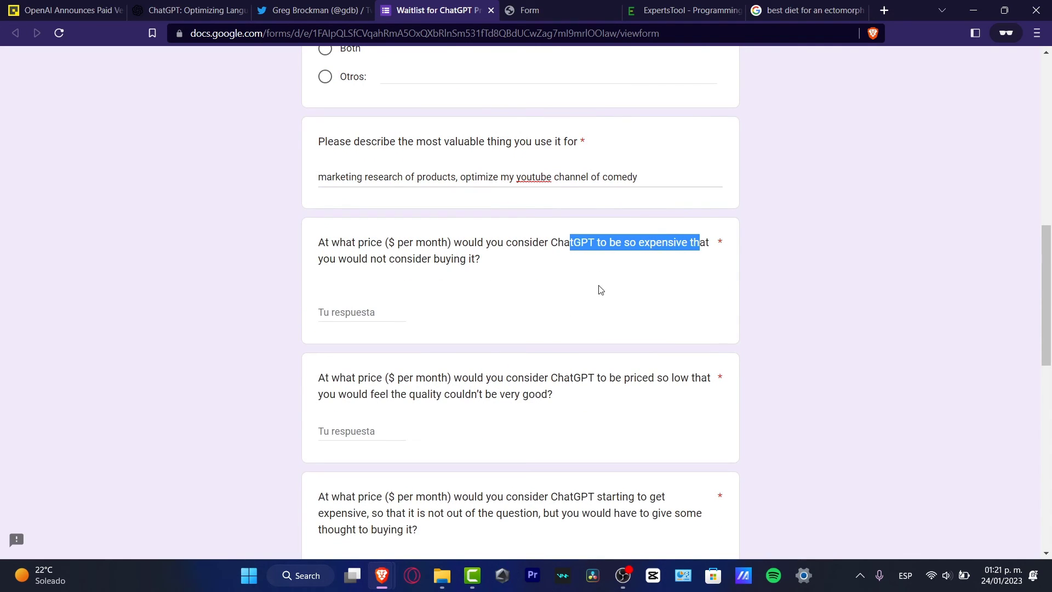
{"action": "left_click", "coordinate": [361, 311]}
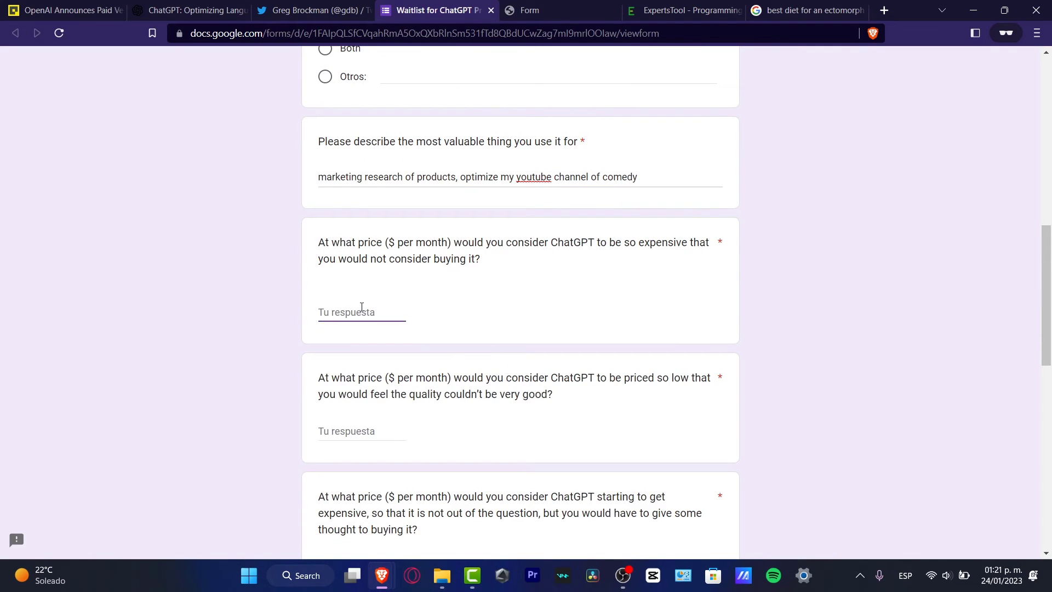
{"action": "type", "text": "40"}
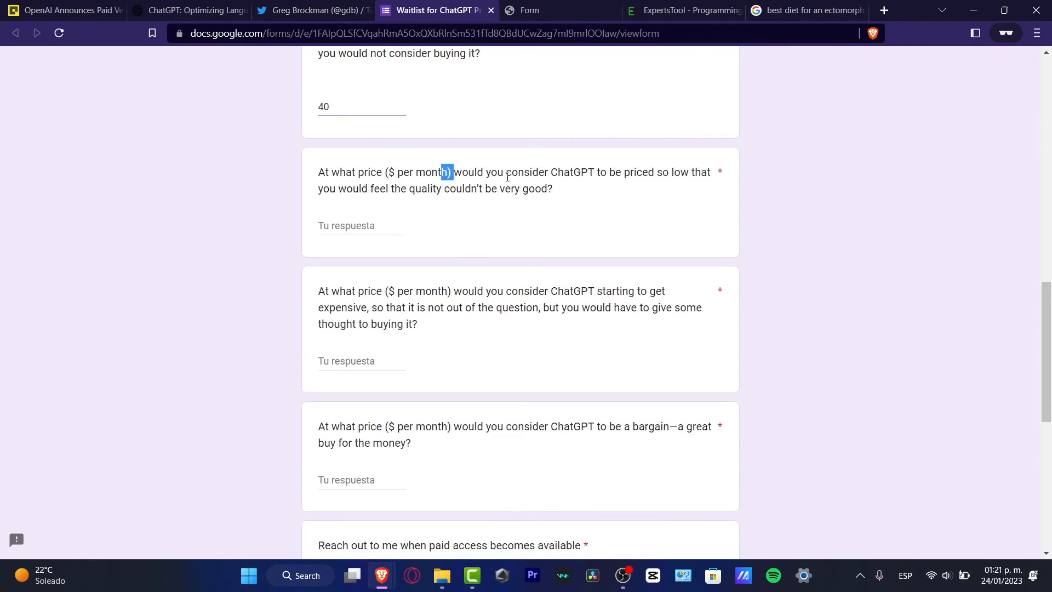
{"action": "left_click", "coordinate": [361, 225]}
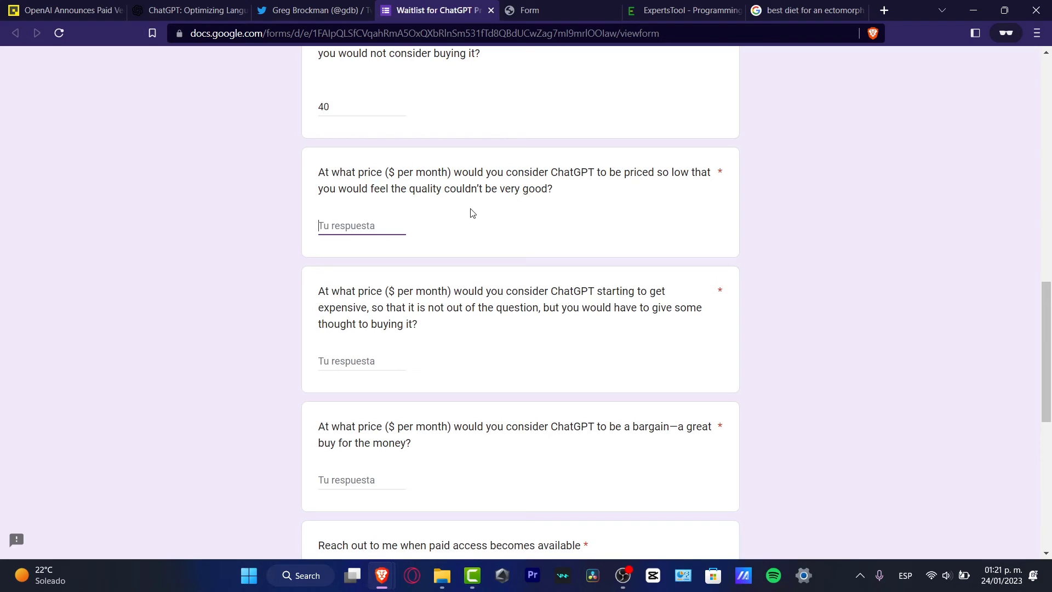
{"action": "type", "text": "15"}
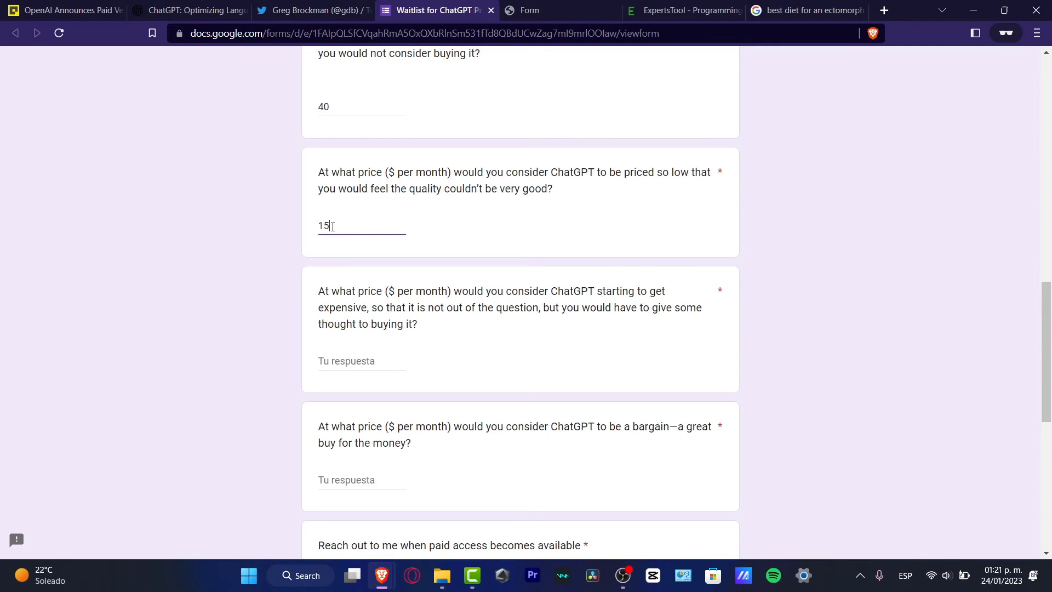
{"action": "type", "text": "5"}
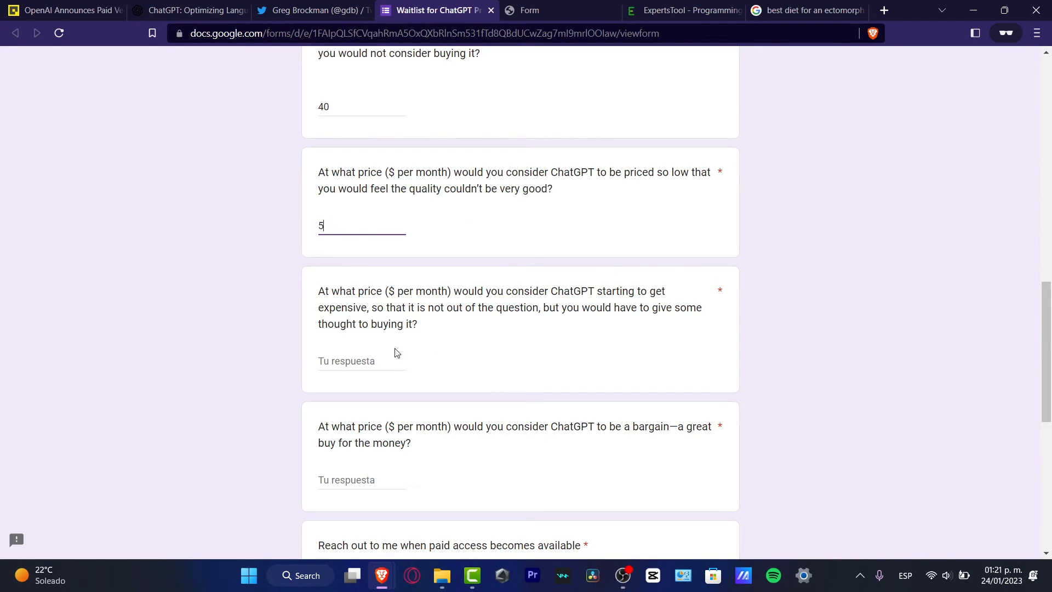
{"action": "left_click", "coordinate": [361, 360]}
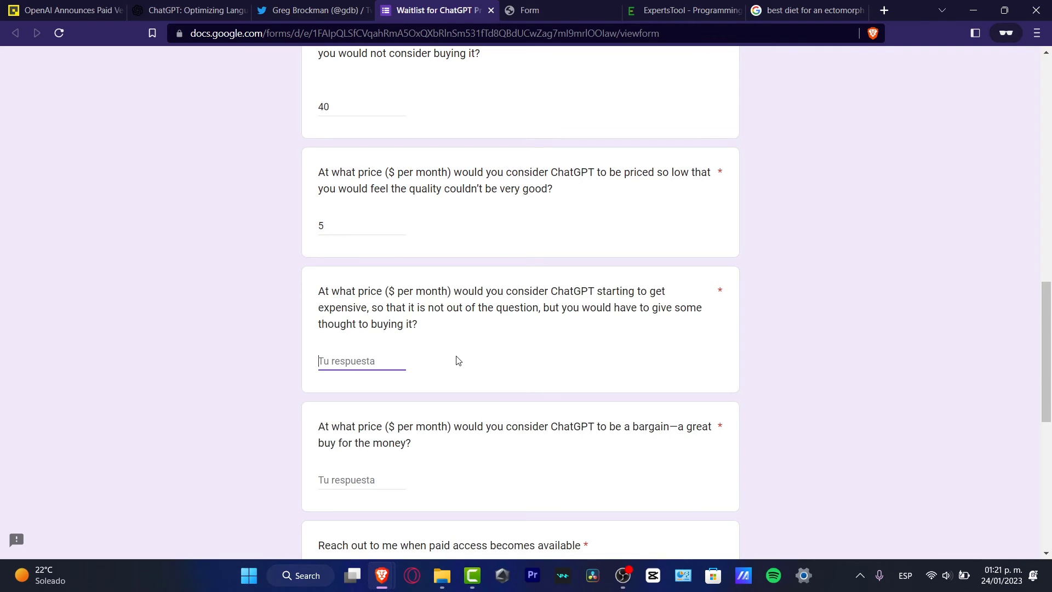
{"action": "type", "text": "30"}
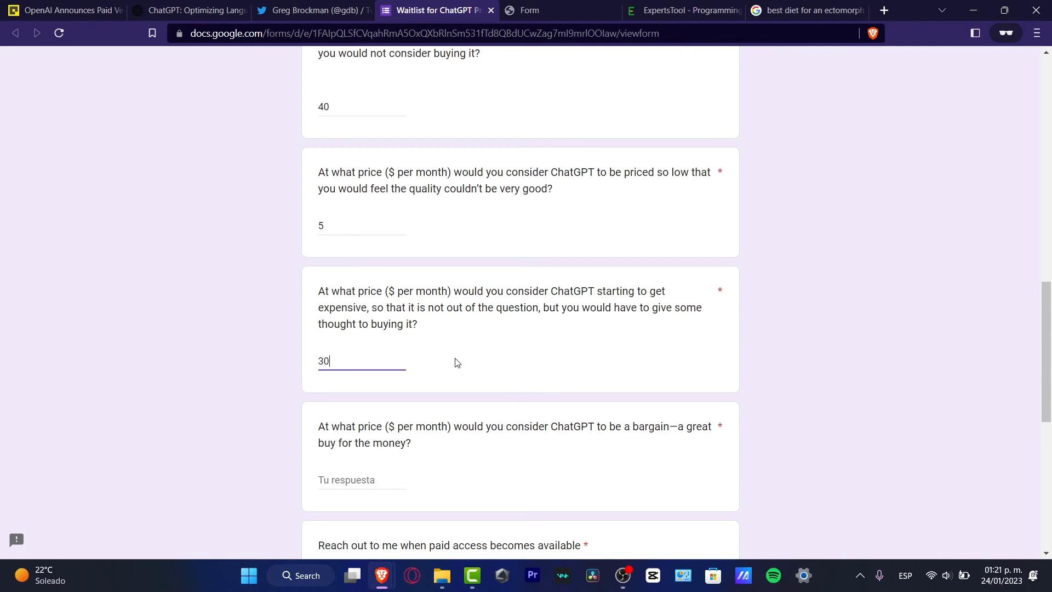
{"action": "scroll", "scroll_direction": "down", "scroll_amount": 3}
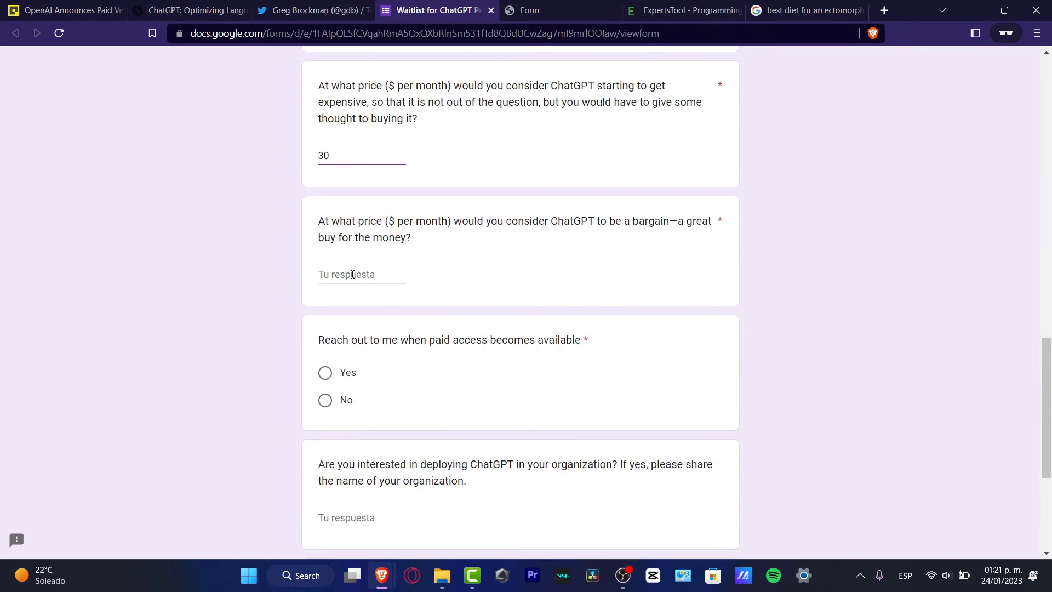
{"action": "type", "text": "15"}
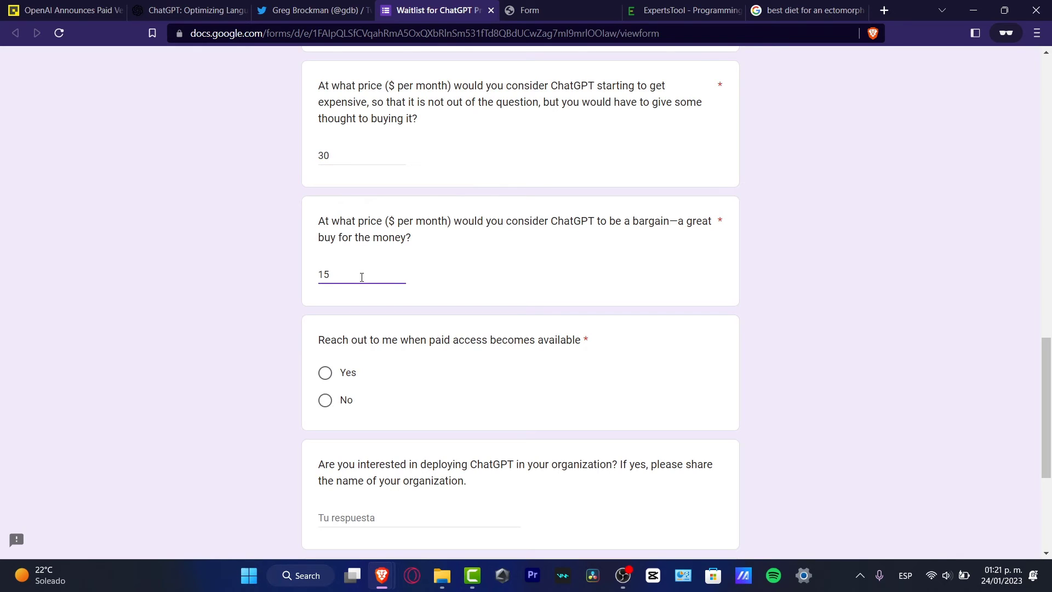
{"action": "mouse_move", "coordinate": [336, 377]}
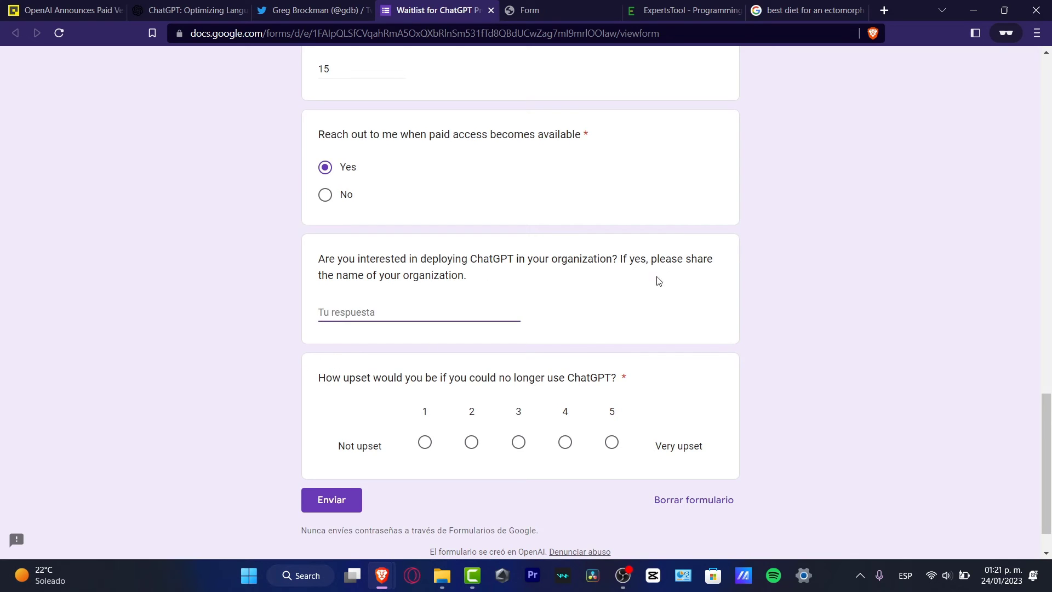
{"action": "mouse_move", "coordinate": [345, 381]}
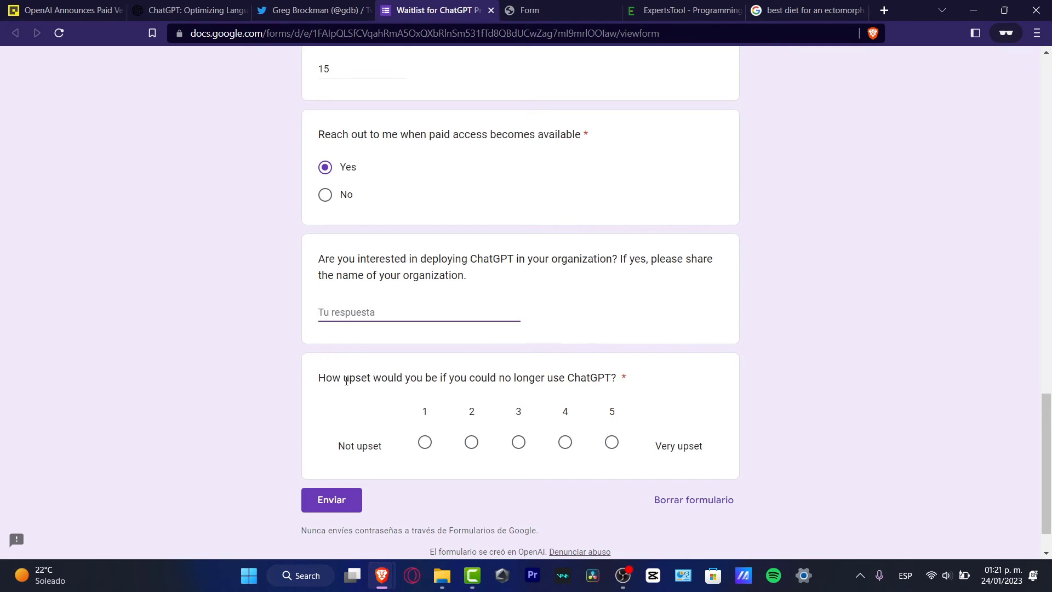
Step: Rate how upset you'd be without ChatGPT as 5, very upset, and scroll the form
{"action": "left_click_drag", "start_coordinate": [344, 377], "coordinate": [618, 376]}
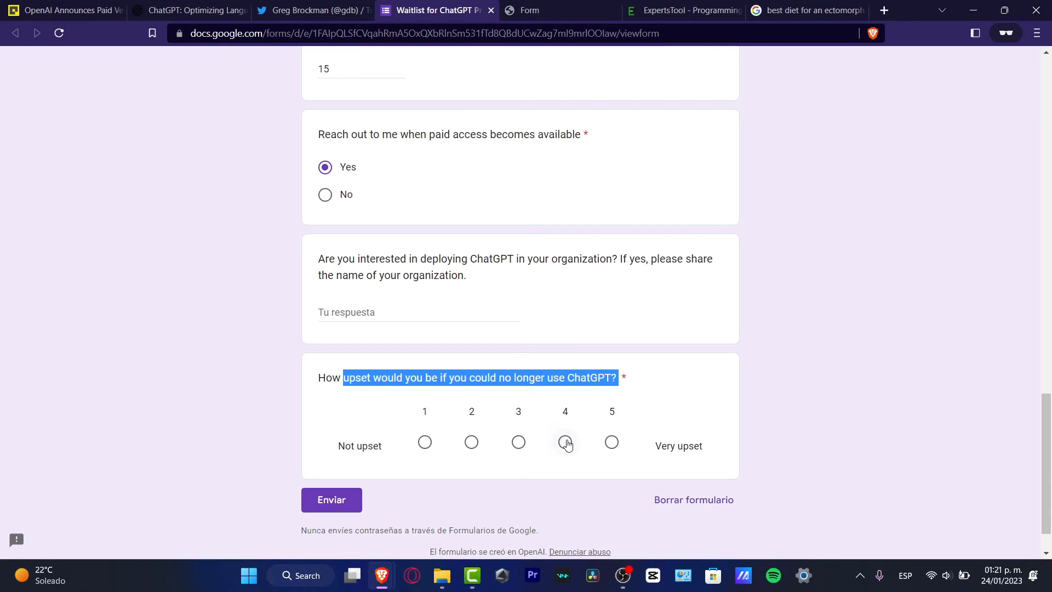
{"action": "left_click", "coordinate": [471, 441]}
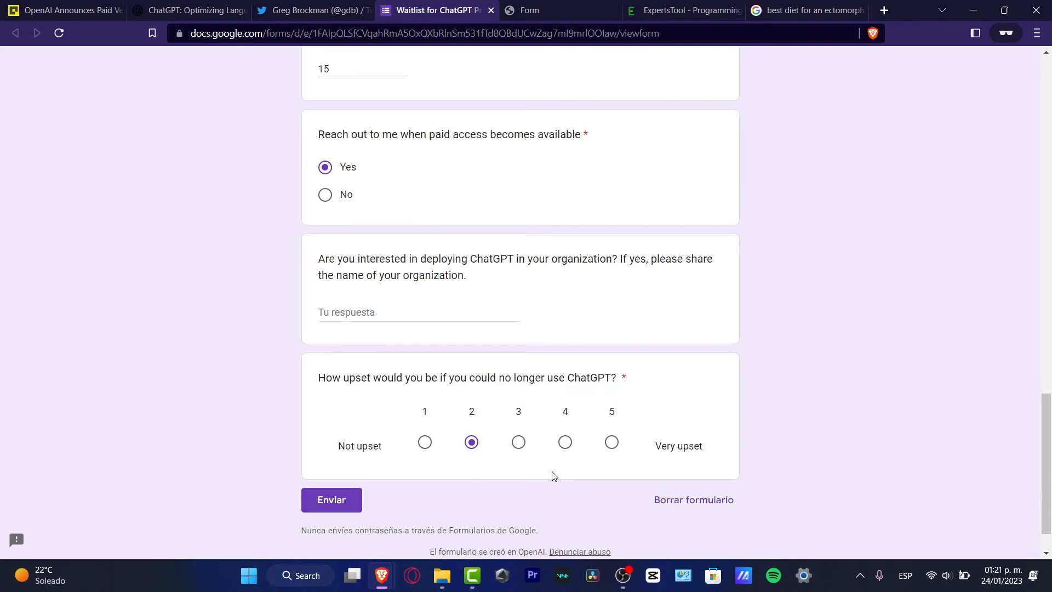
{"action": "double_click", "coordinate": [592, 377]}
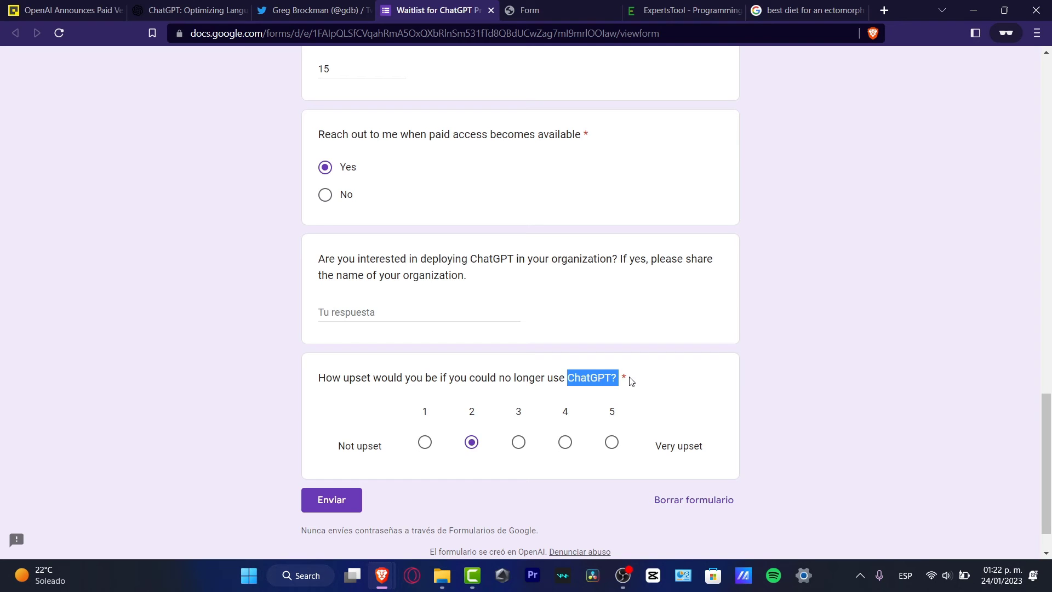
{"action": "left_click", "coordinate": [612, 441]}
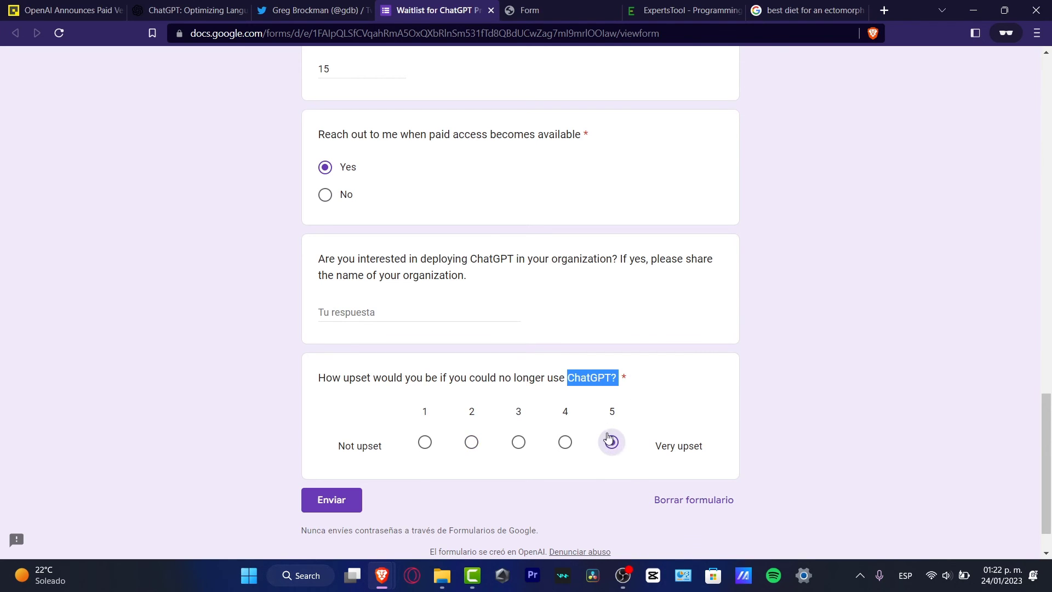
{"action": "left_click", "coordinate": [331, 499]}
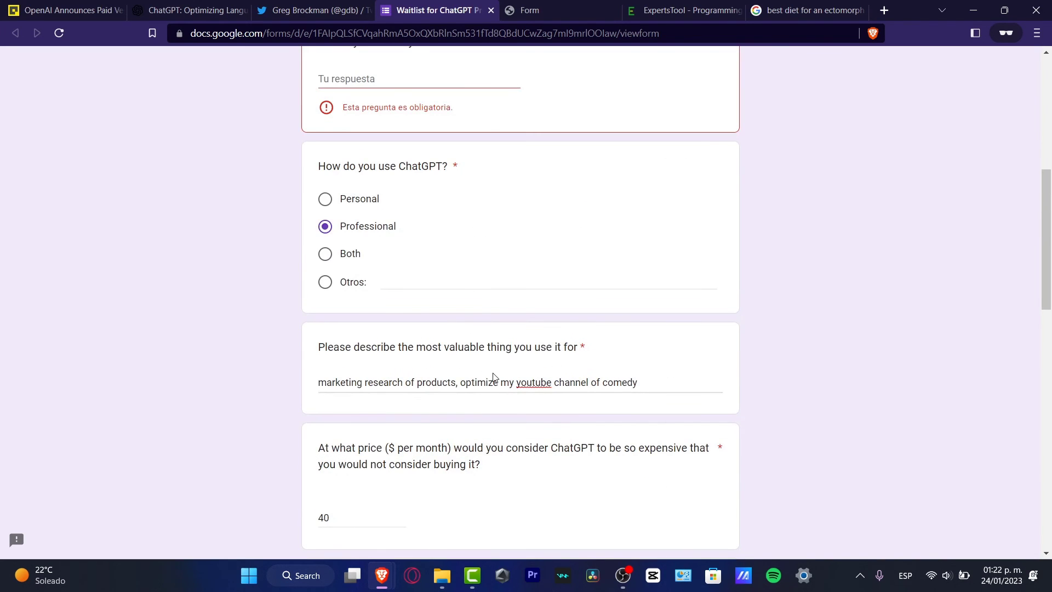
{"action": "scroll", "scroll_direction": "down", "scroll_amount": 3}
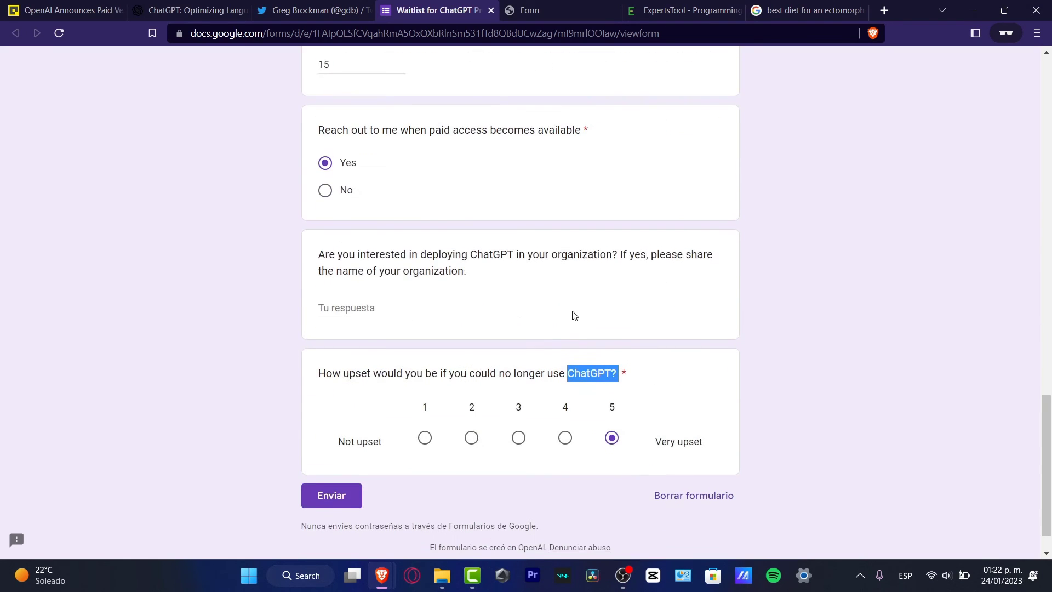
{"action": "scroll", "scroll_direction": "down", "scroll_amount": 3}
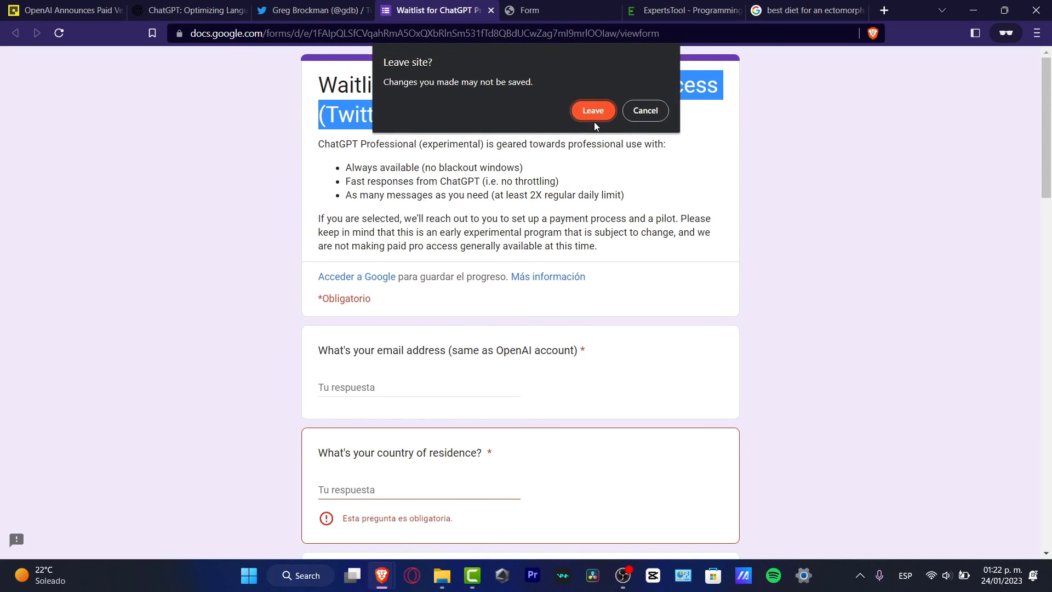
Step: Confirm leaving the waitlist form and scroll Greg Brockman's Twitter timeline
{"action": "left_click", "coordinate": [592, 110]}
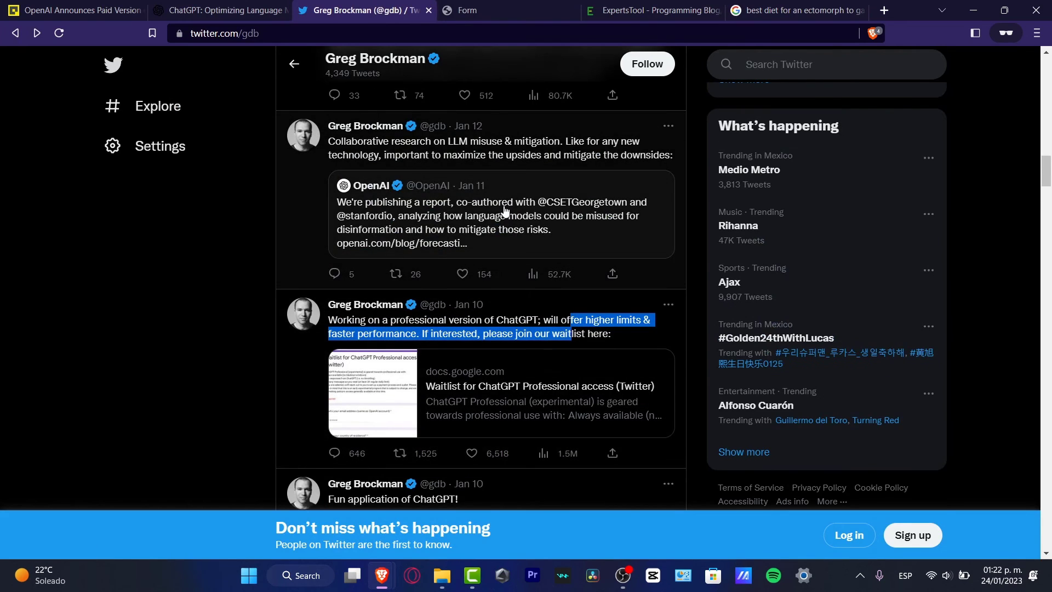
{"action": "scroll", "scroll_direction": "up", "scroll_amount": 3}
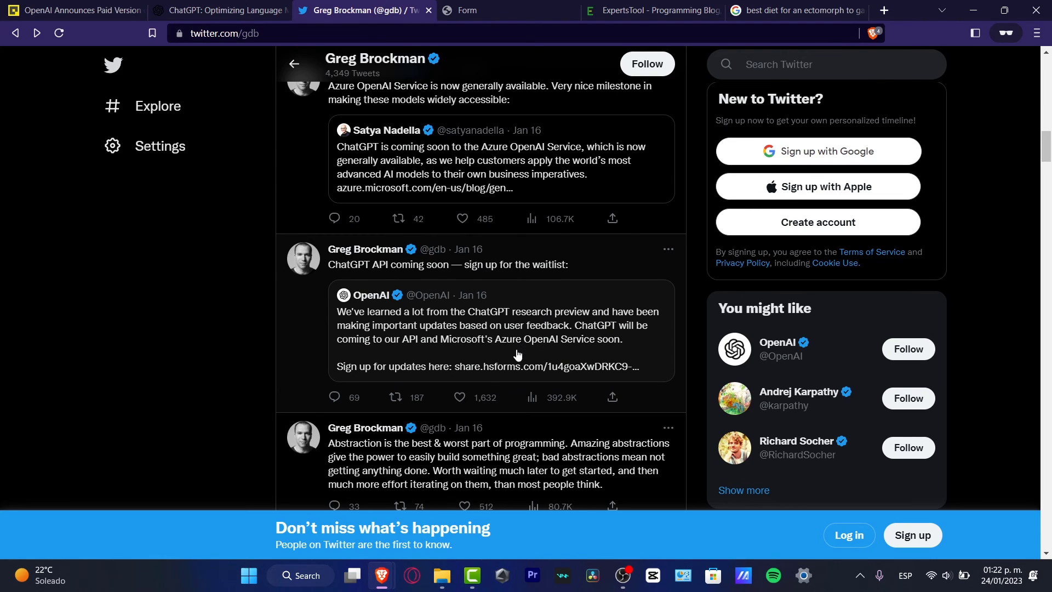
{"action": "mouse_move", "coordinate": [460, 343]}
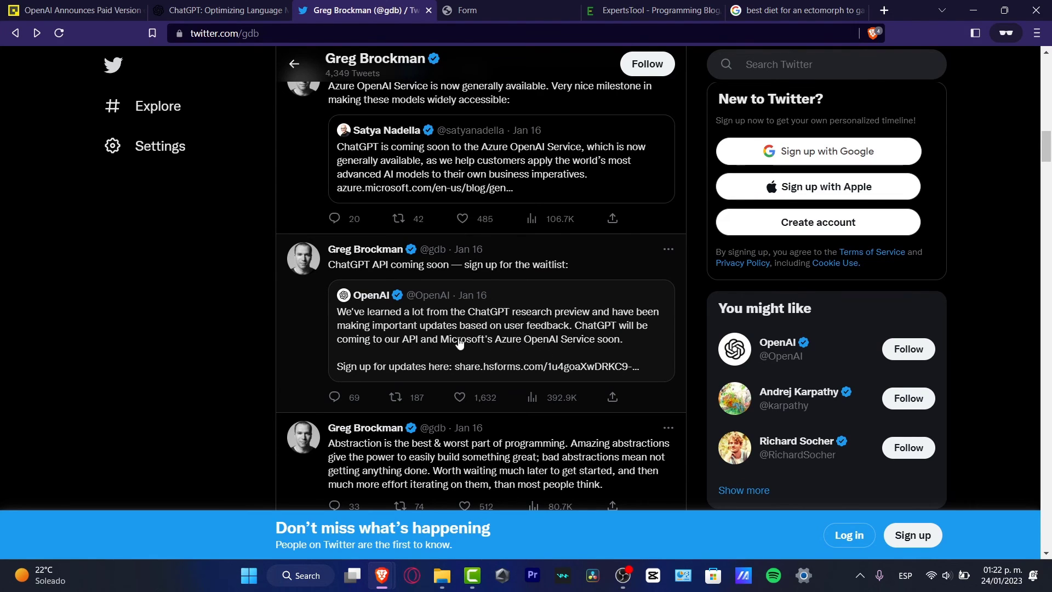
{"action": "mouse_move", "coordinate": [607, 347]}
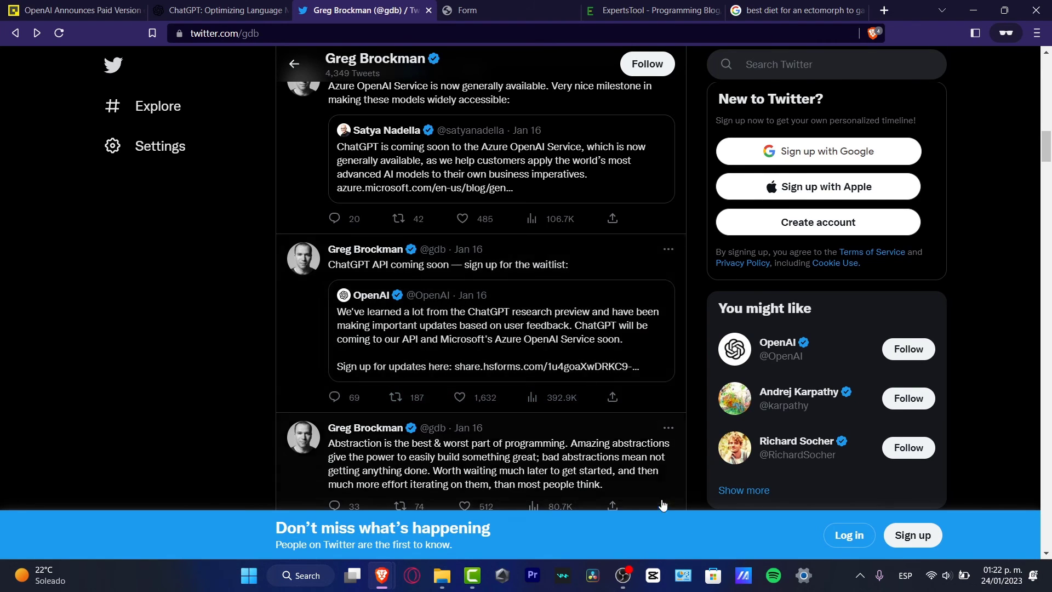
Step: Open the ChatGPT API waitlist form and autofill name 'Osvaldo', email and company
{"action": "left_click", "coordinate": [490, 10]}
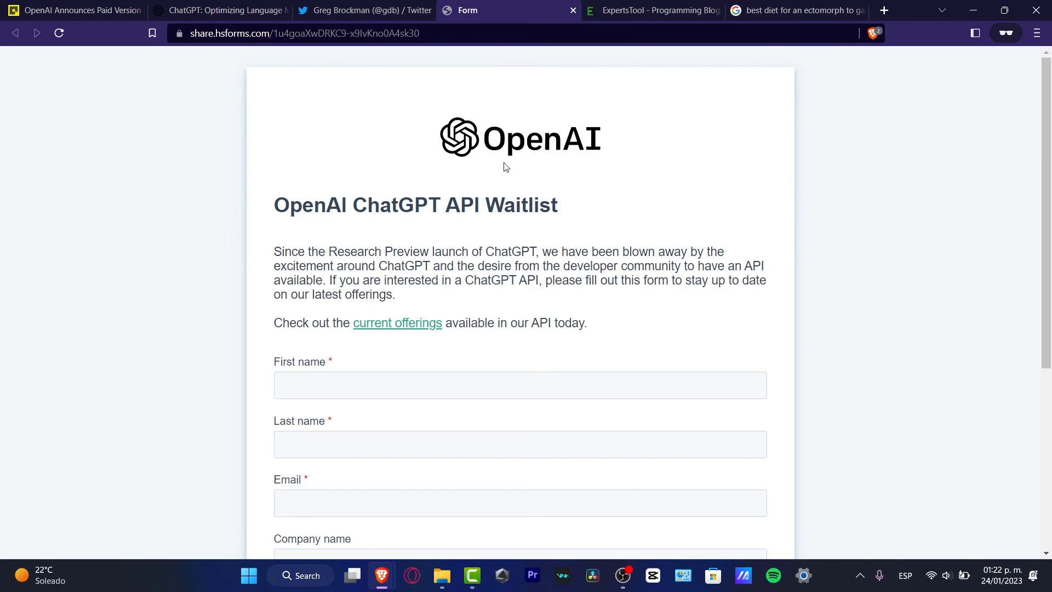
{"action": "mouse_move", "coordinate": [628, 237]}
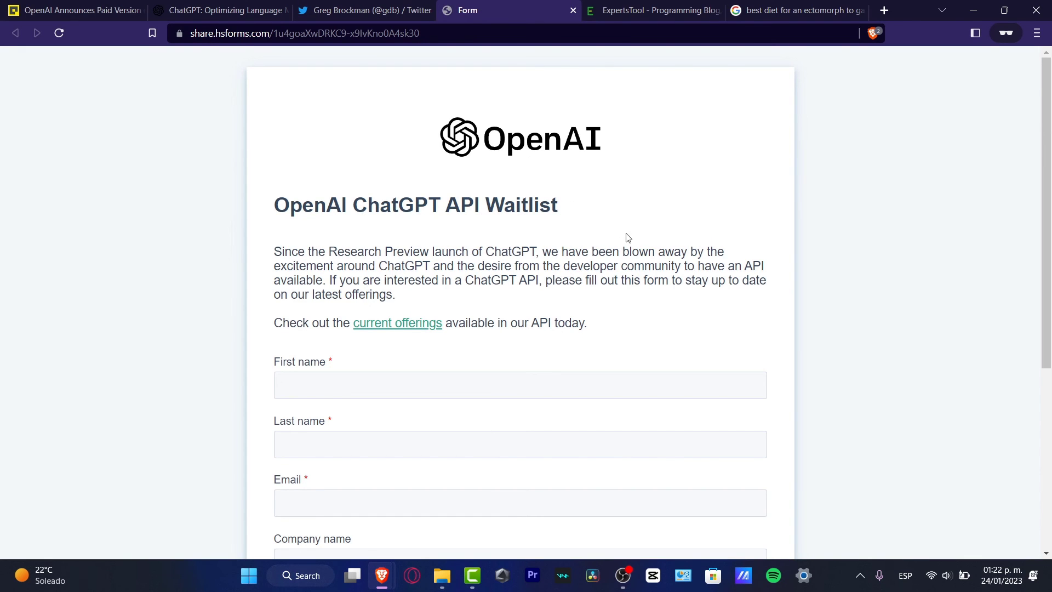
{"action": "type", "text": "Osvaldo"}
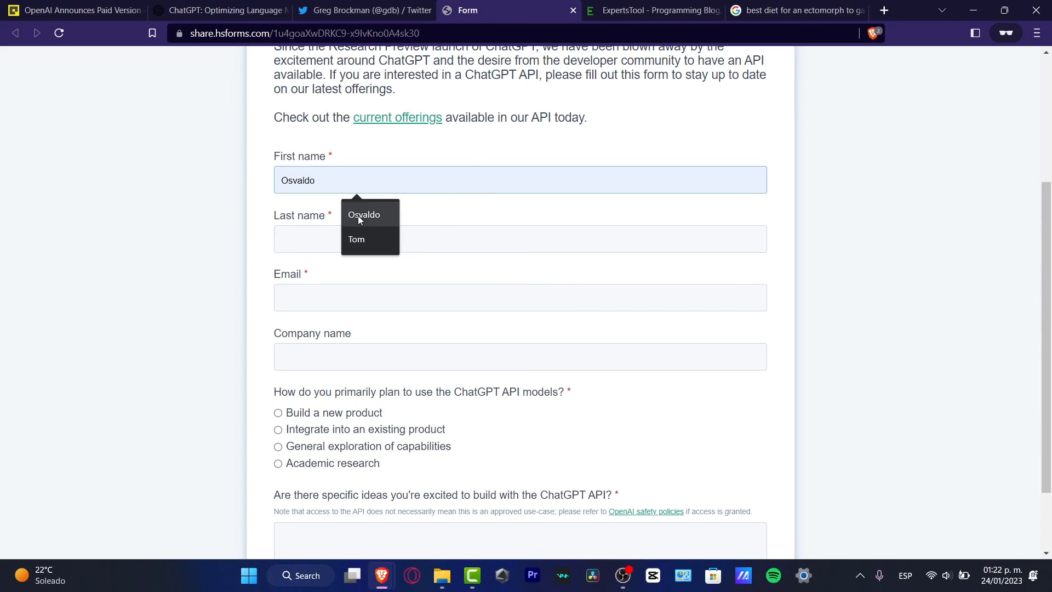
{"action": "left_click", "coordinate": [520, 296]}
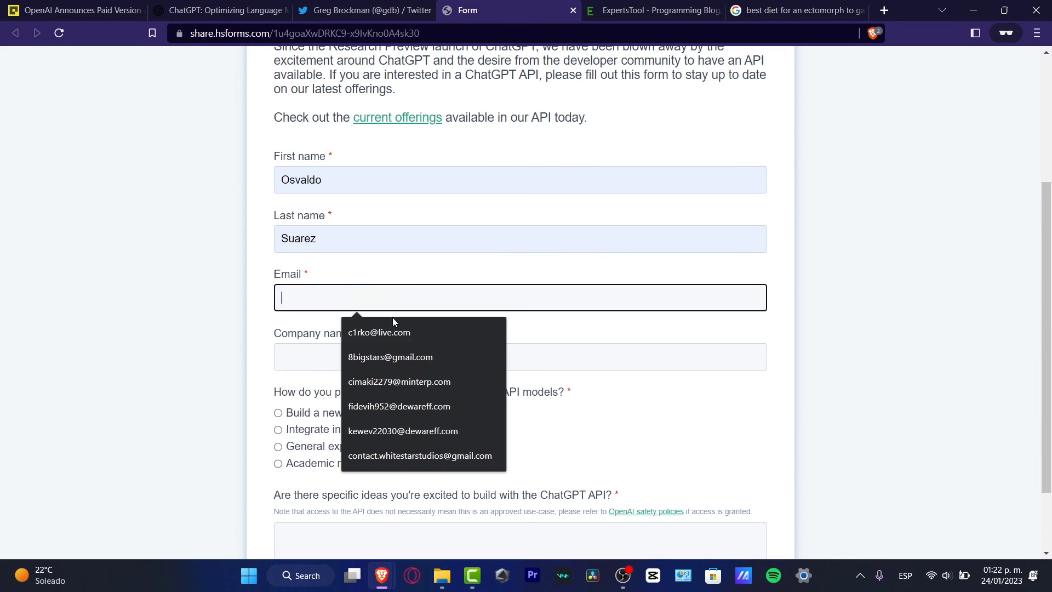
{"action": "left_click", "coordinate": [390, 357]}
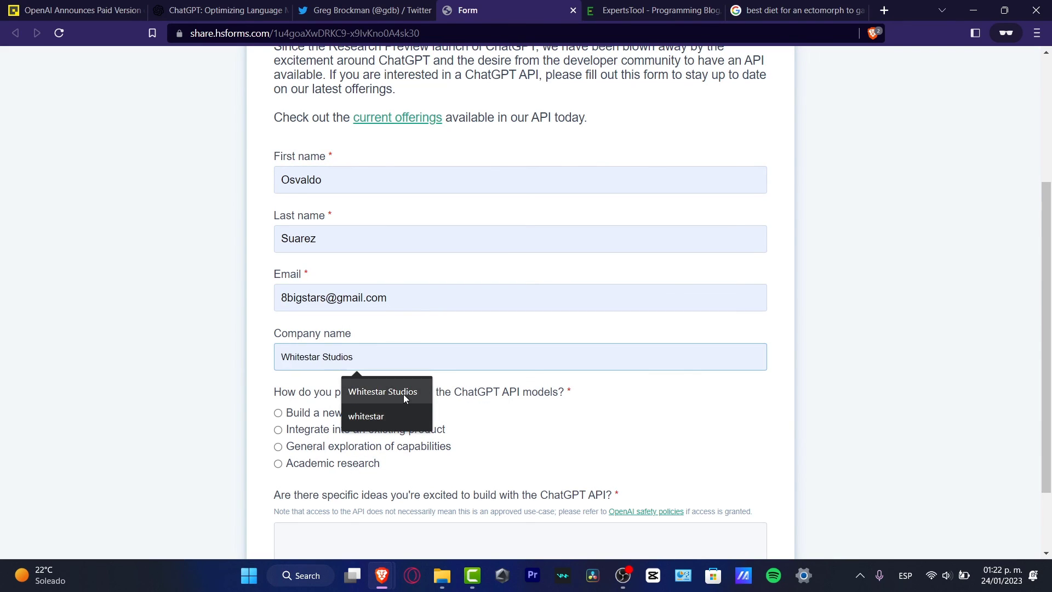
{"action": "left_click", "coordinate": [365, 416]}
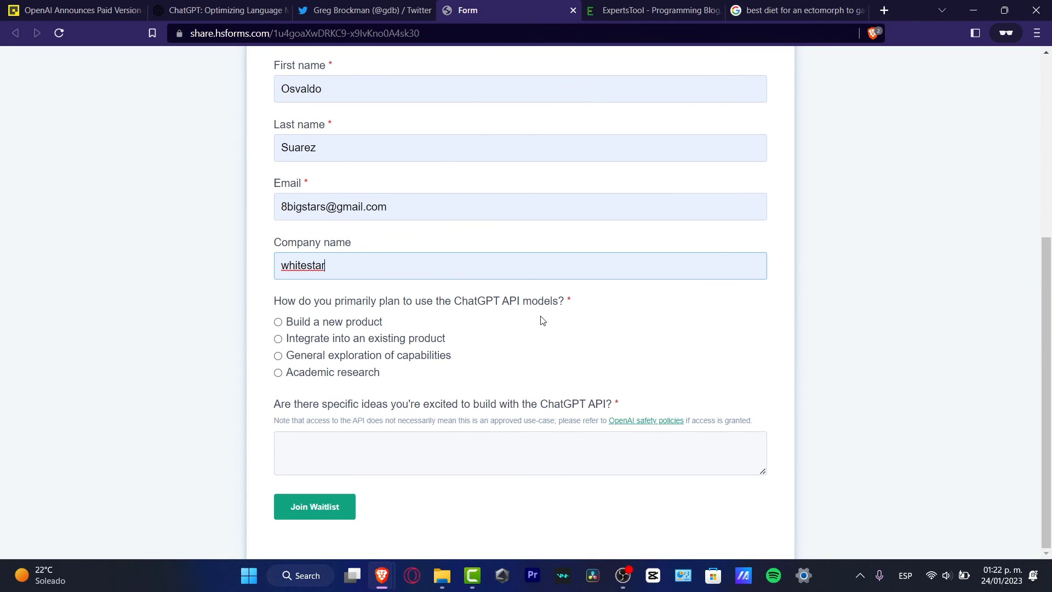
{"action": "mouse_move", "coordinate": [394, 327]}
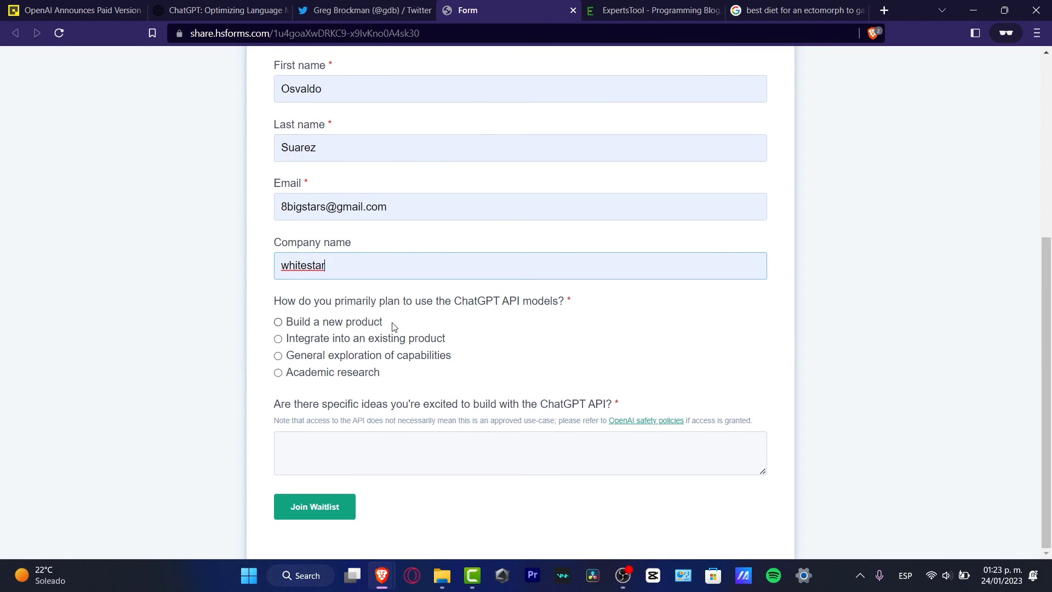
Step: Select Academic research as the planned use of the API
{"action": "left_click", "coordinate": [278, 338]}
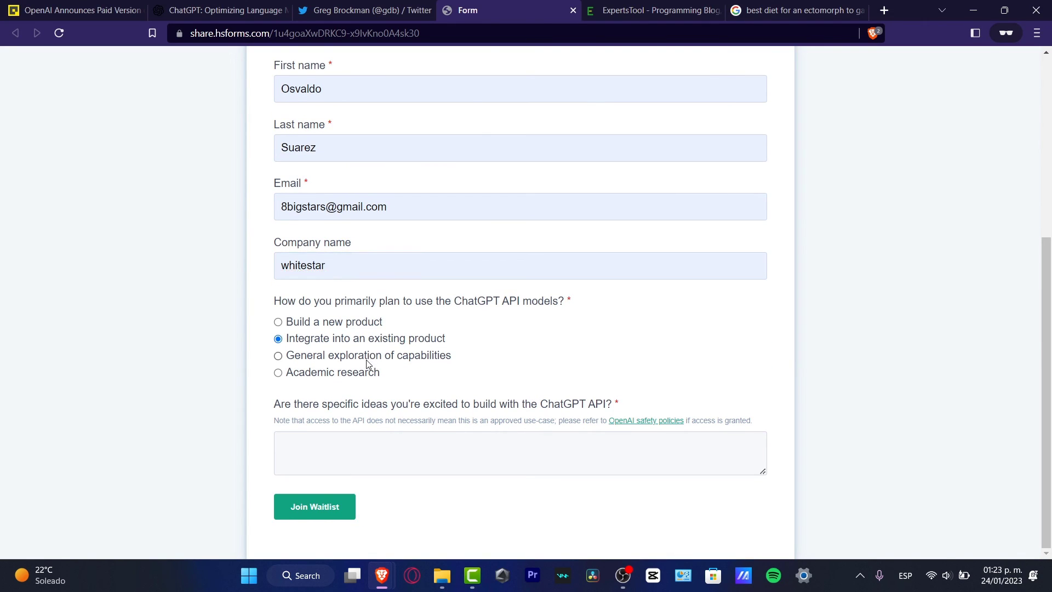
{"action": "left_click", "coordinate": [277, 355]}
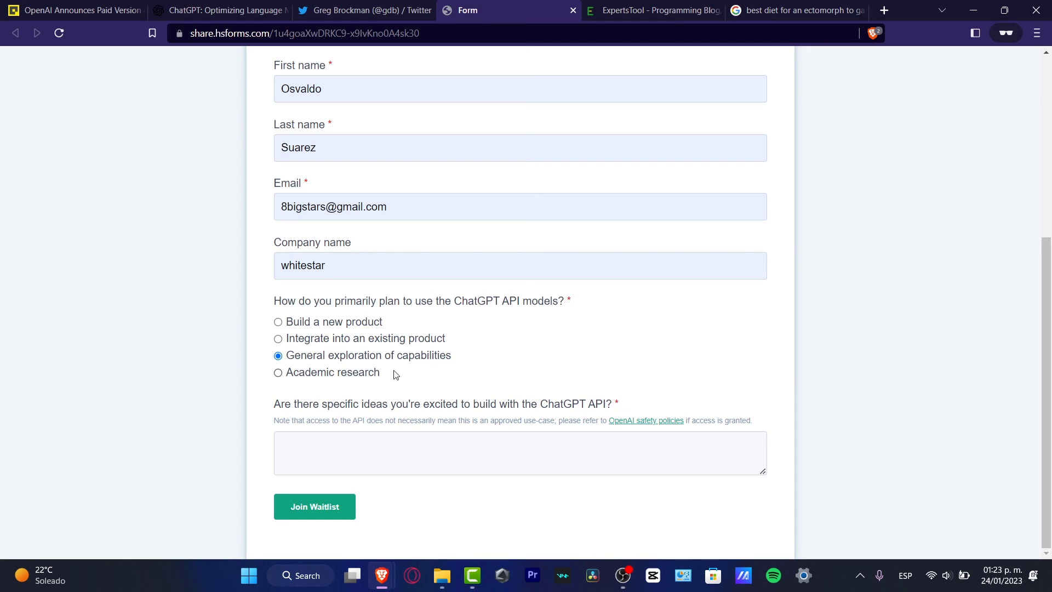
{"action": "left_click", "coordinate": [278, 373]}
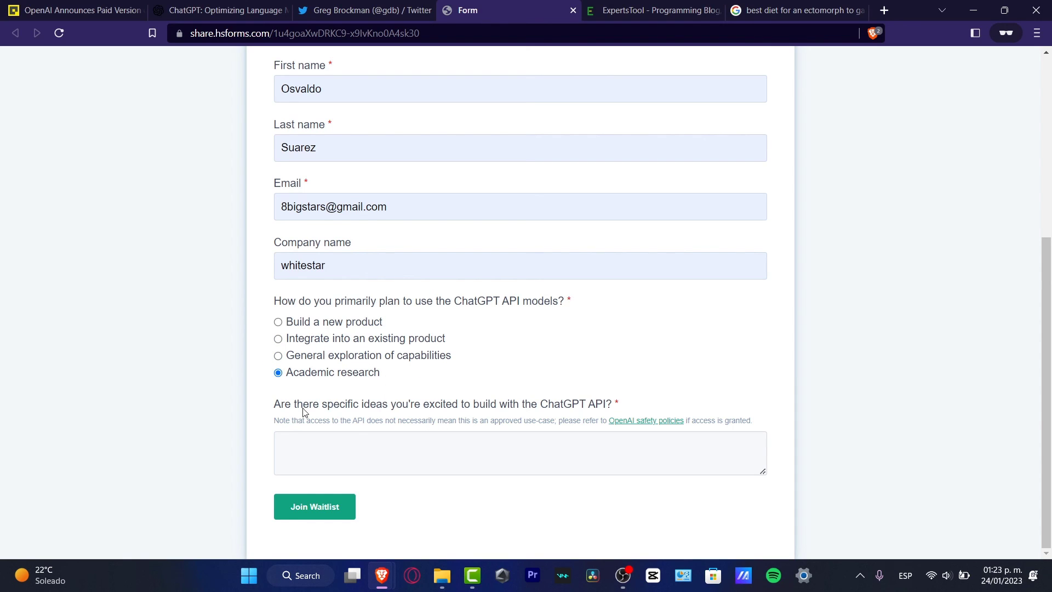
{"action": "left_click_drag", "start_coordinate": [311, 404], "coordinate": [581, 404]}
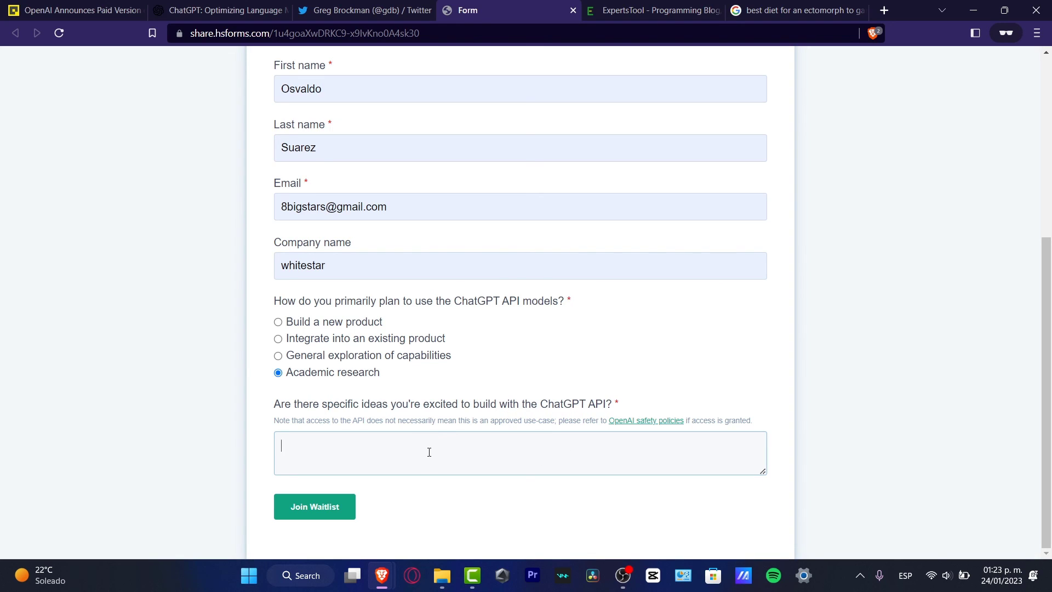
{"action": "left_click", "coordinate": [314, 506]}
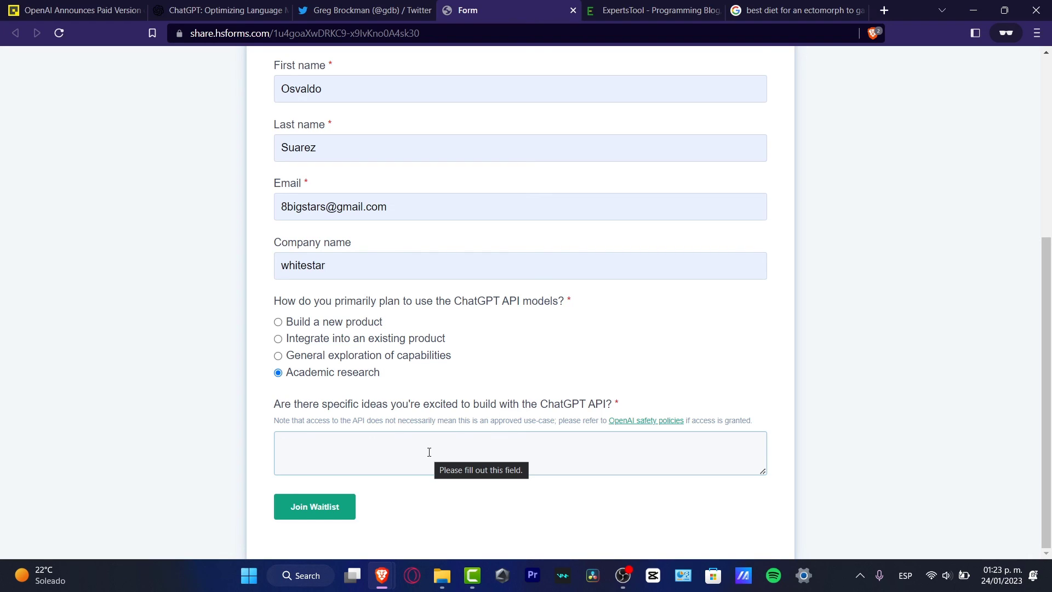
{"action": "left_click", "coordinate": [429, 452]}
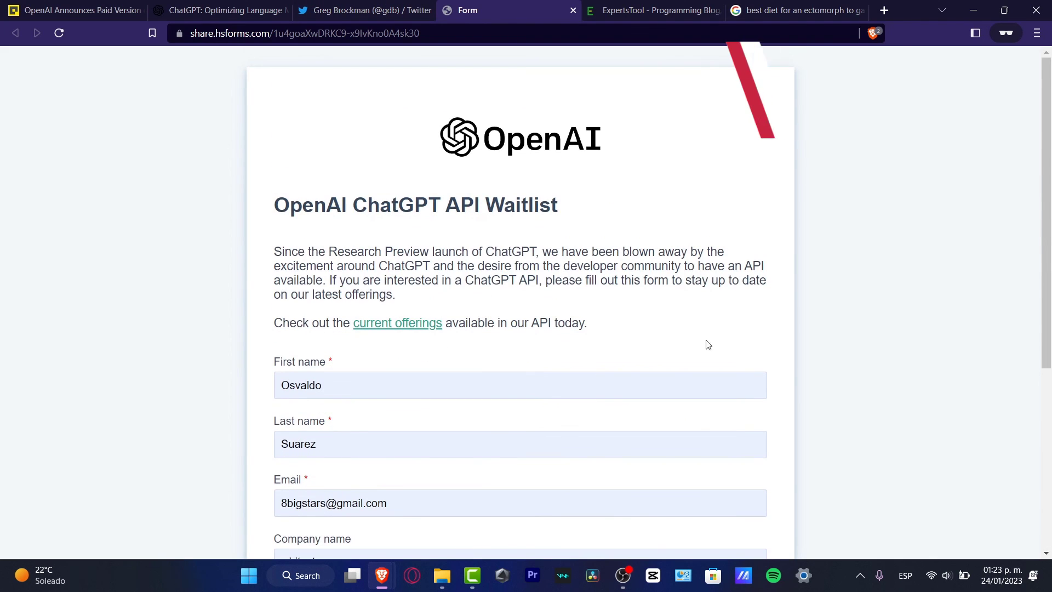
Step: Switch via the Twitter profile tab to the 'ChatGPT: Optimizing Language Models' article
{"action": "left_click", "coordinate": [364, 10]}
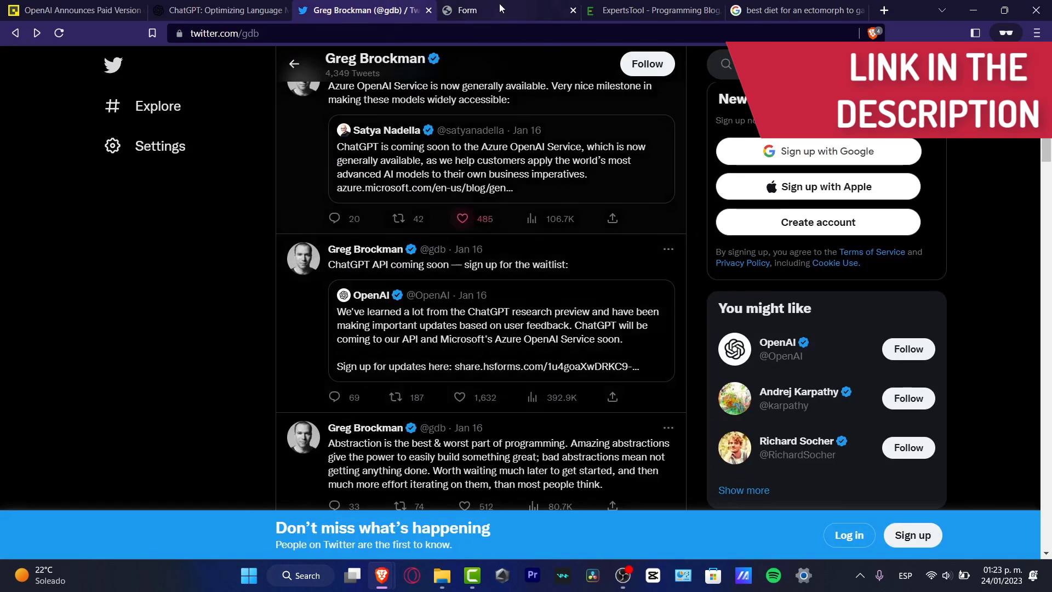
{"action": "left_click", "coordinate": [219, 10]}
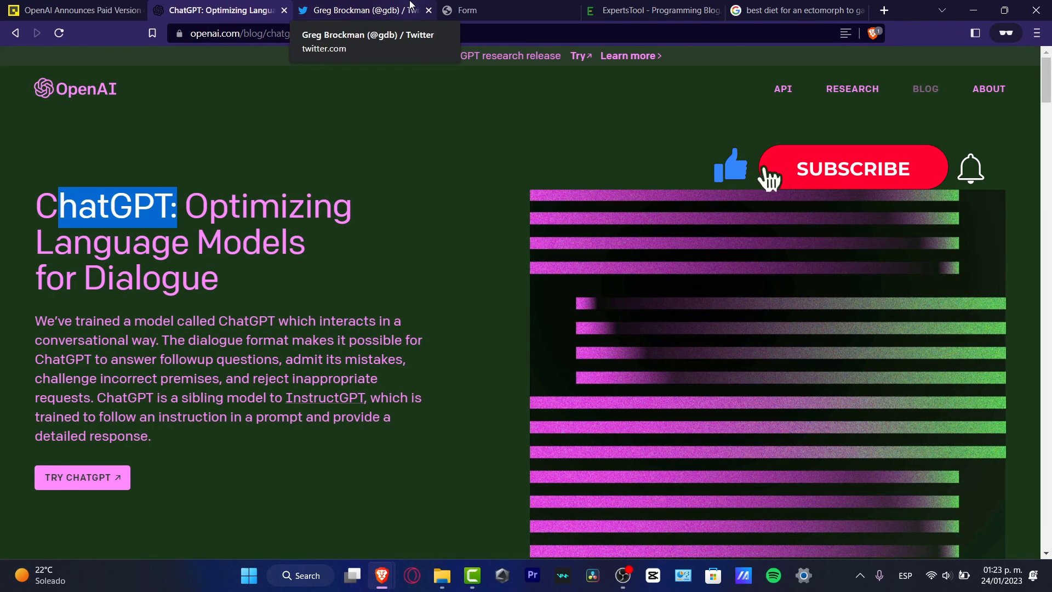
{"action": "left_click", "coordinate": [853, 168]}
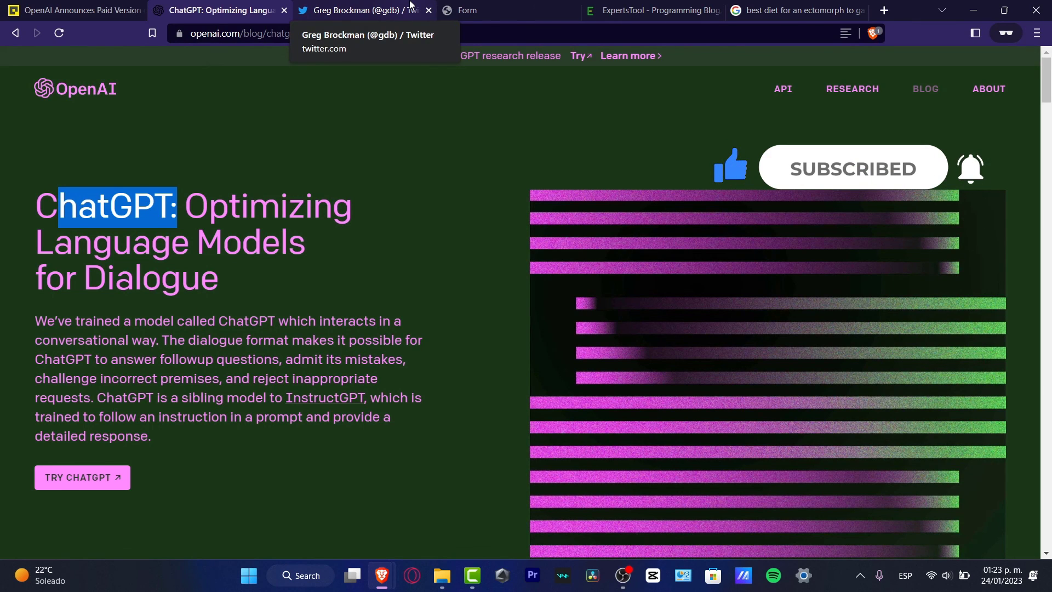